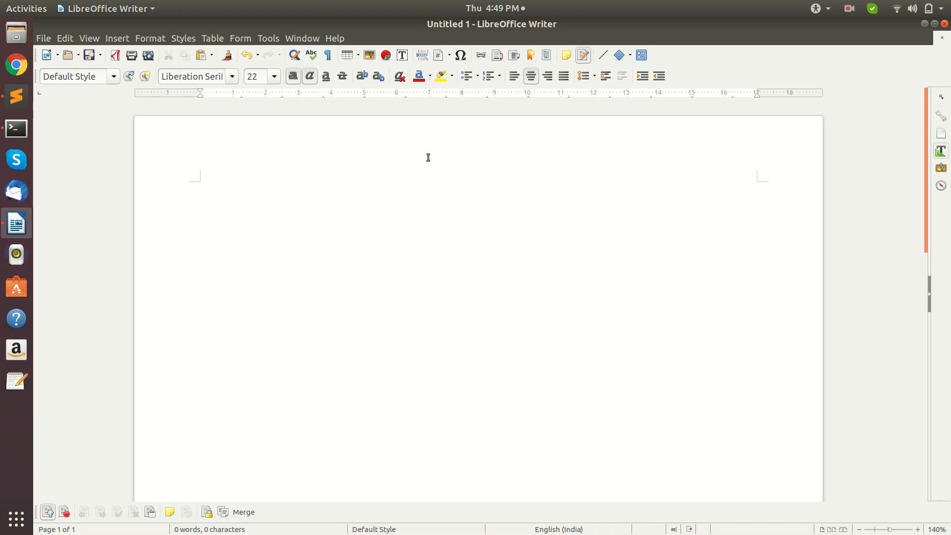
- Write the title 'Patterns in ruby' and the line 'idea' beneath it in the Writer document
text(Patt)
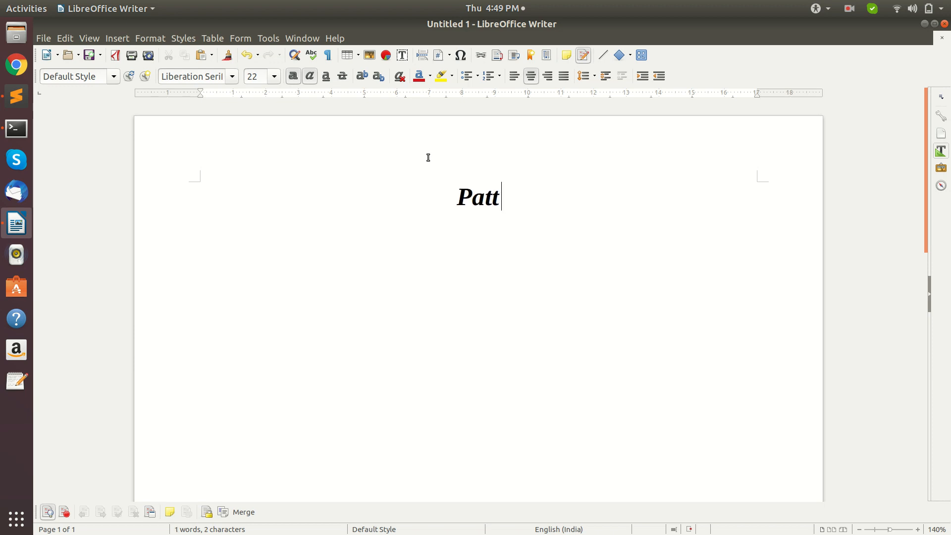
text(erns)
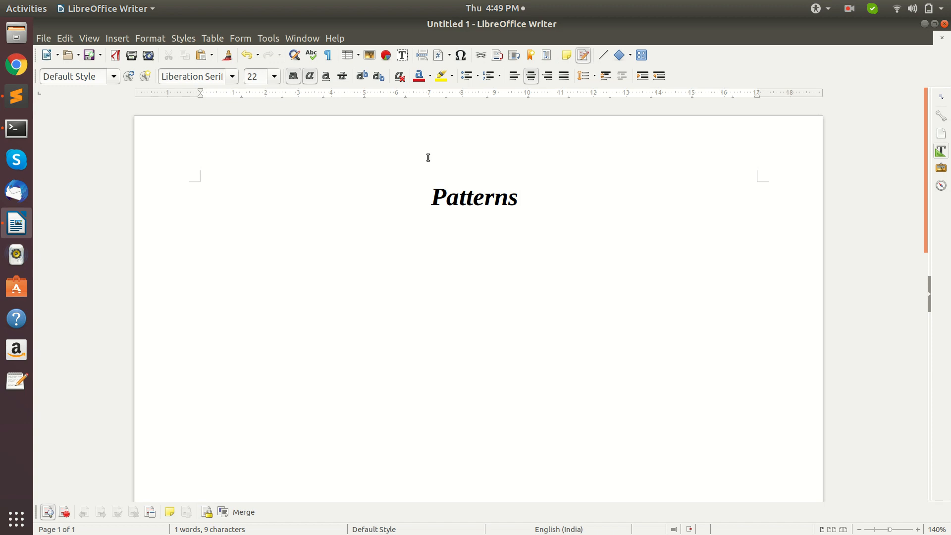
text(in ruby)
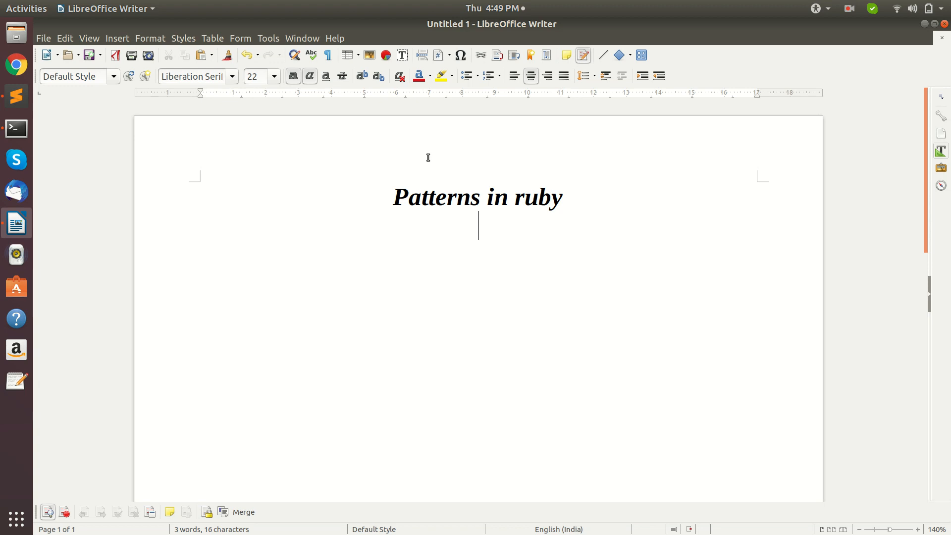
text(id)
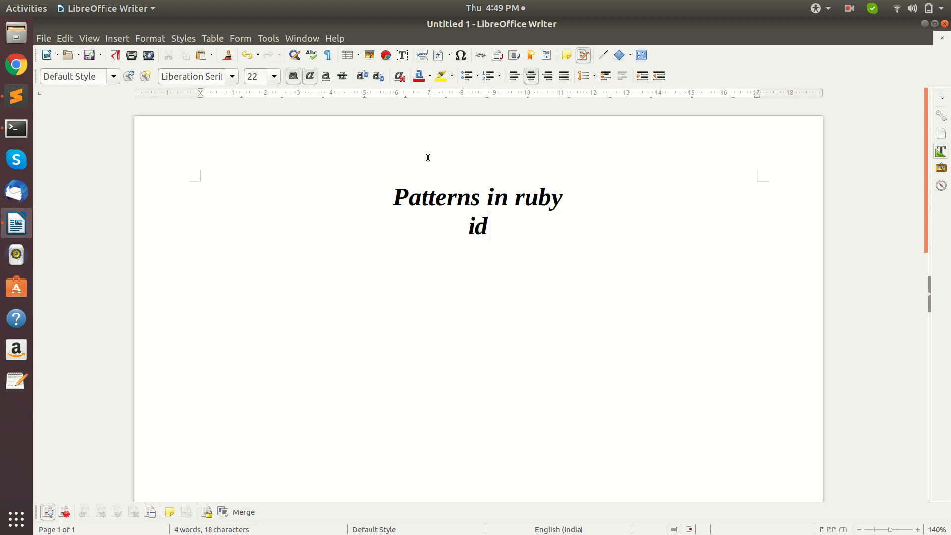
text(ea)
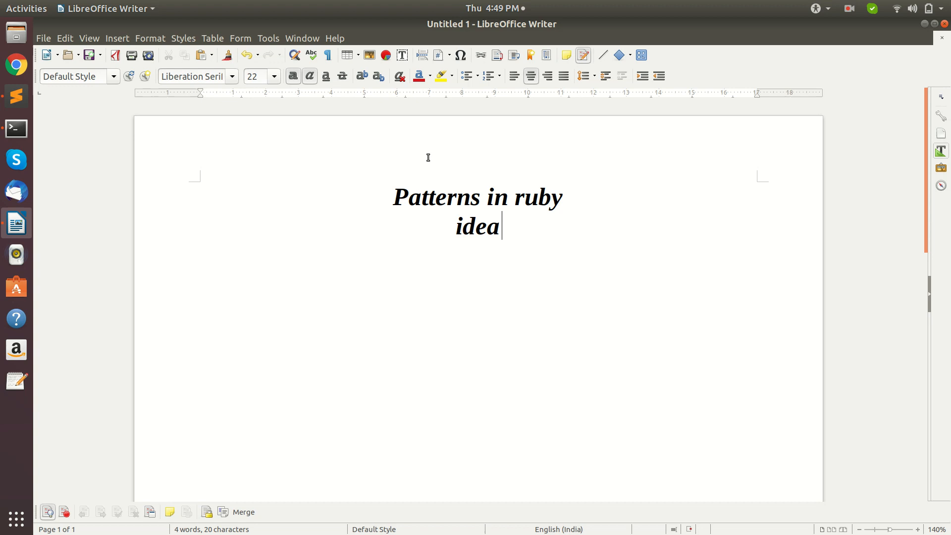
key(Return)
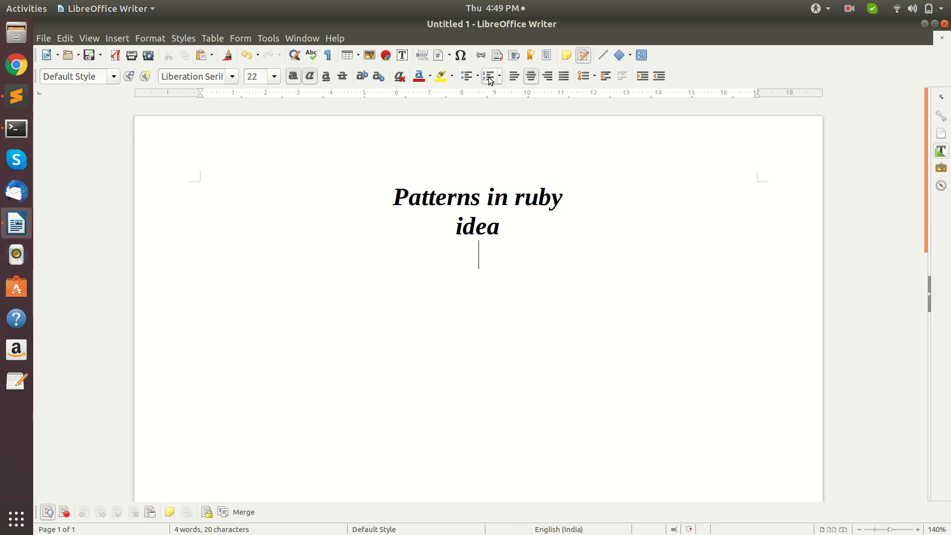
- Left-align and write 'it is a description or template for how to solve a problem that can be'
click(514, 76)
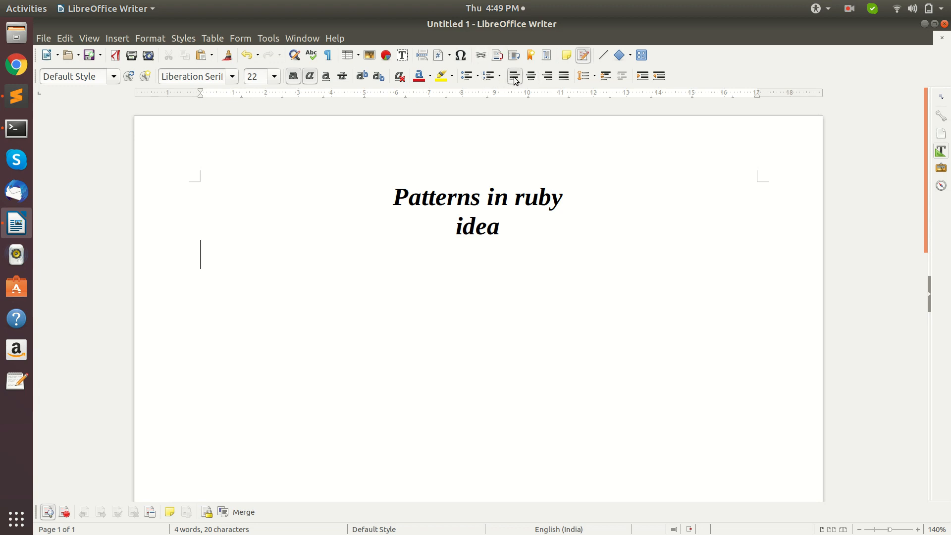
text(it is)
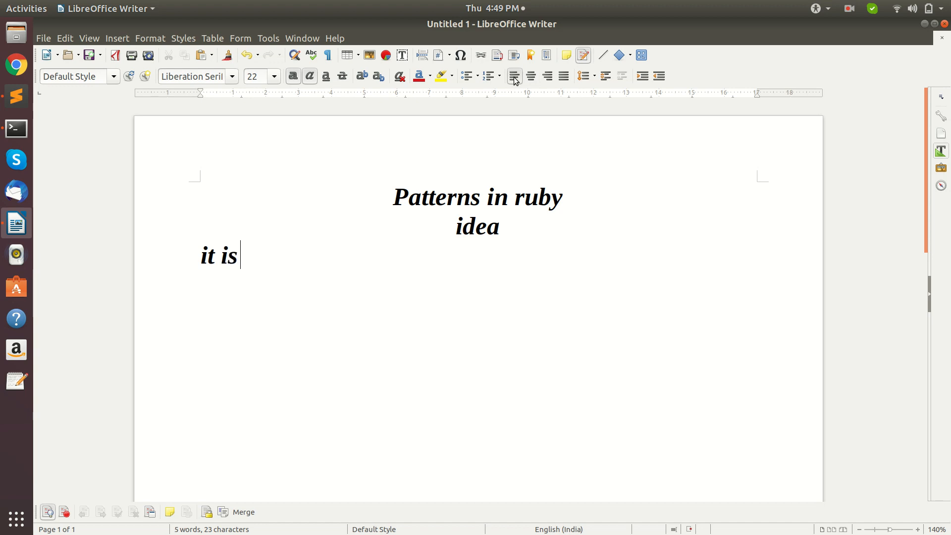
text(a descr)
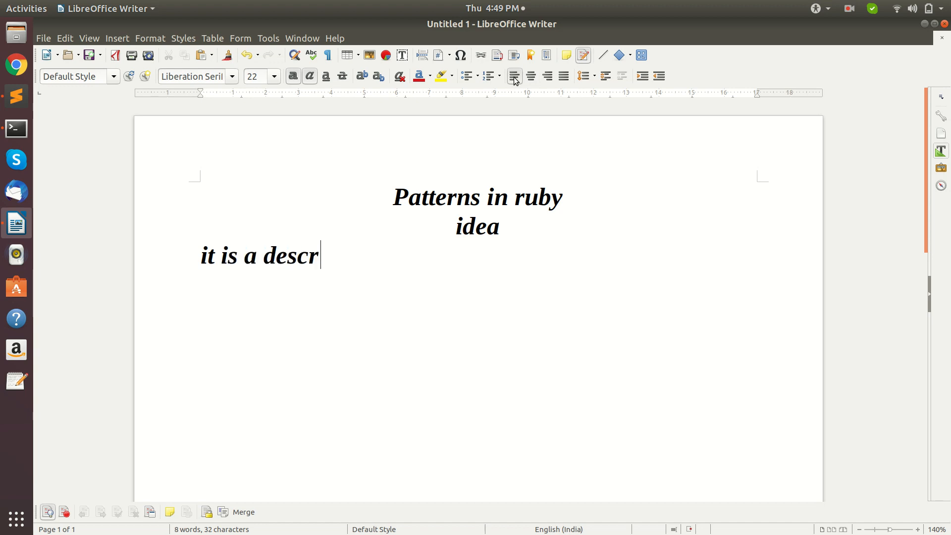
text(iption)
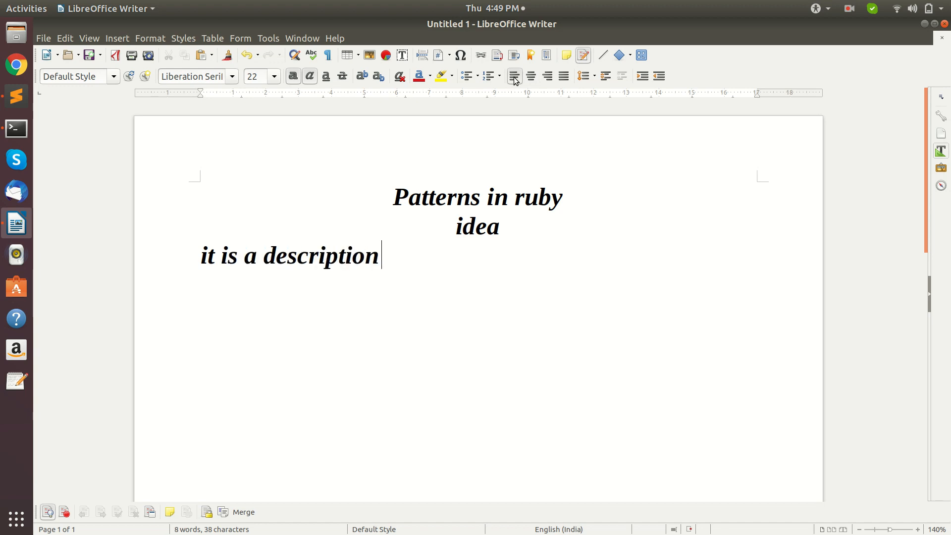
text(ot)
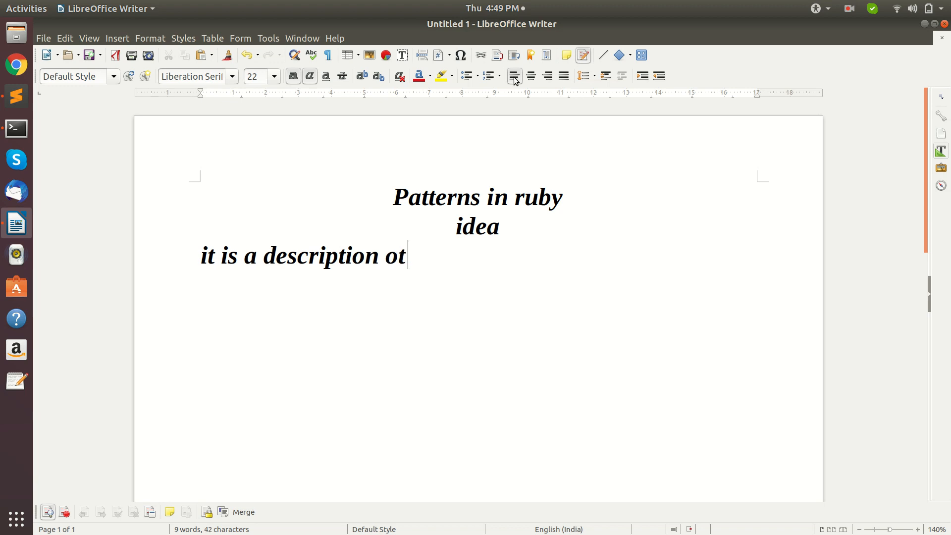
text(r ten)
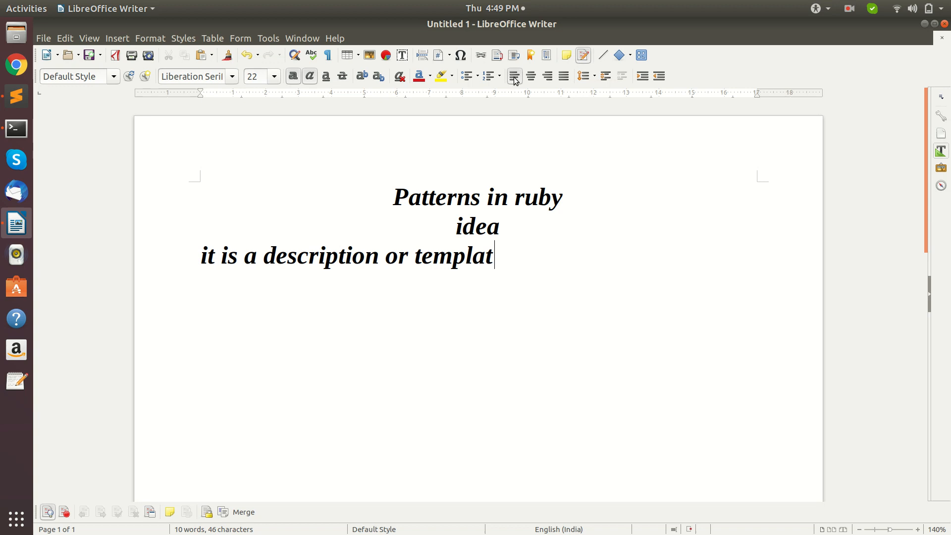
text(e)
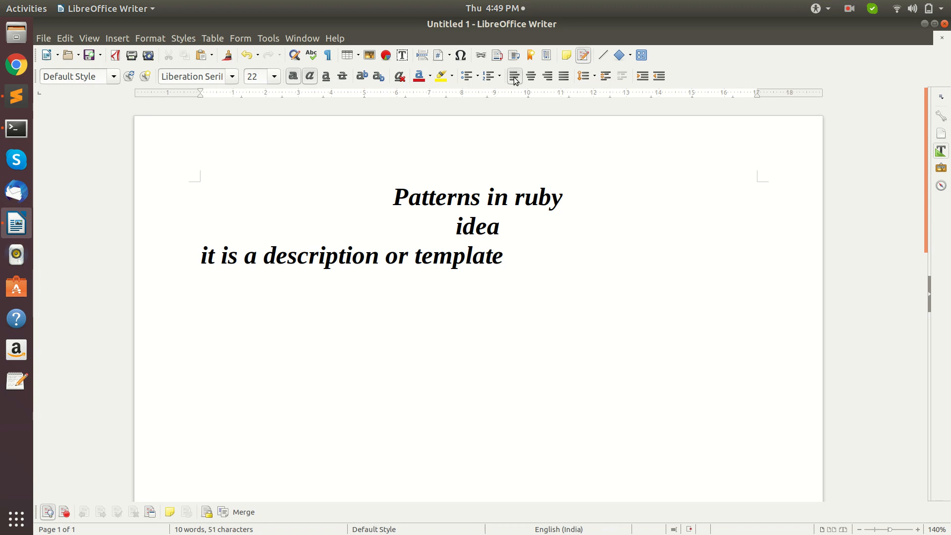
text(for)
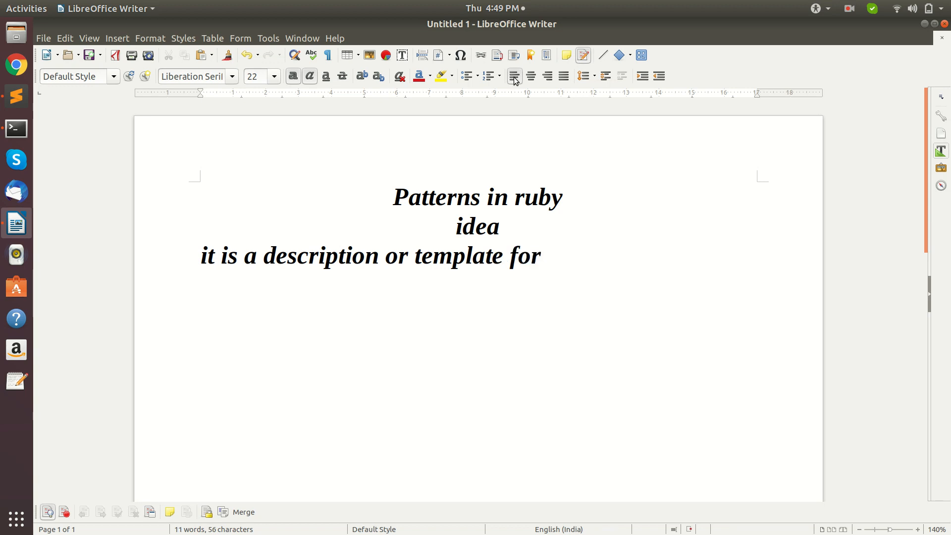
text(how to s)
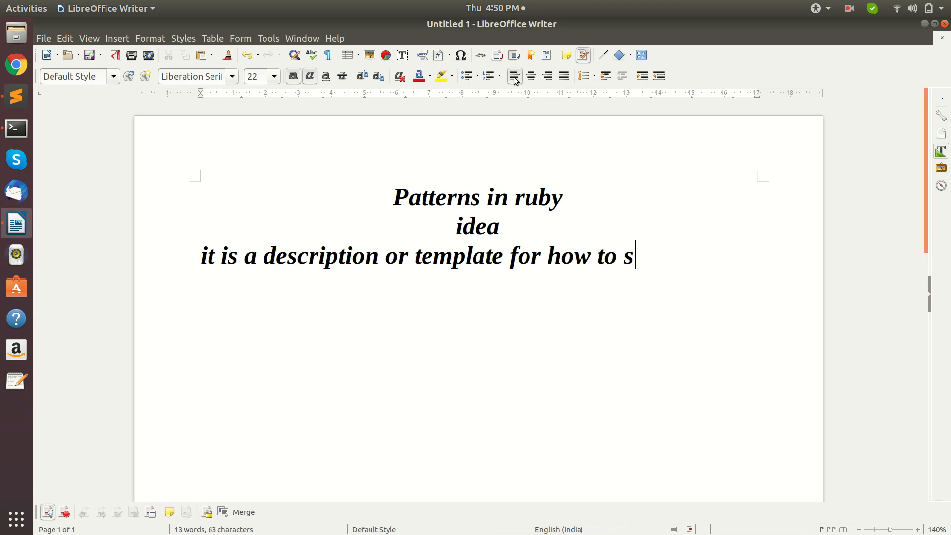
text(olve a)
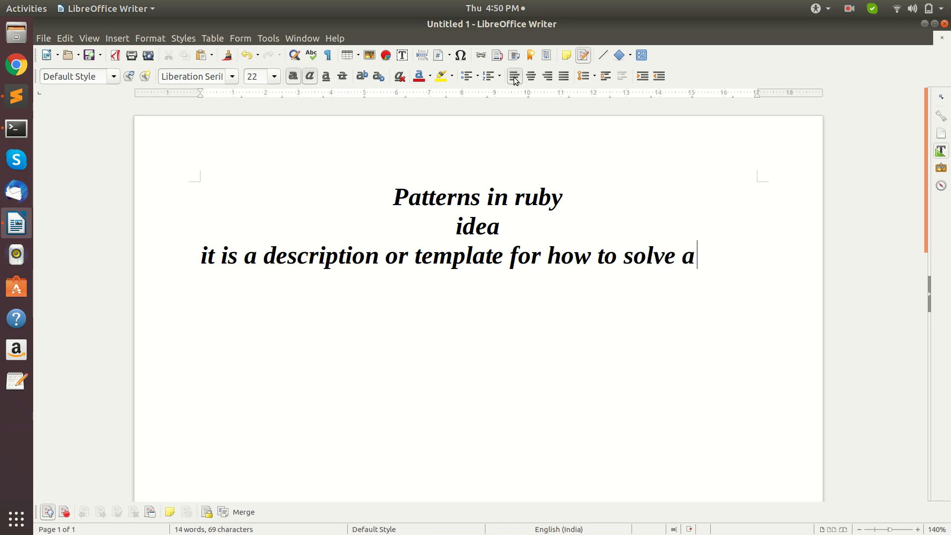
text(prob)
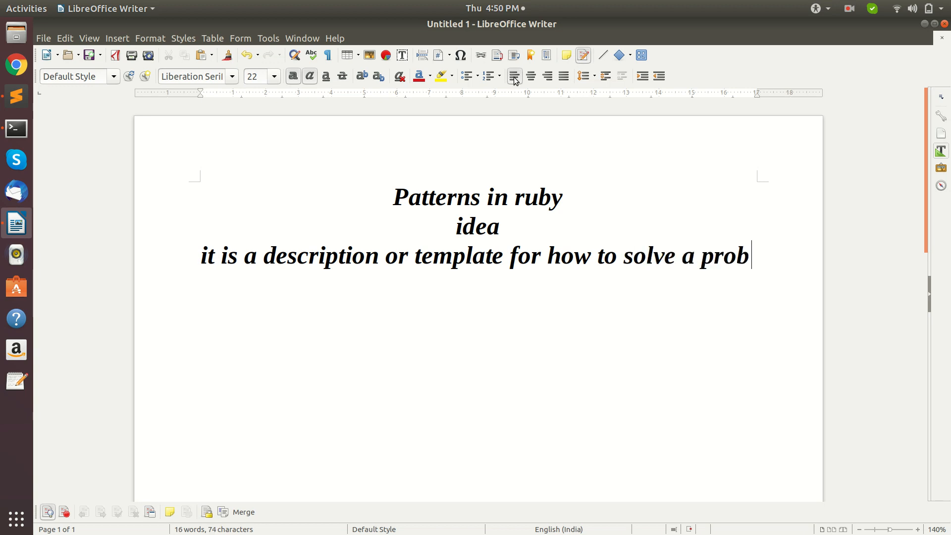
text(lem th)
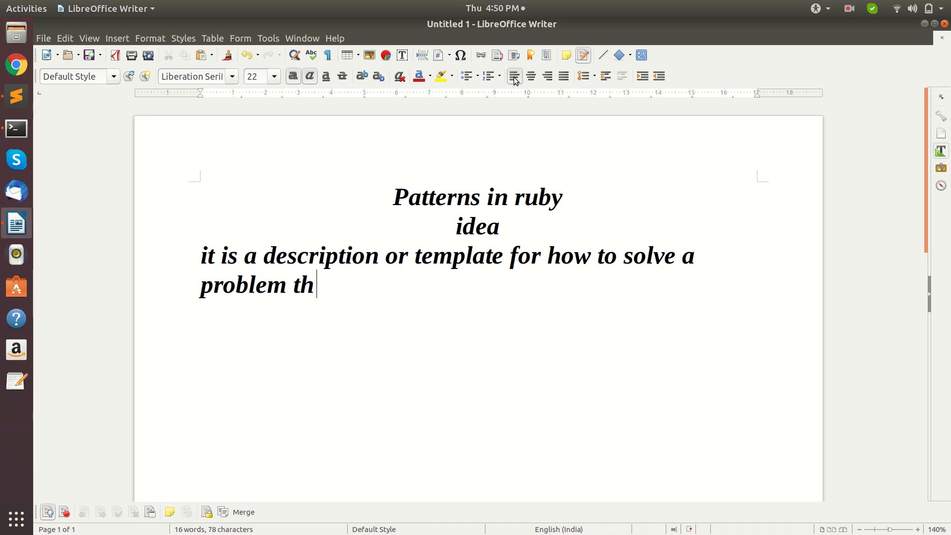
text(at can be)
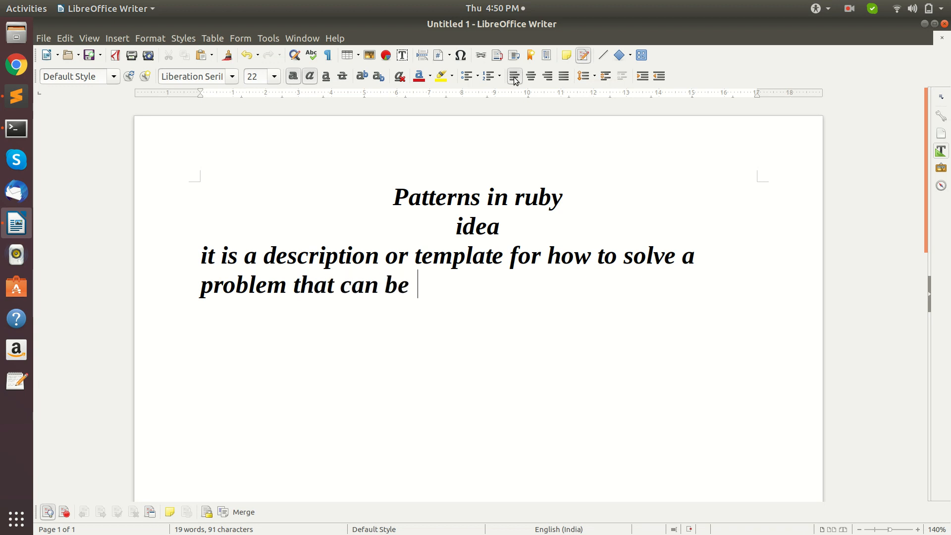
- Finish the sentence with 'used in many different situations.' and switch to Sublime Text
text(used)
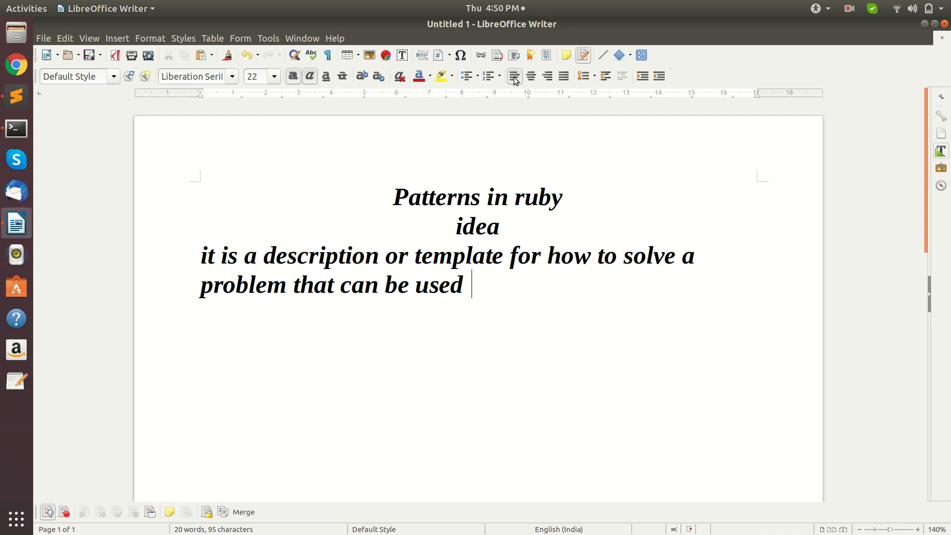
text(in)
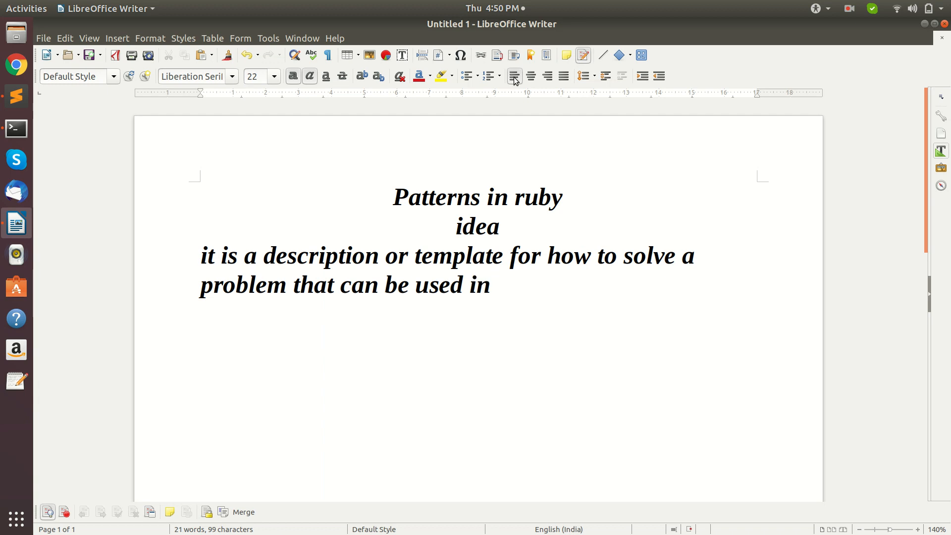
text(many dif)
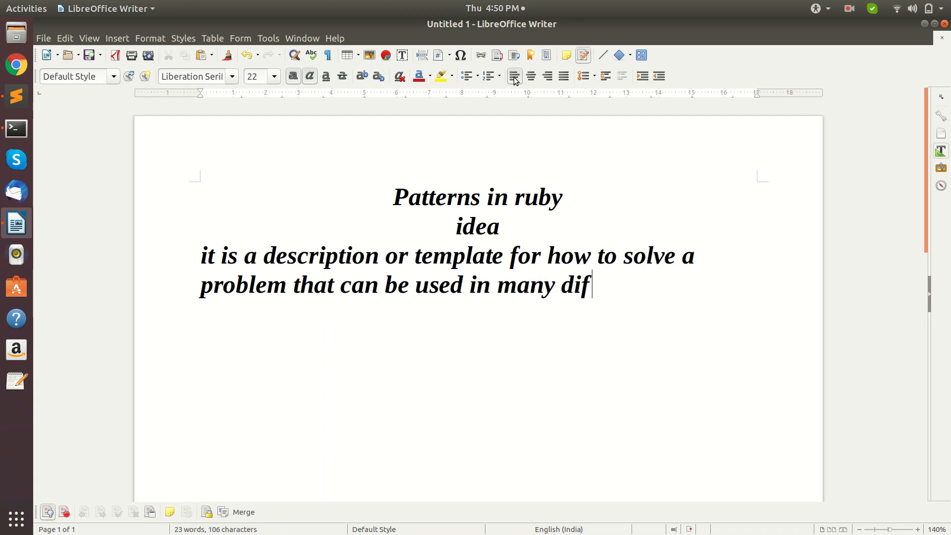
text(ferent)
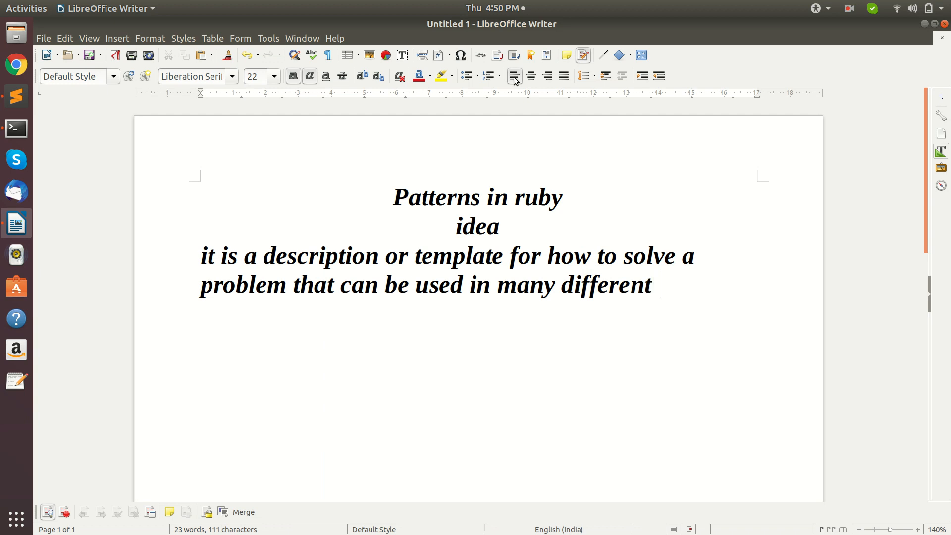
text(situ)
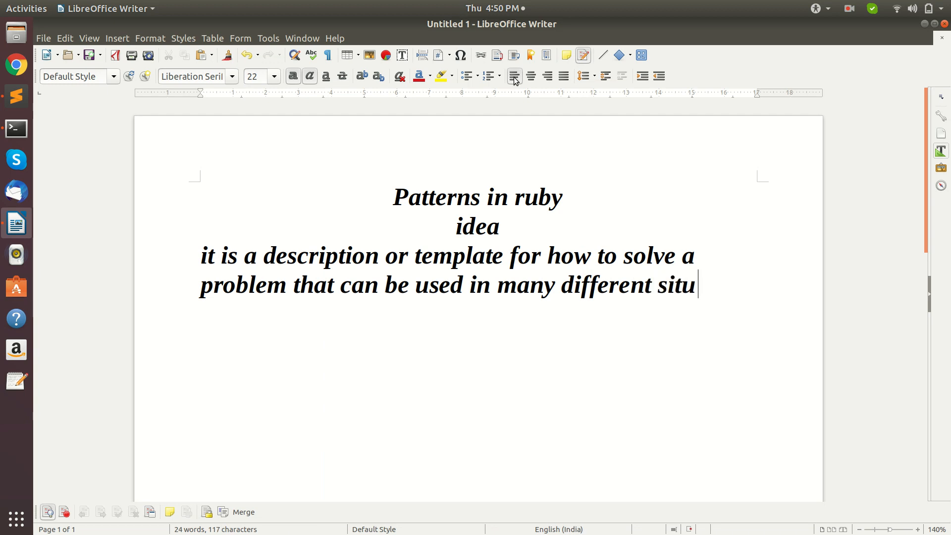
text(ati)
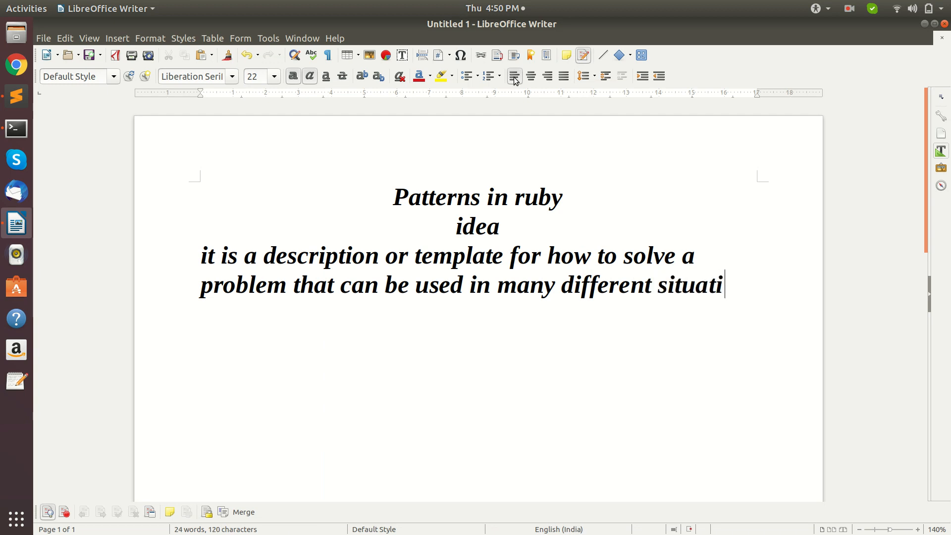
text(ons)
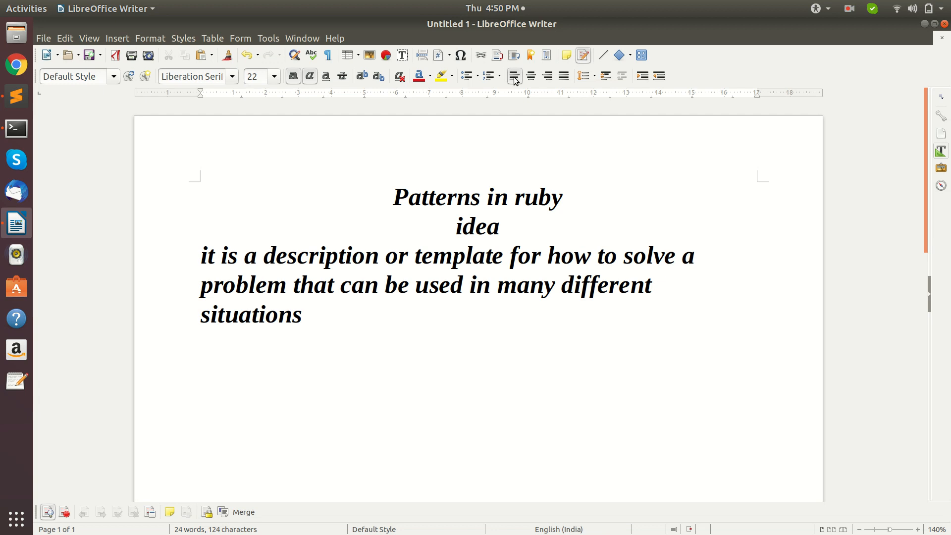
text(.)
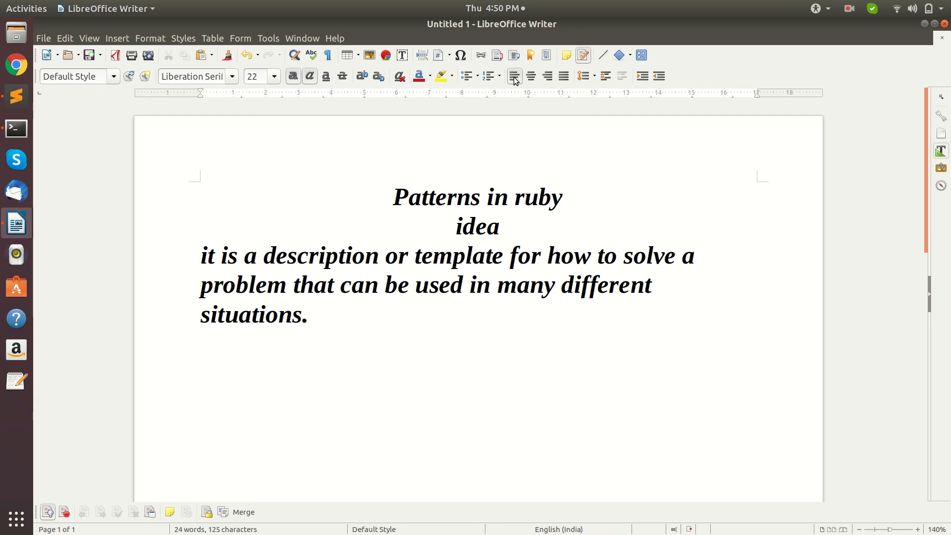
click(309, 314)
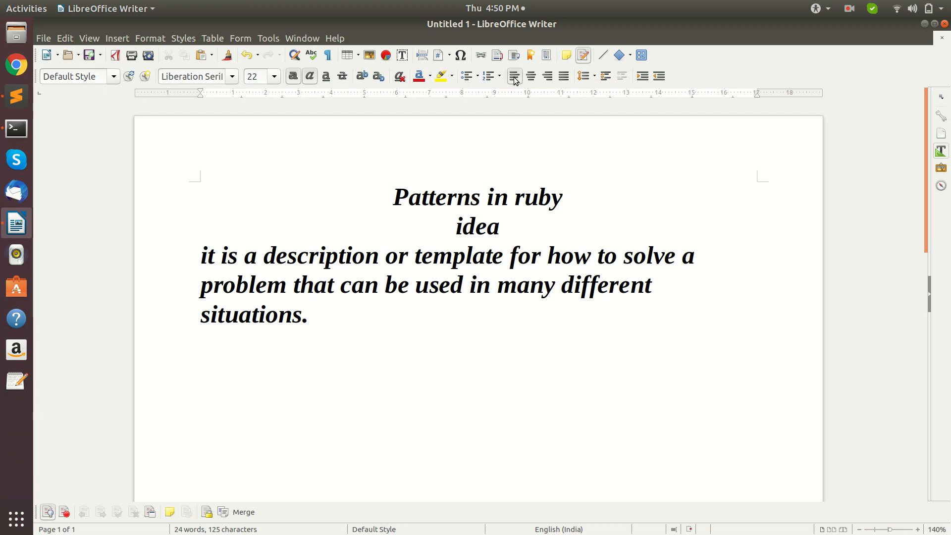
click(309, 314)
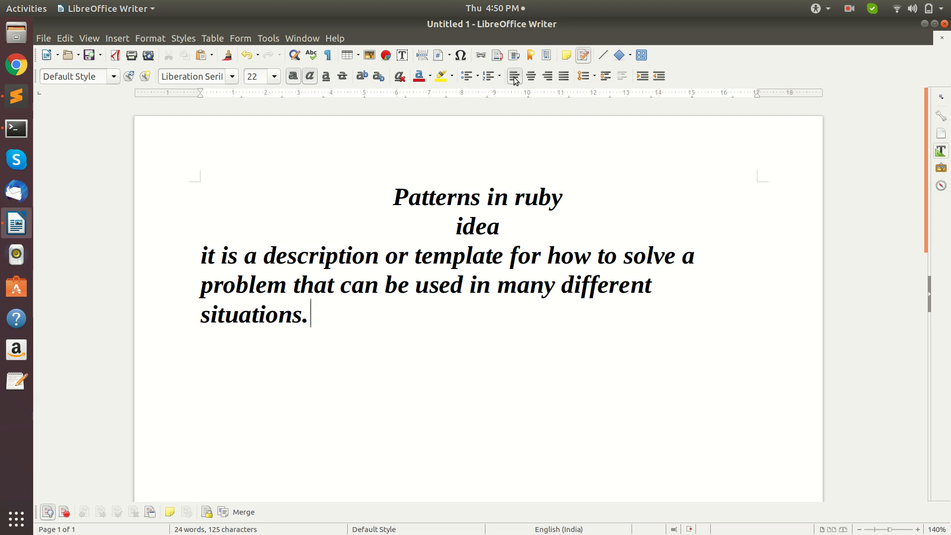
mouse_move(57, 72)
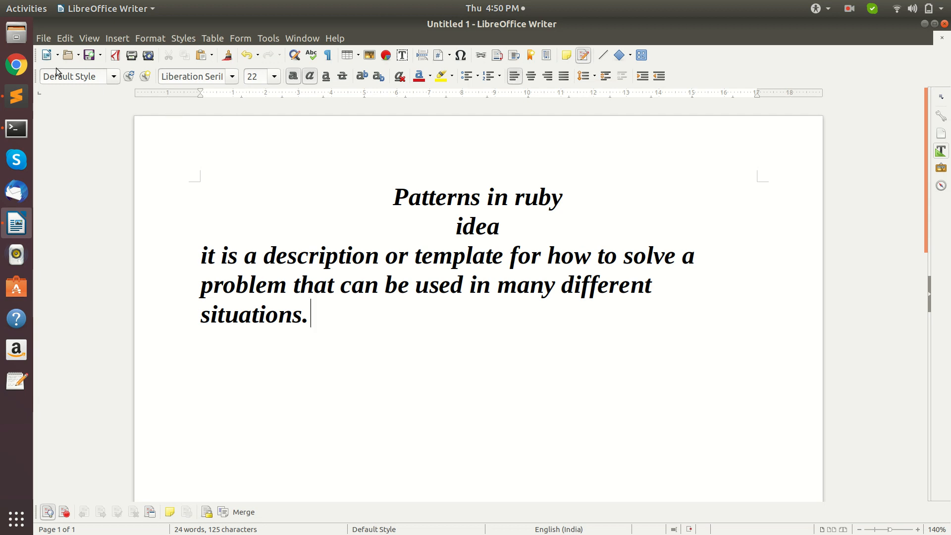
click(16, 96)
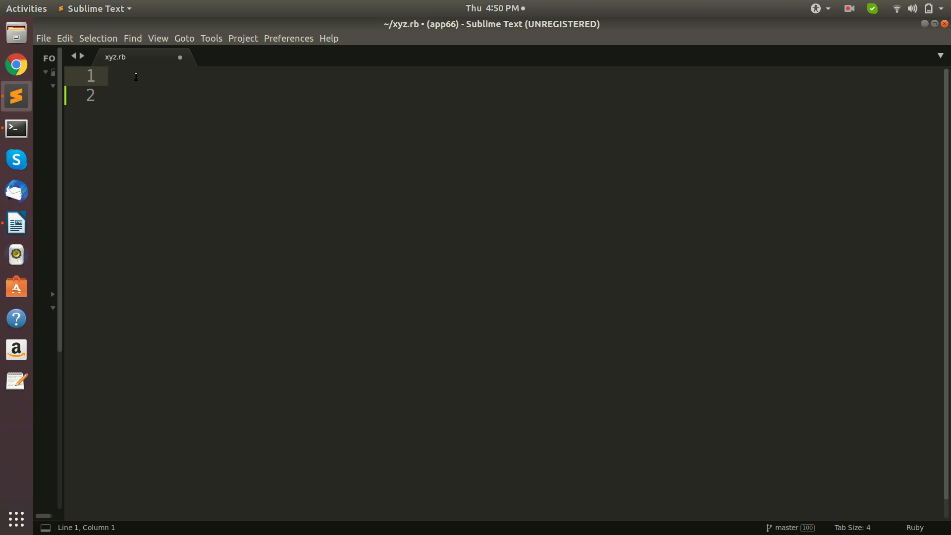
- Write 'for i in 1..7 do' in xyz.rb and clear the snippet's block variable placeholder
text(fo)
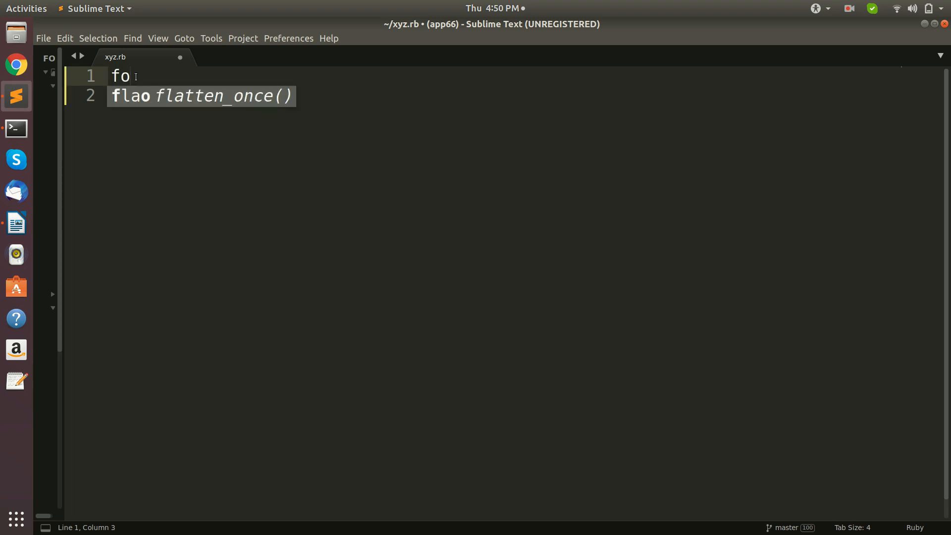
text(r)
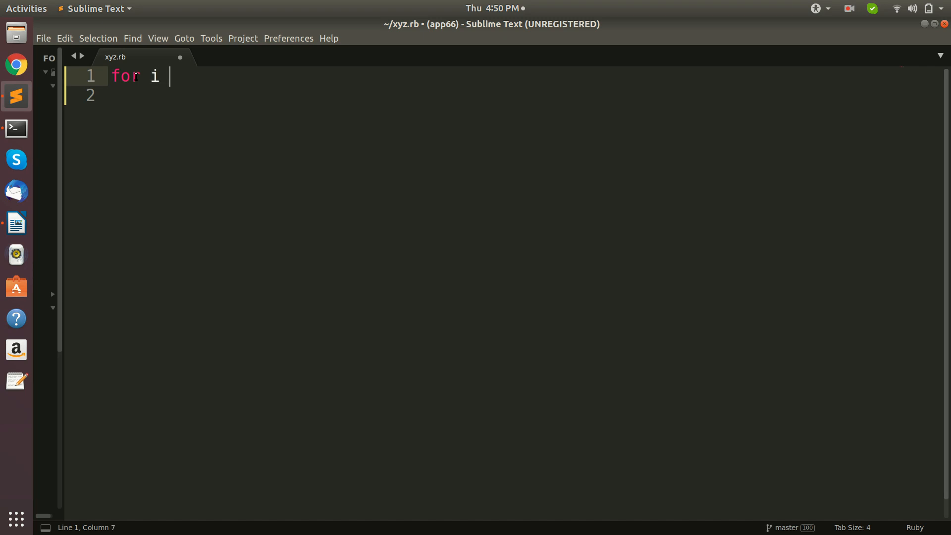
text(in)
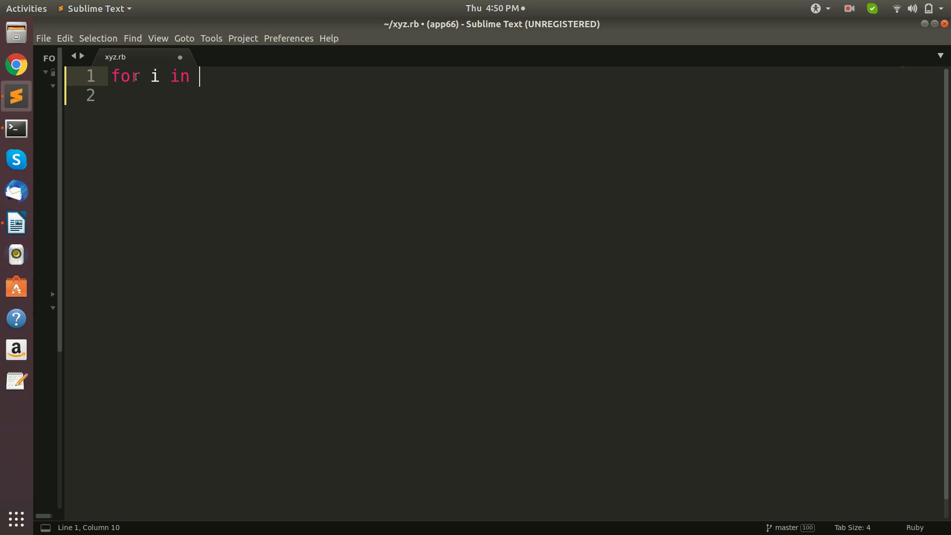
text(1..)
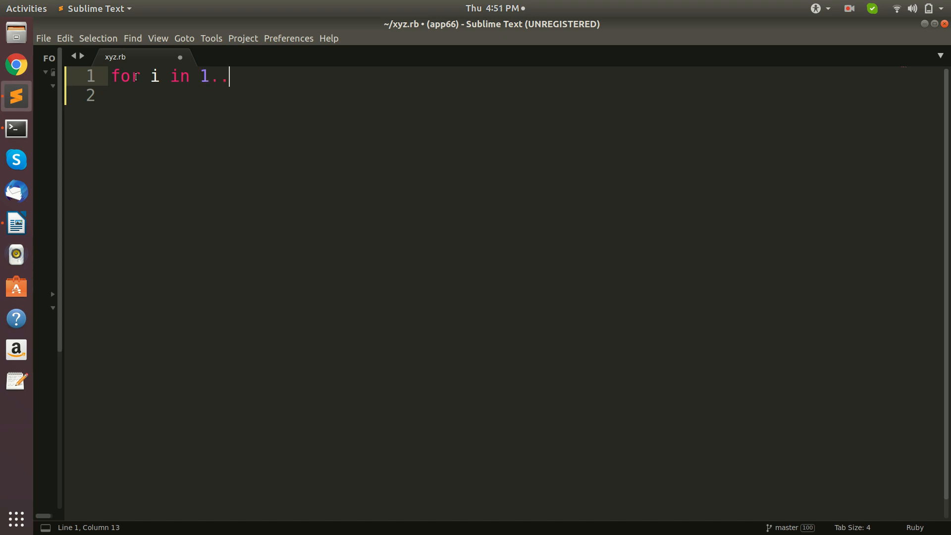
text(7 do |variable|)
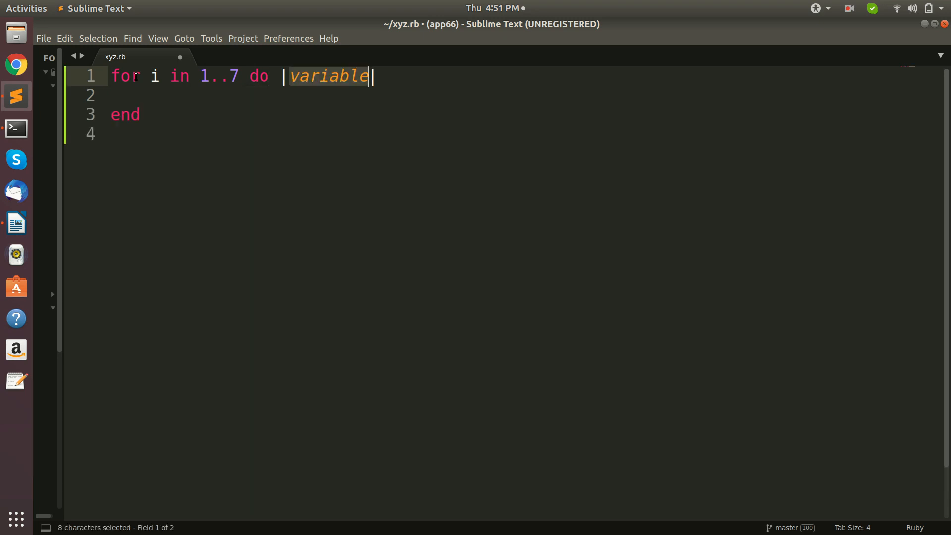
key(BackSpace)
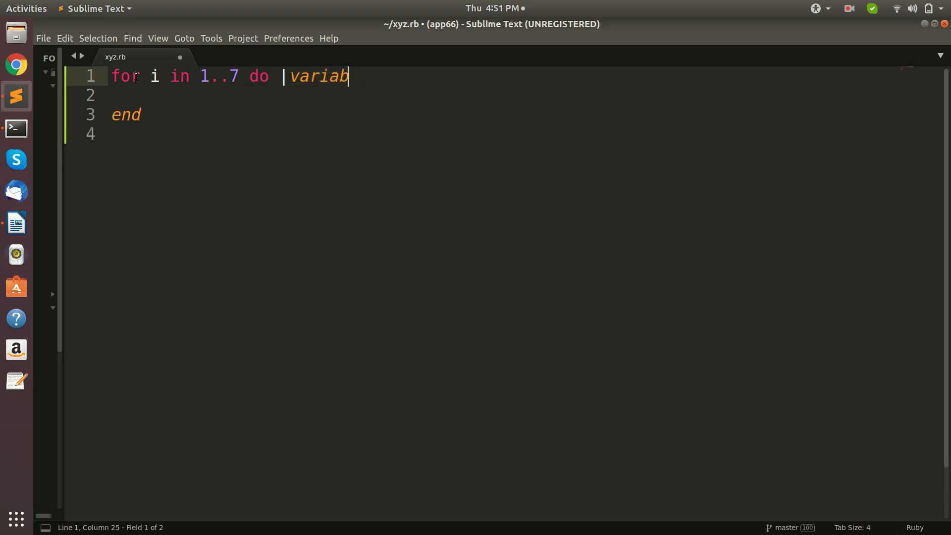
key(BackSpace)
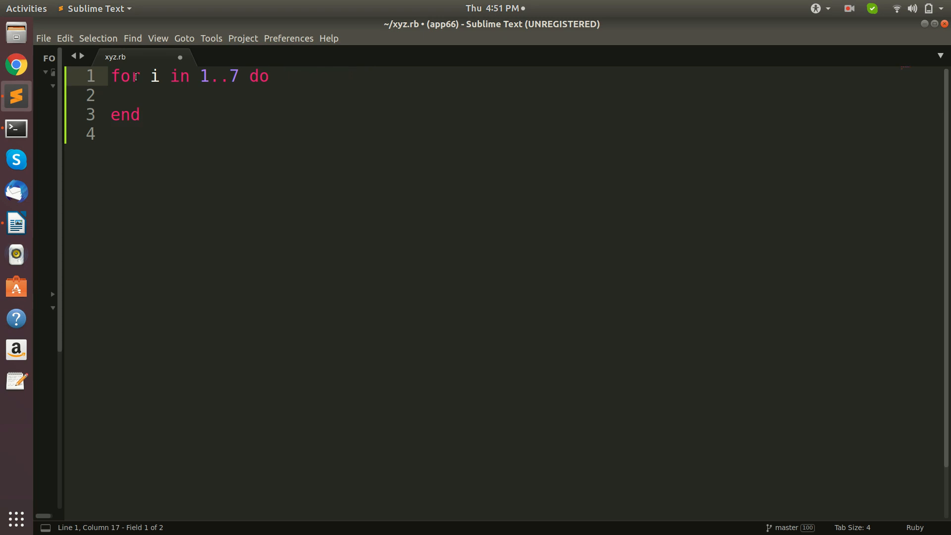
key(Return)
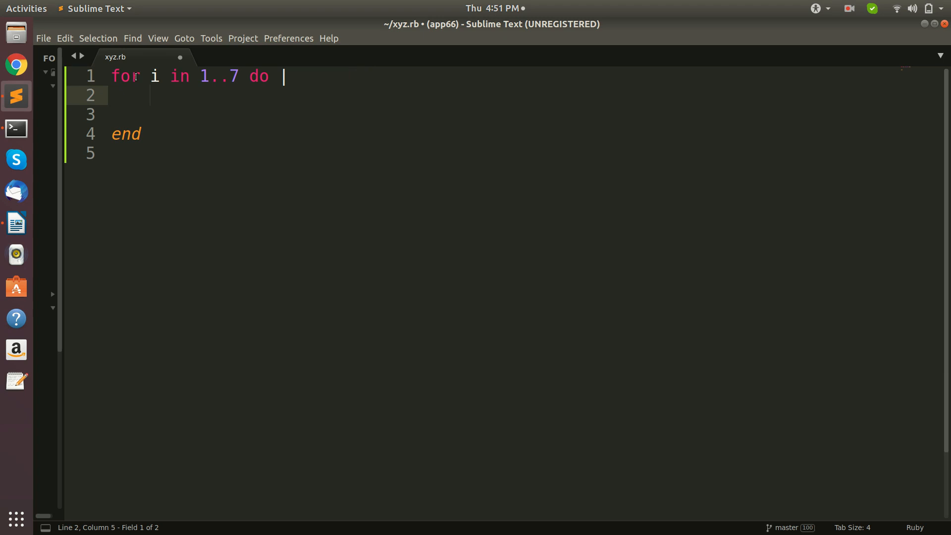
- Add 'puts i' inside the loop and save xyz.rb
click(189, 77)
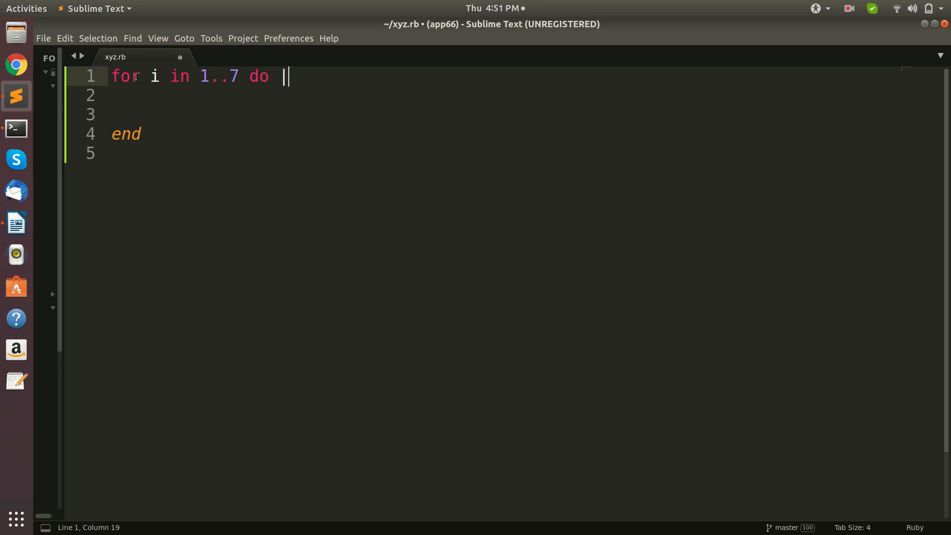
key(Return)
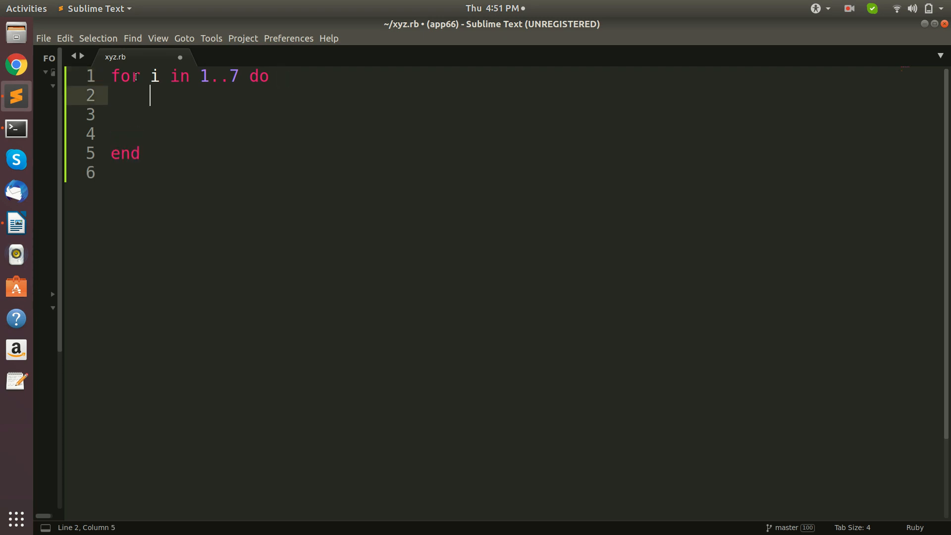
text(pu)
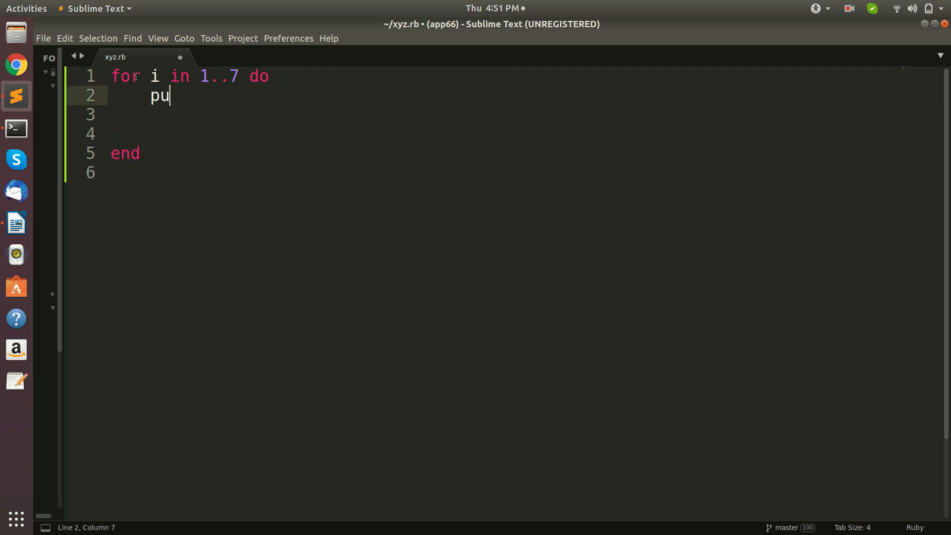
text(ts)
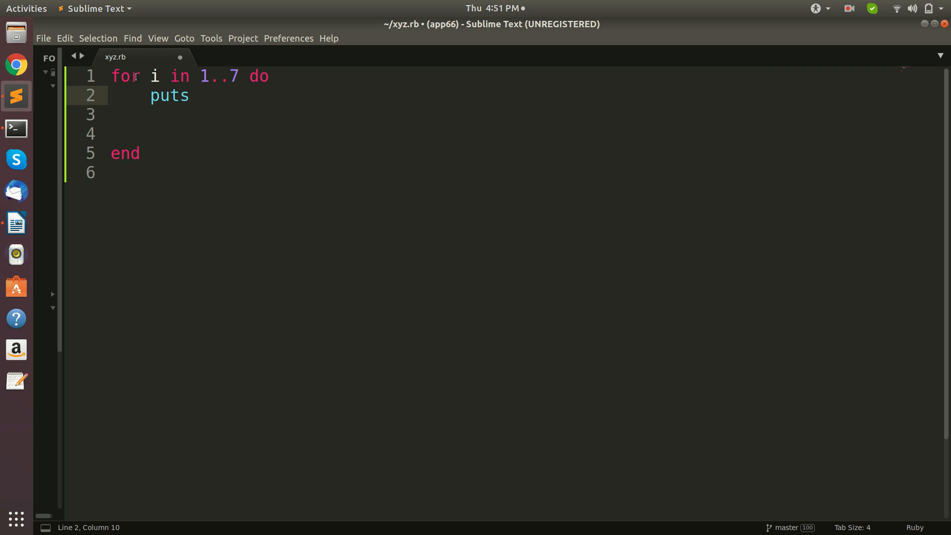
text(i)
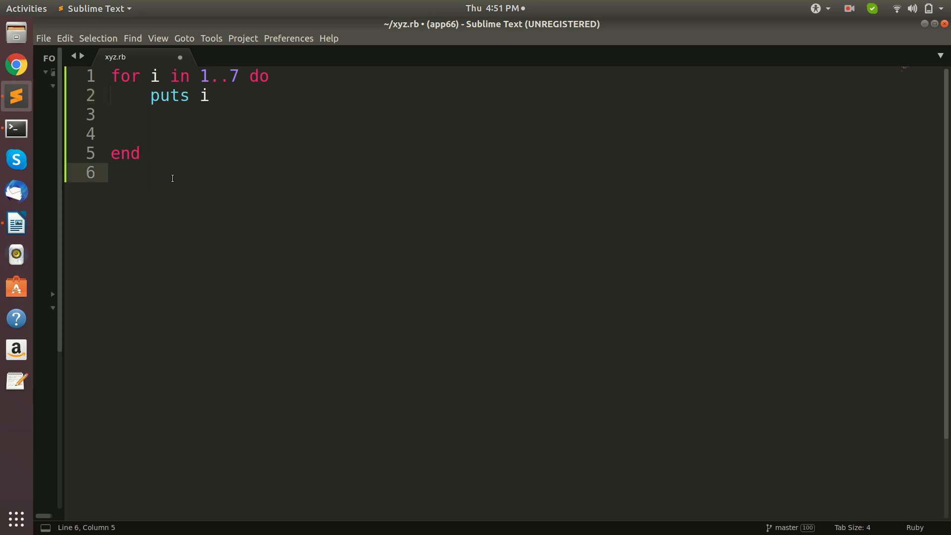
key(ctrl+s)
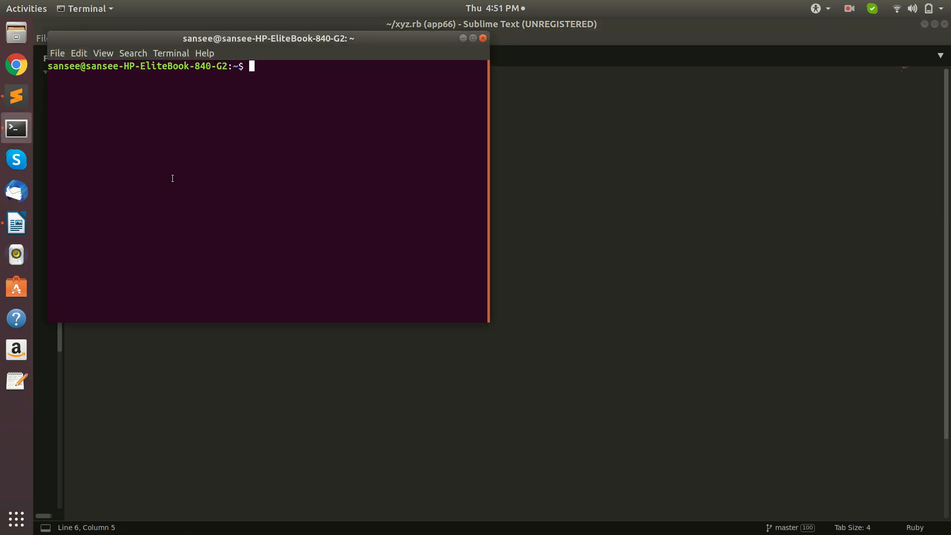
- Run the script with 'ruby xyz.rb' in the terminal
text(ruby)
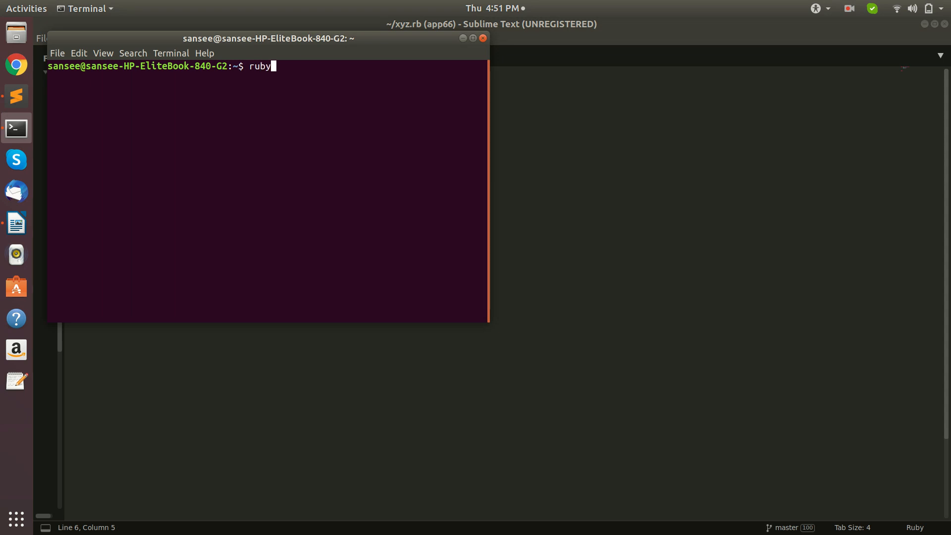
text(xy)
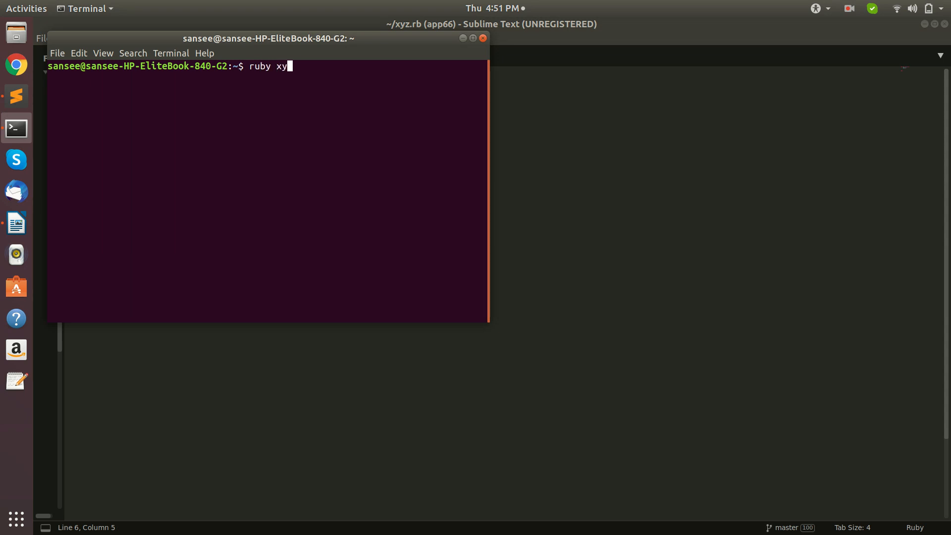
text(z.rb)
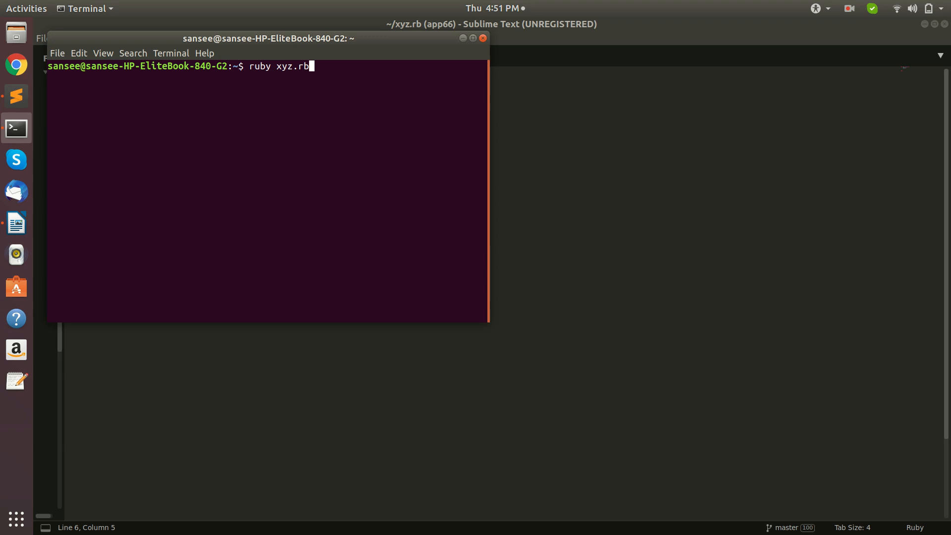
key(Return)
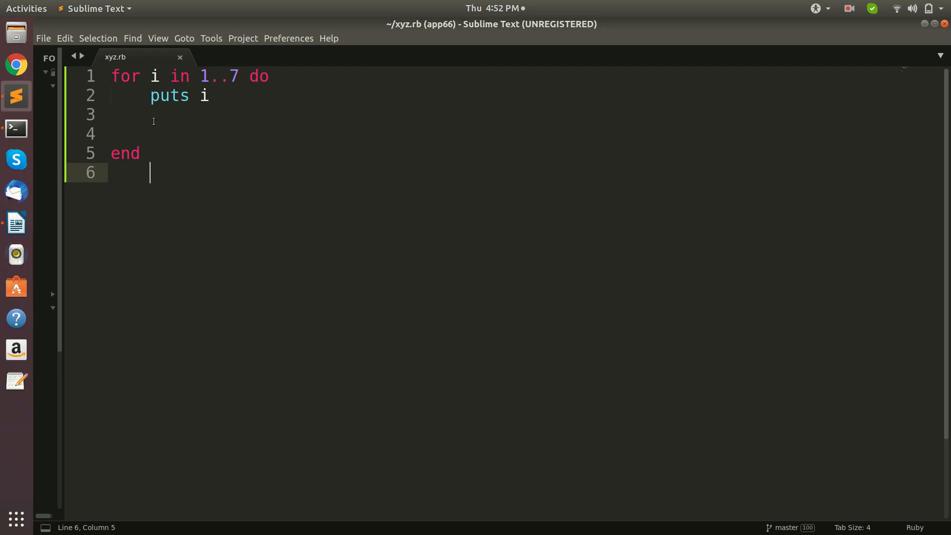
mouse_move(227, 95)
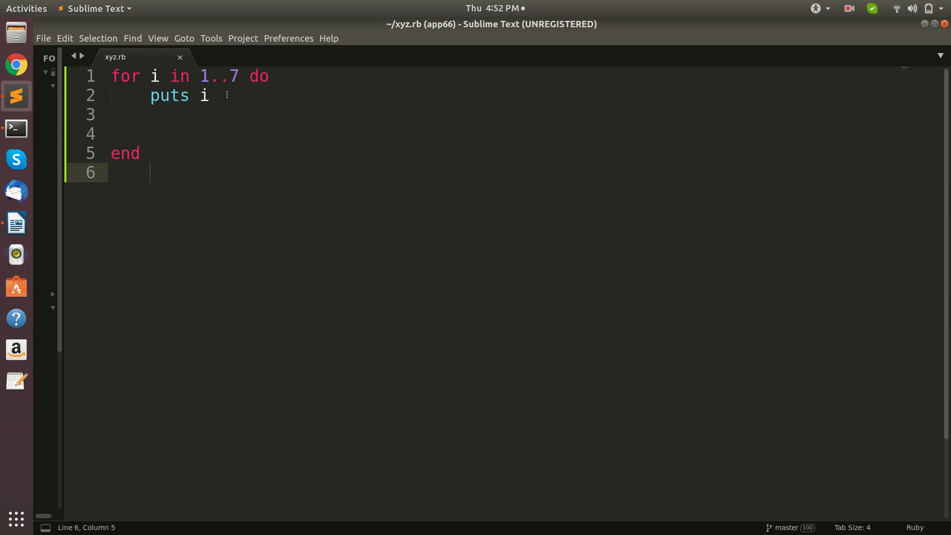
- Make room for an inner loop on a new line below 'puts i', discarding a partly written 'for'
click(209, 95)
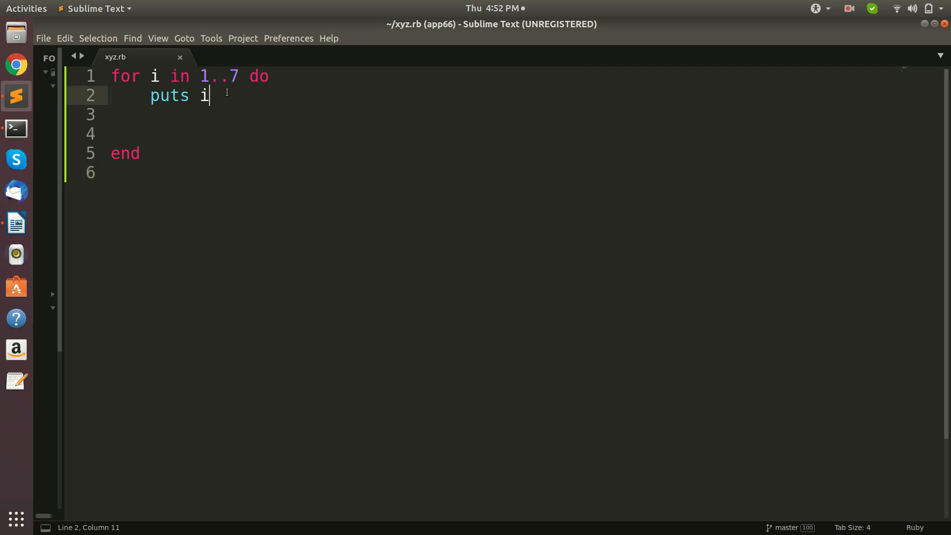
key(Return)
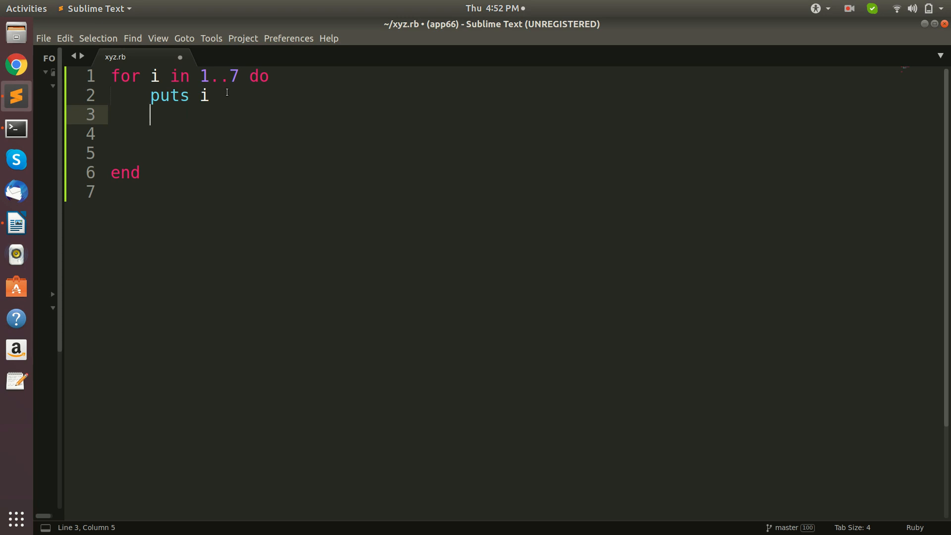
text(for)
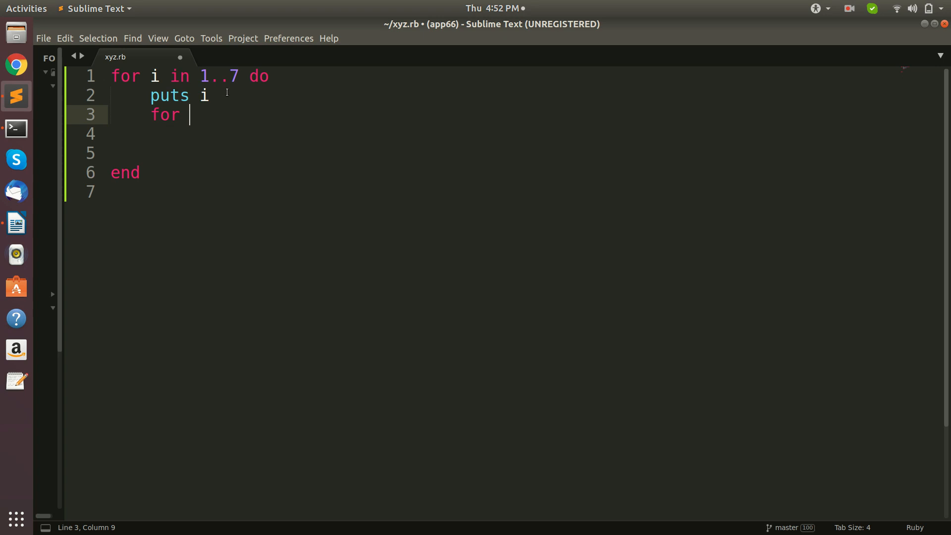
key(BackSpace)
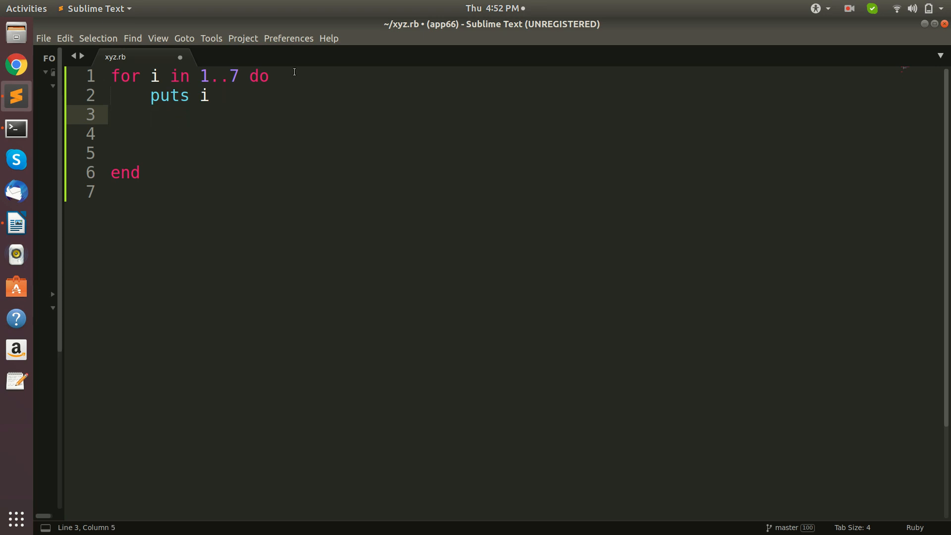
click(211, 96)
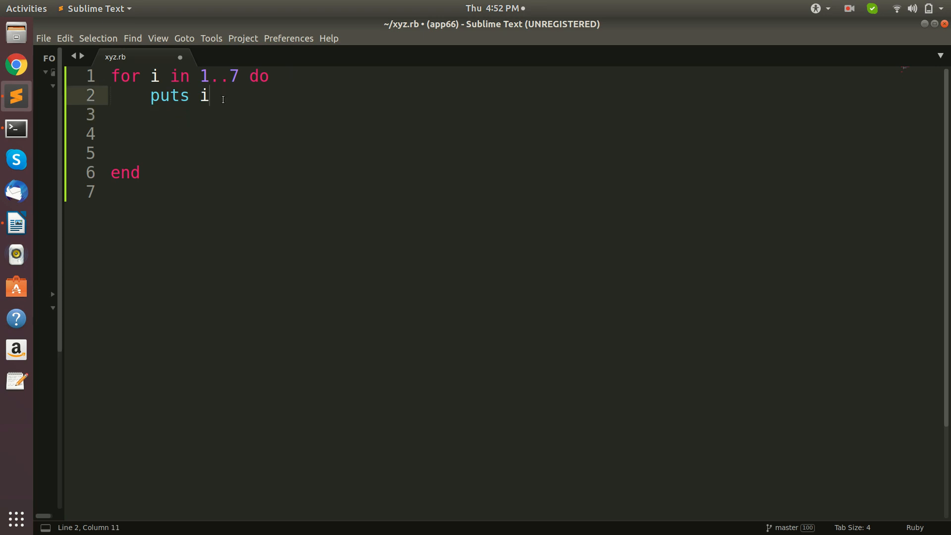
key(Return)
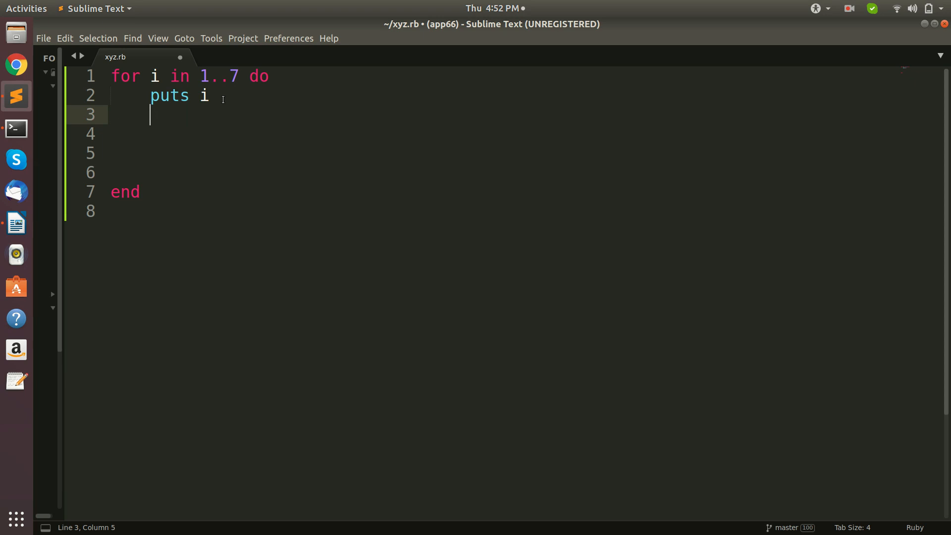
- Write the inner loop header 'for j in 1..7 do' and start a new line inside it
text(f)
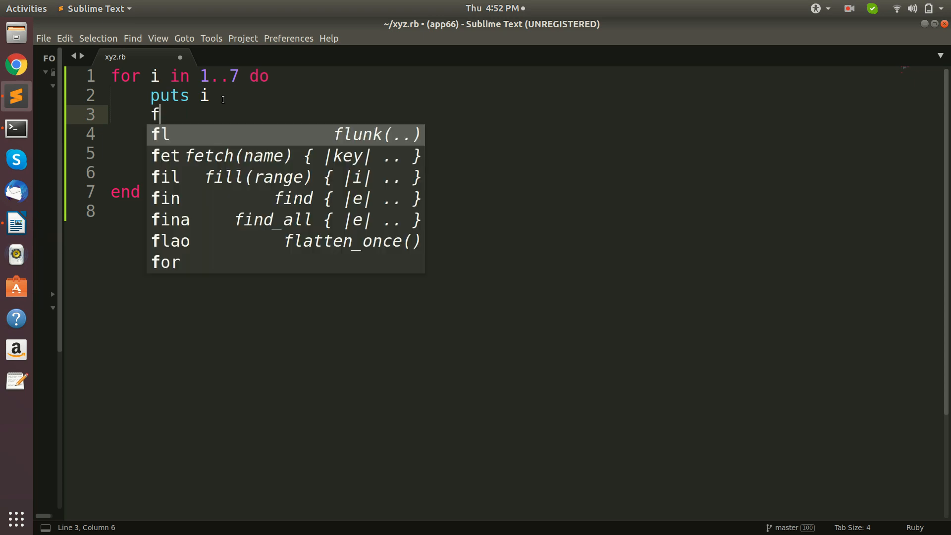
text(or j)
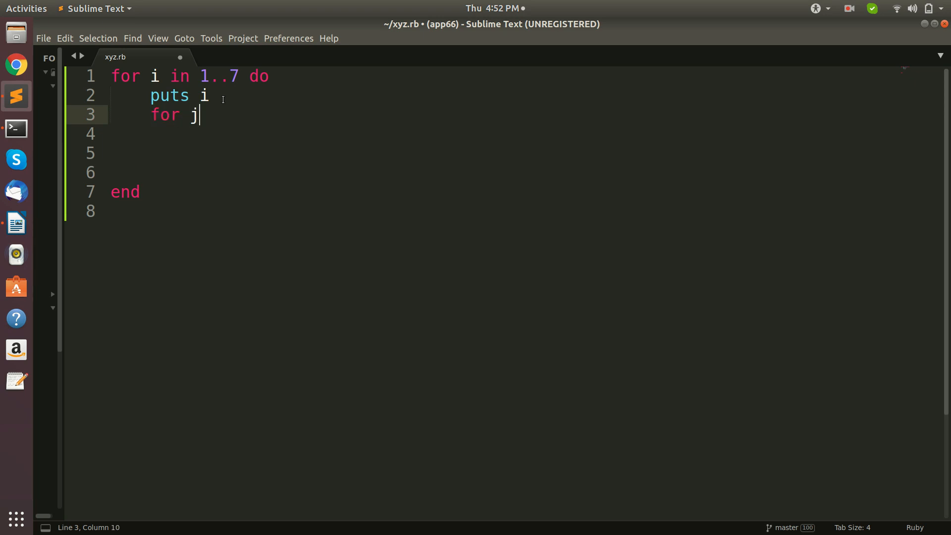
text(in)
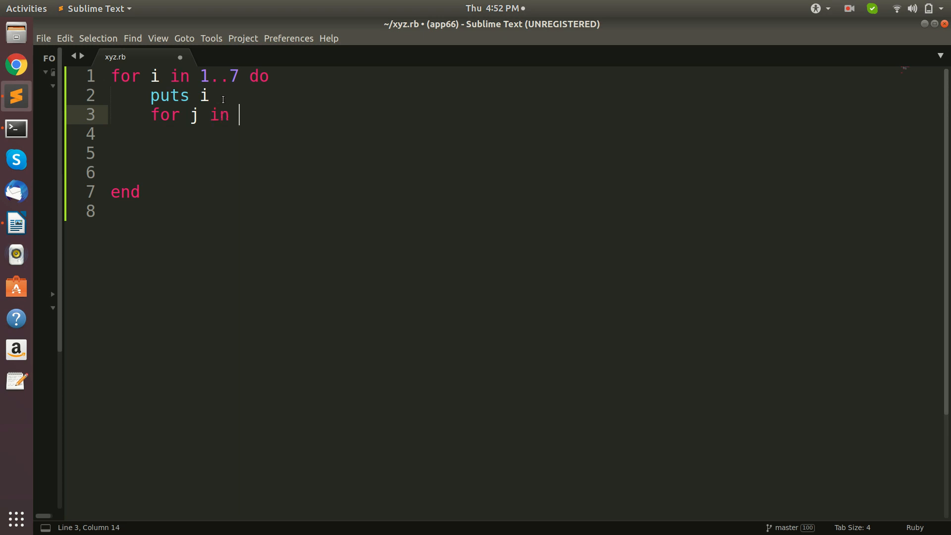
text(1)
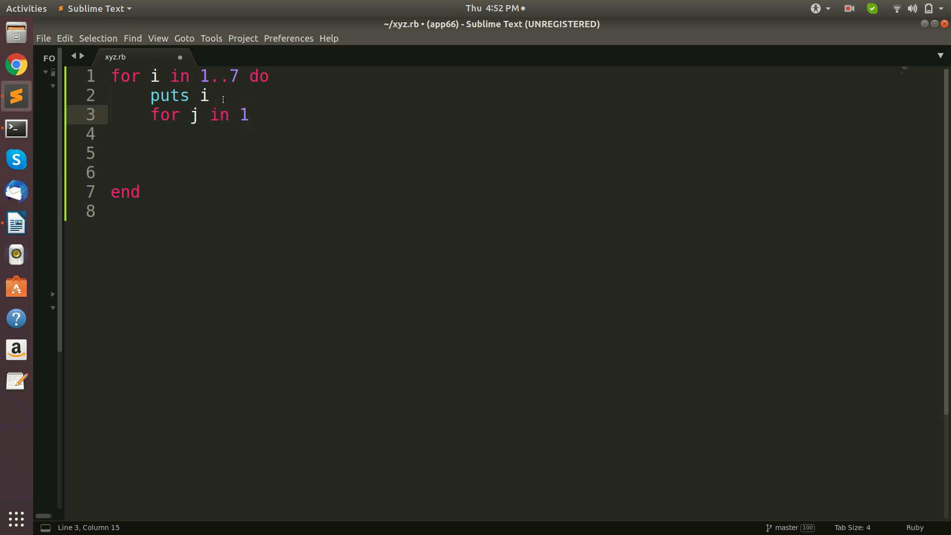
text(..)
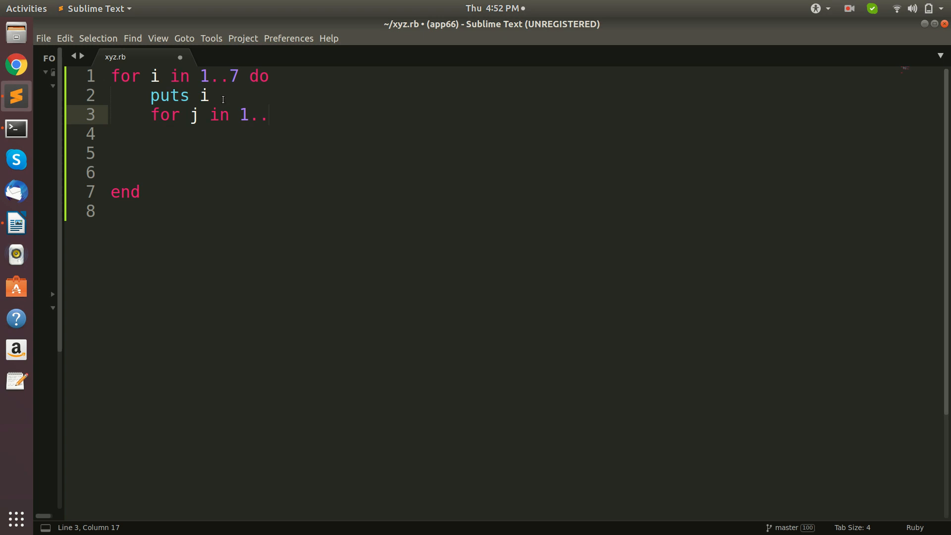
text(7 do)
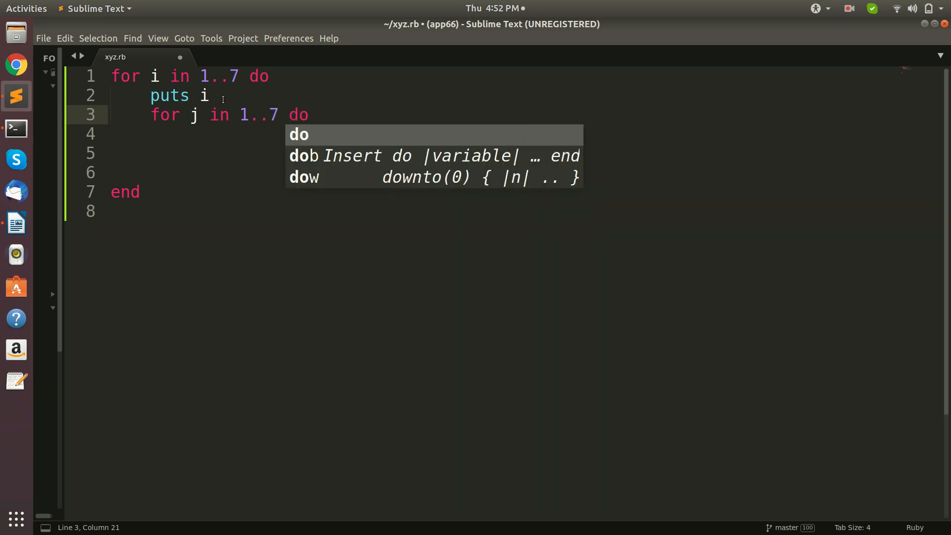
key(Escape)
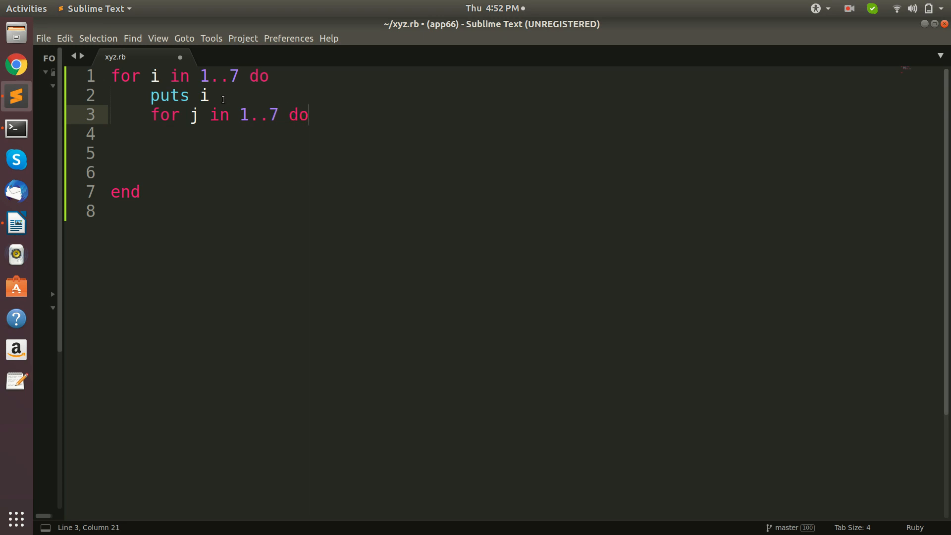
key(Return)
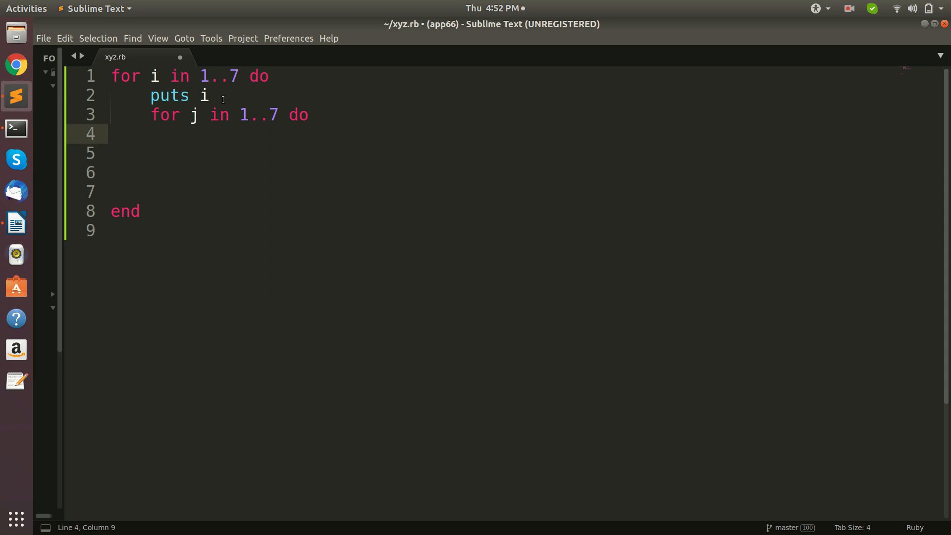
- Make the inner loop body 'print i' and close the loop with 'end'
text(pr)
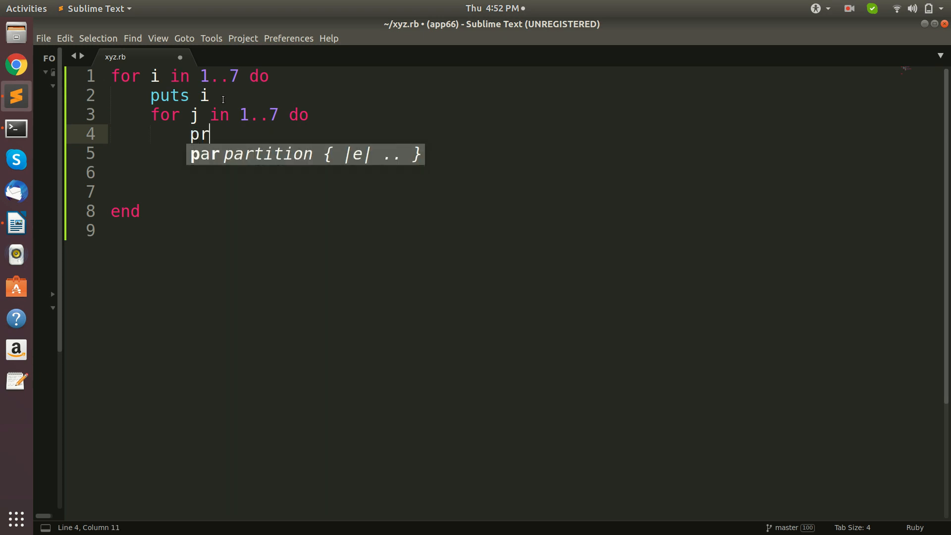
text(int)
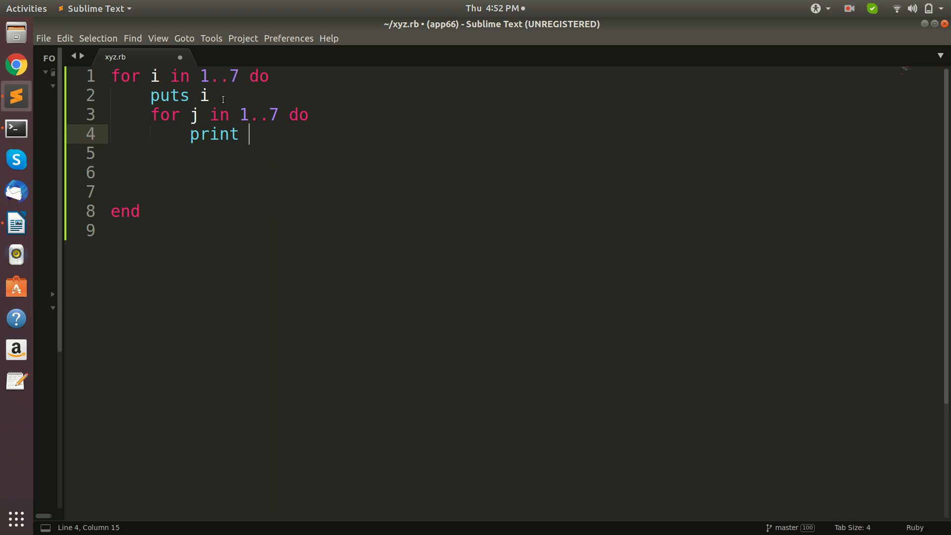
text(")
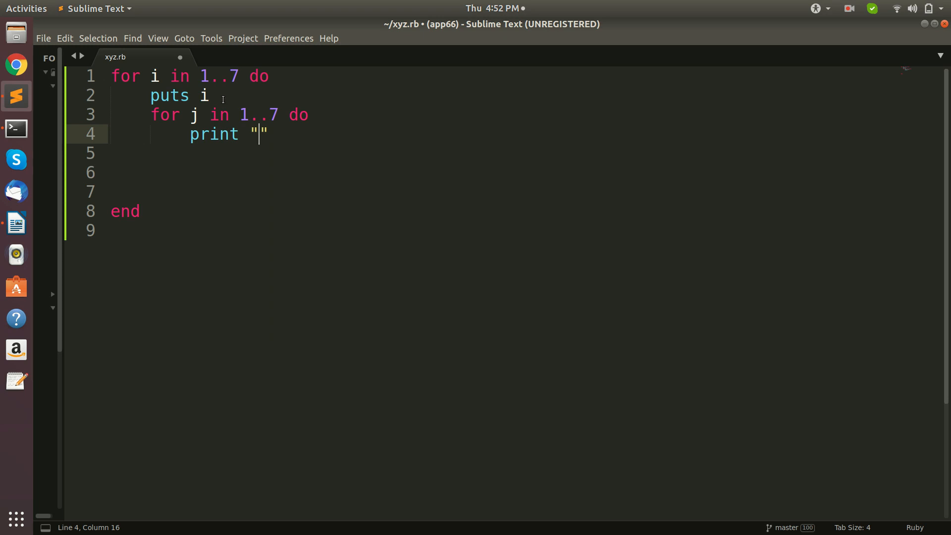
key(BackSpace)
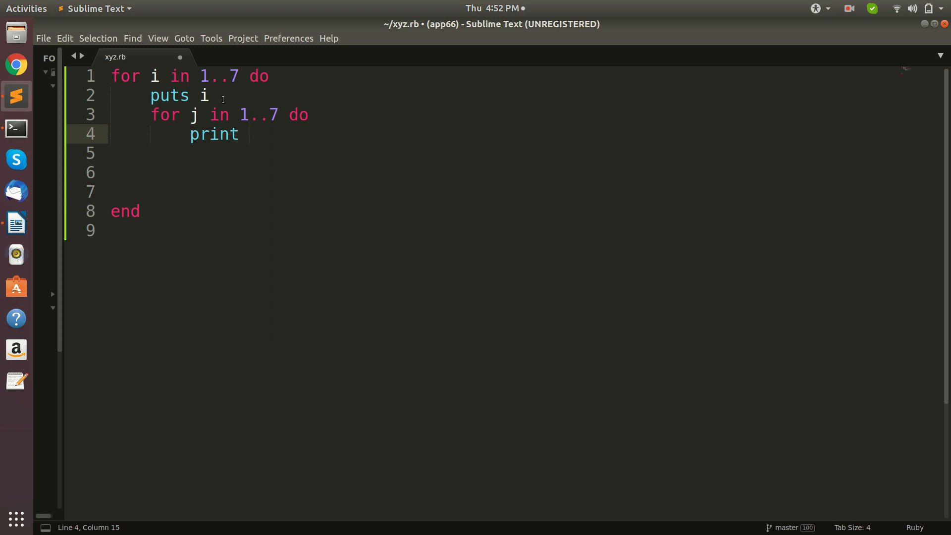
text(i)
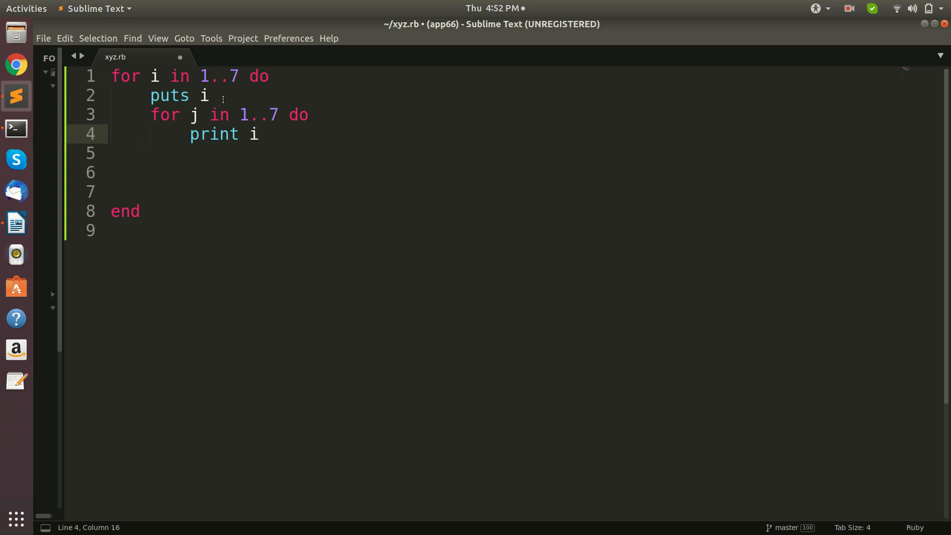
text(en)
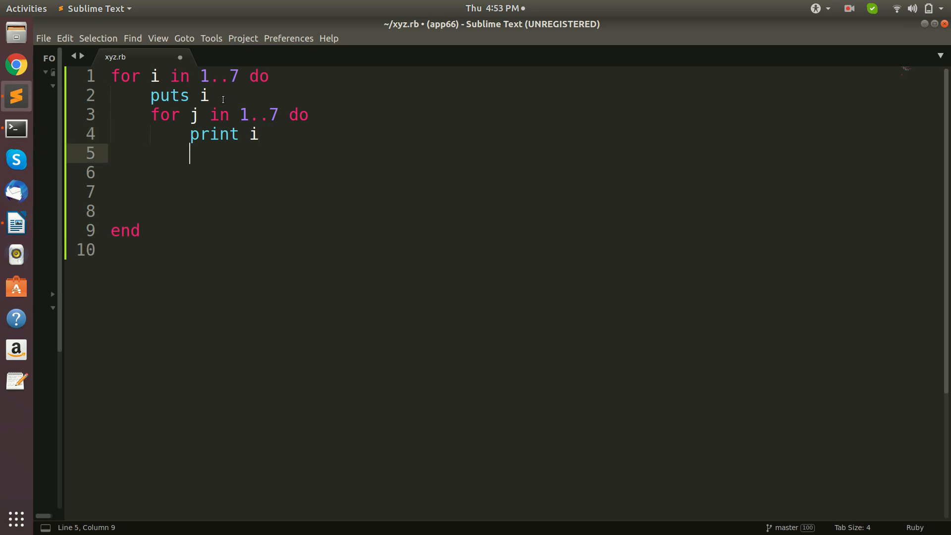
text(end)
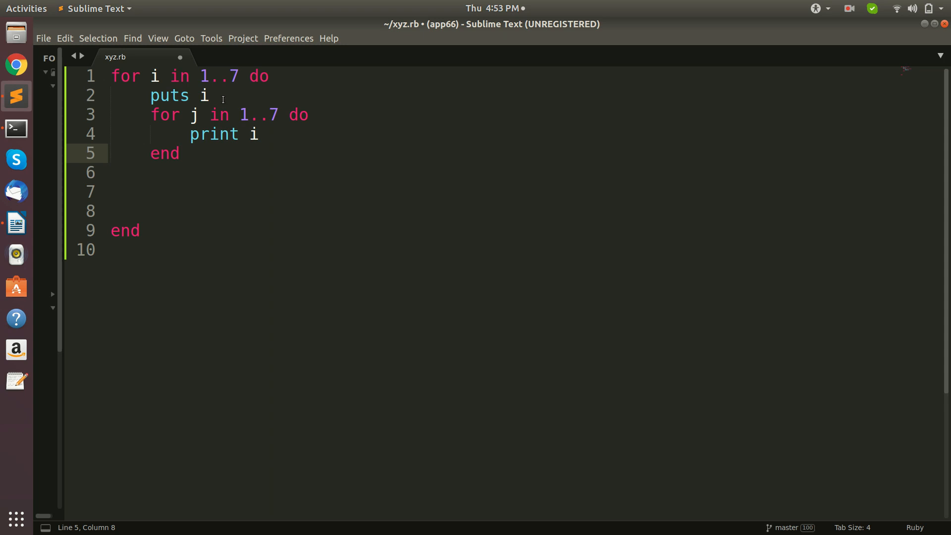
key(Return)
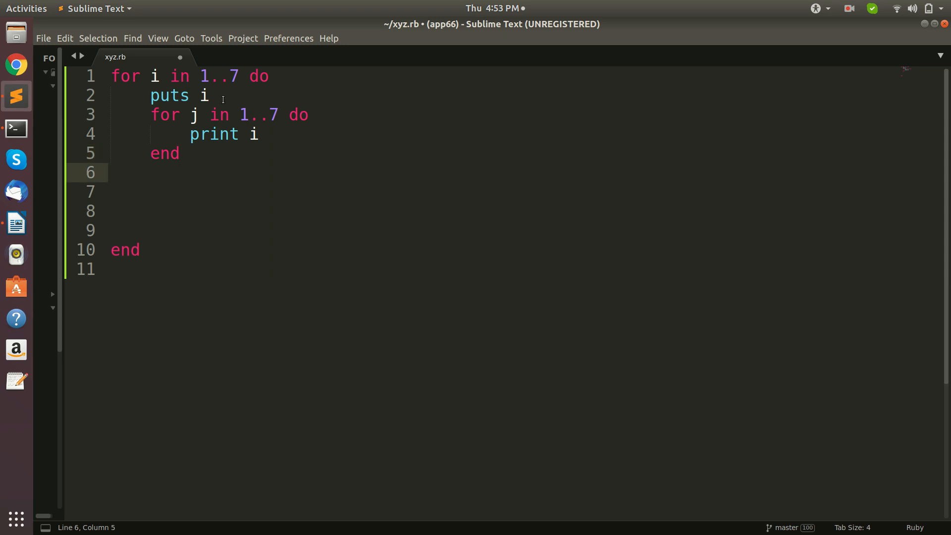
- Add a bare 'puts' after the inner loop, dropping the "\n" argument, and save
text(puts)
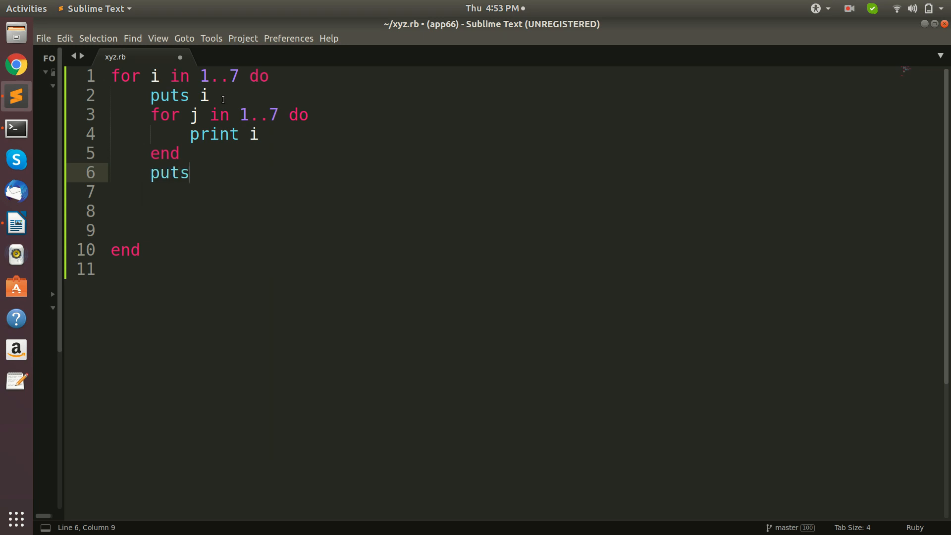
text(")
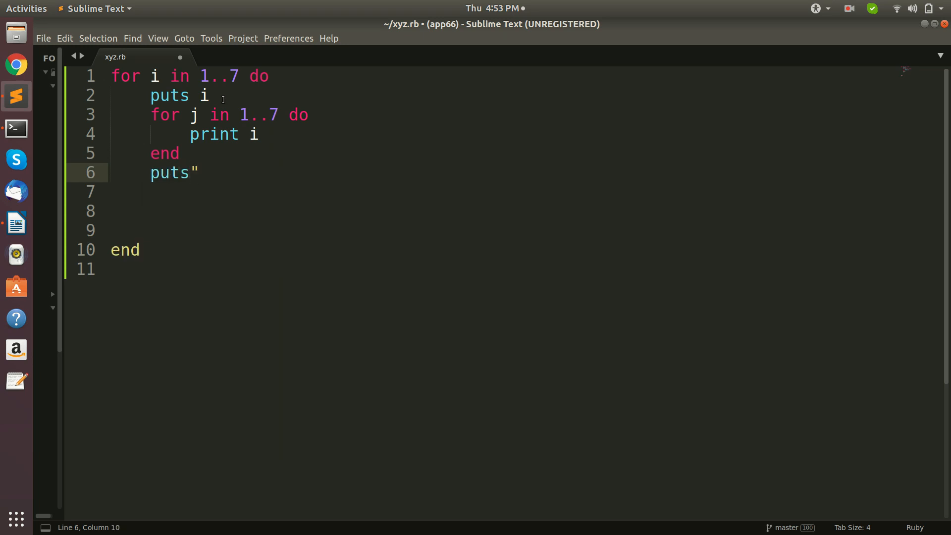
text(\n)
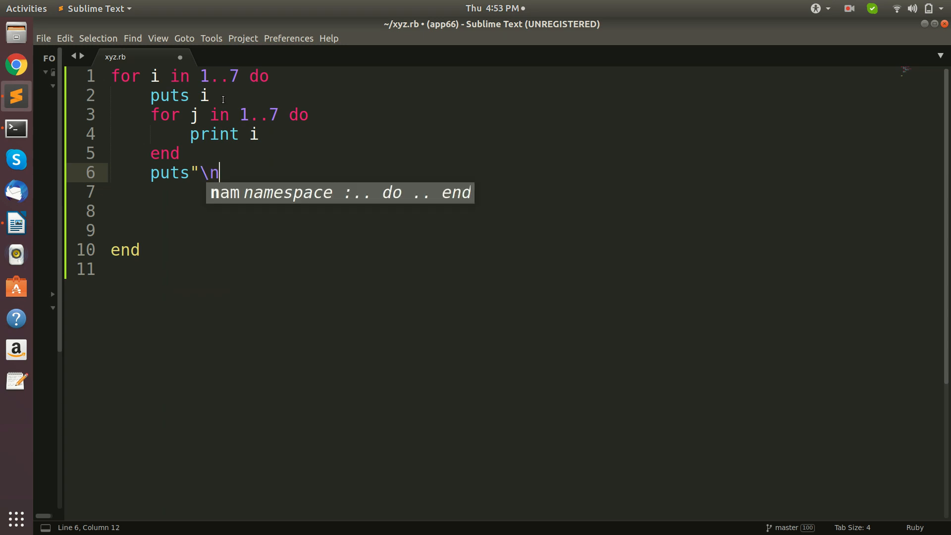
text(")
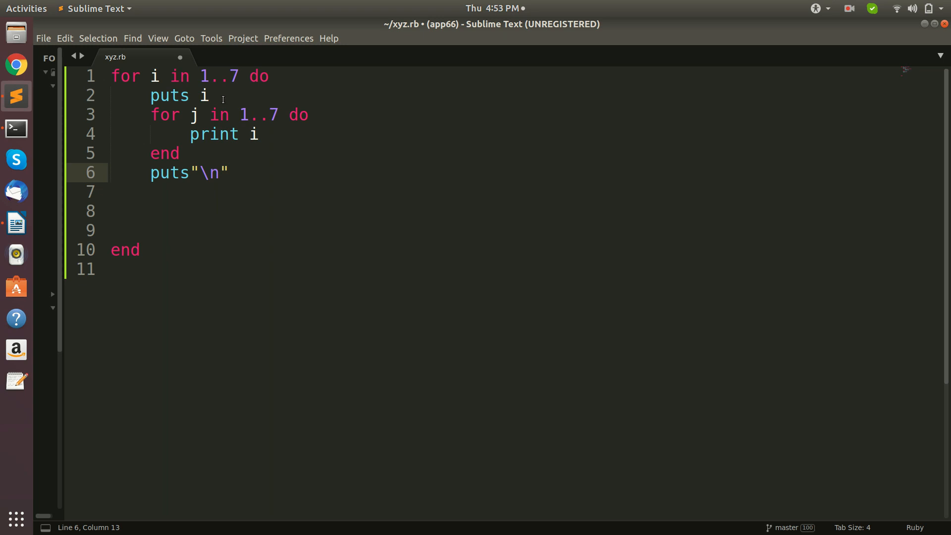
click(230, 173)
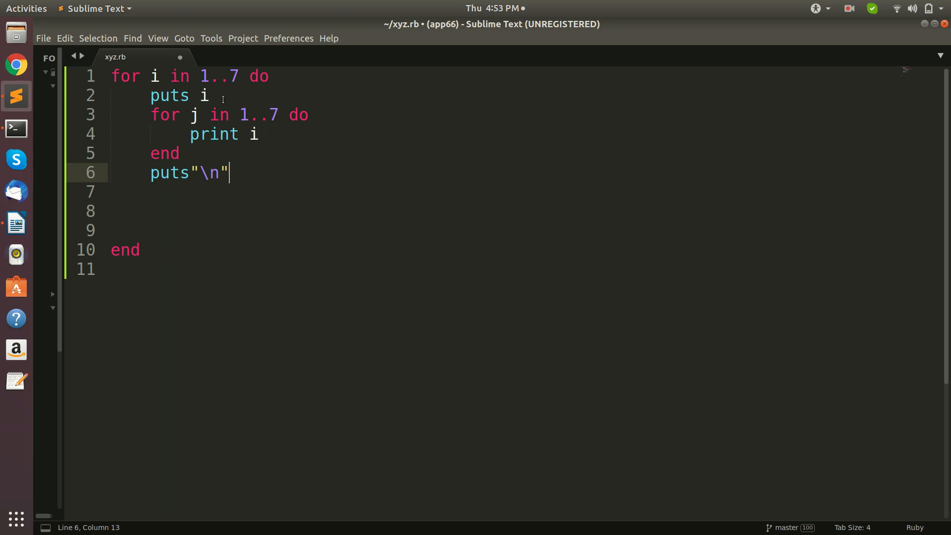
key(BackSpace)
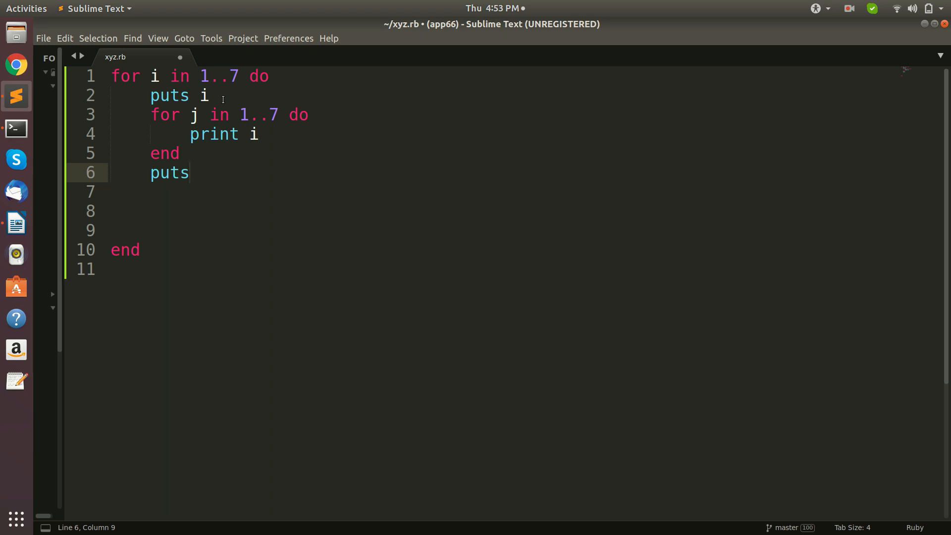
key(ctrl+s)
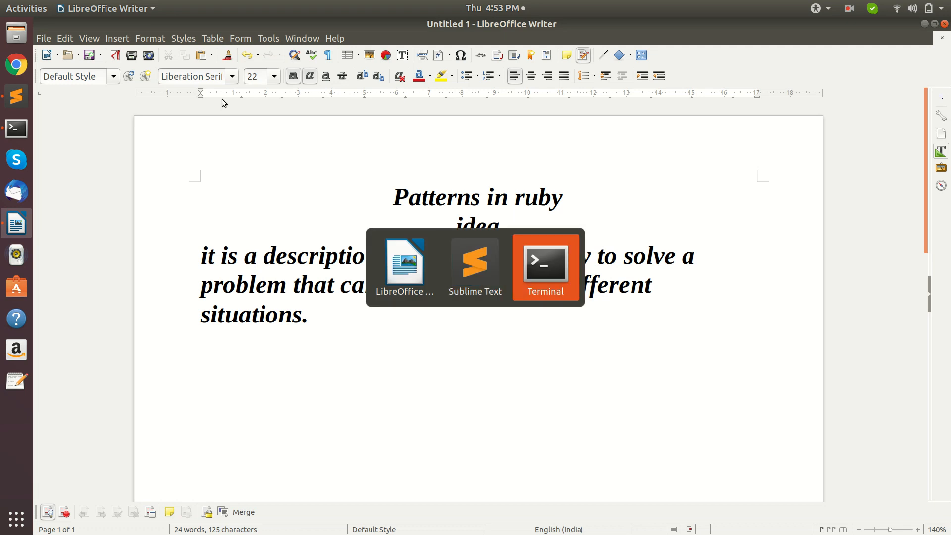
- Run xyz.rb in the terminal to see rows 1111111 through 7777777, then close the terminal
click(544, 264)
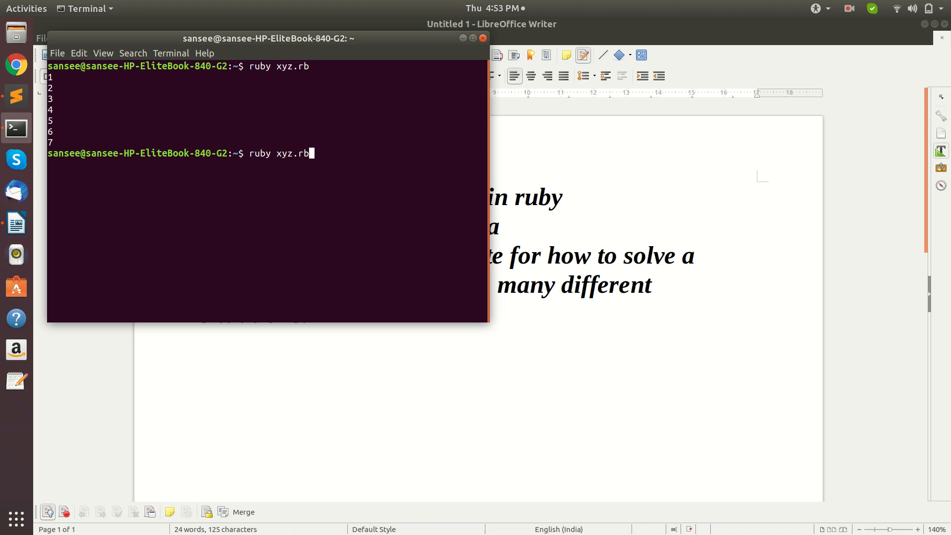
key(Return)
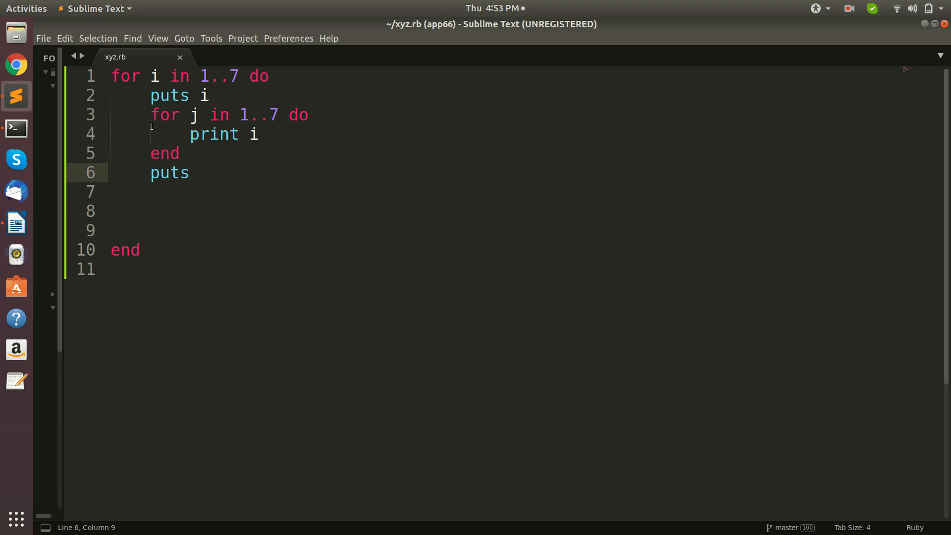
mouse_move(16, 127)
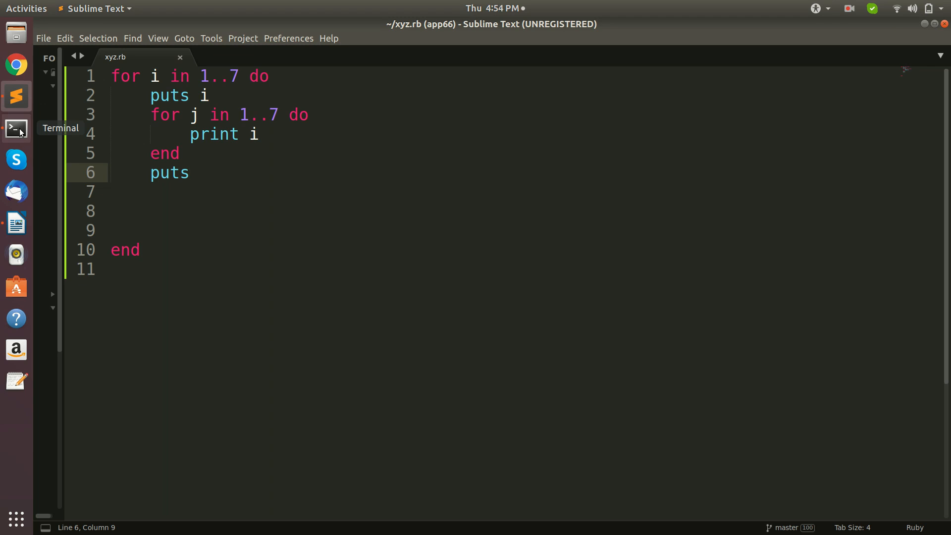
click(16, 127)
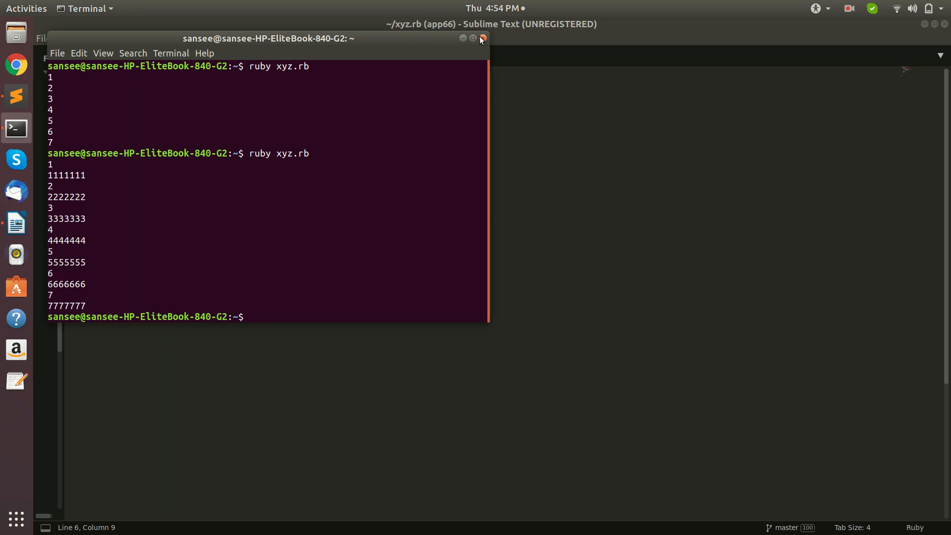
click(482, 38)
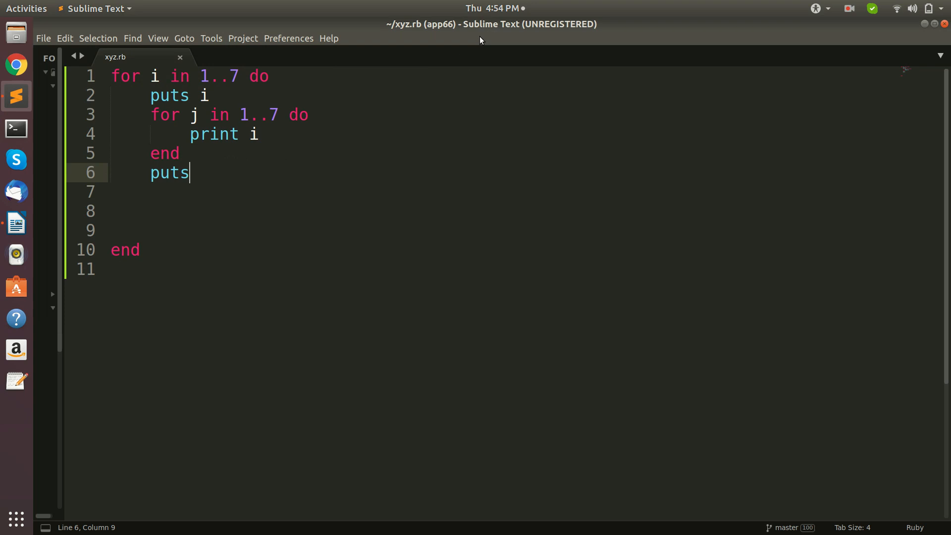
- Change the inner loop body to print "*" instead of i and save the script
key(ctrl+shift+k)
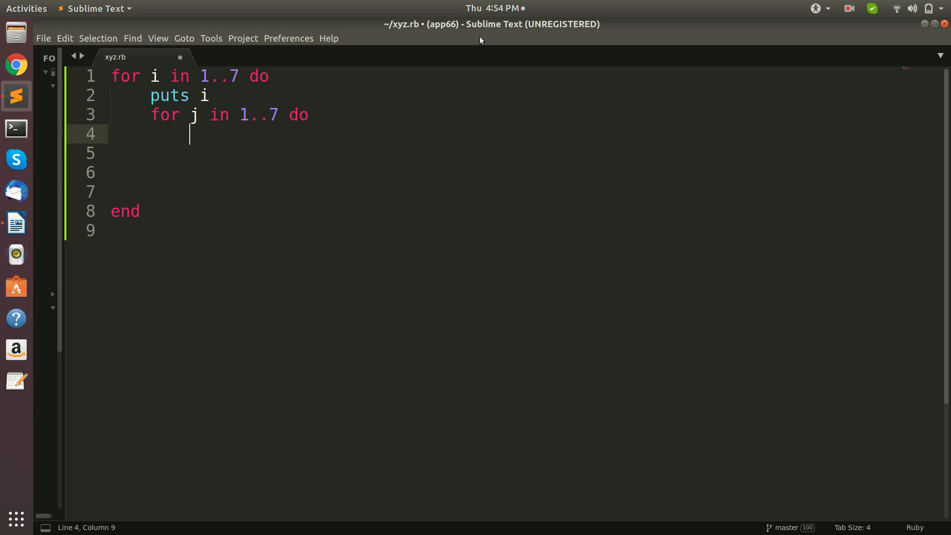
text(pri)
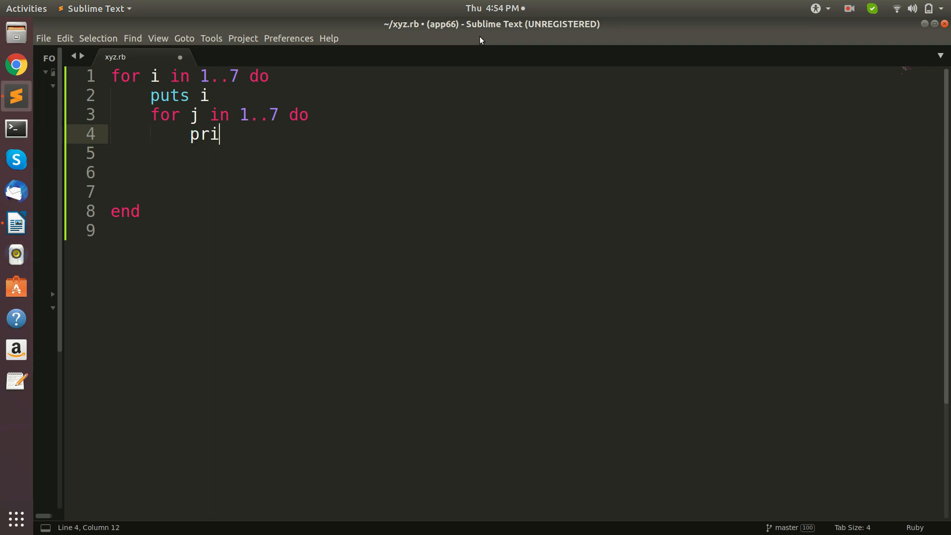
text(nt)
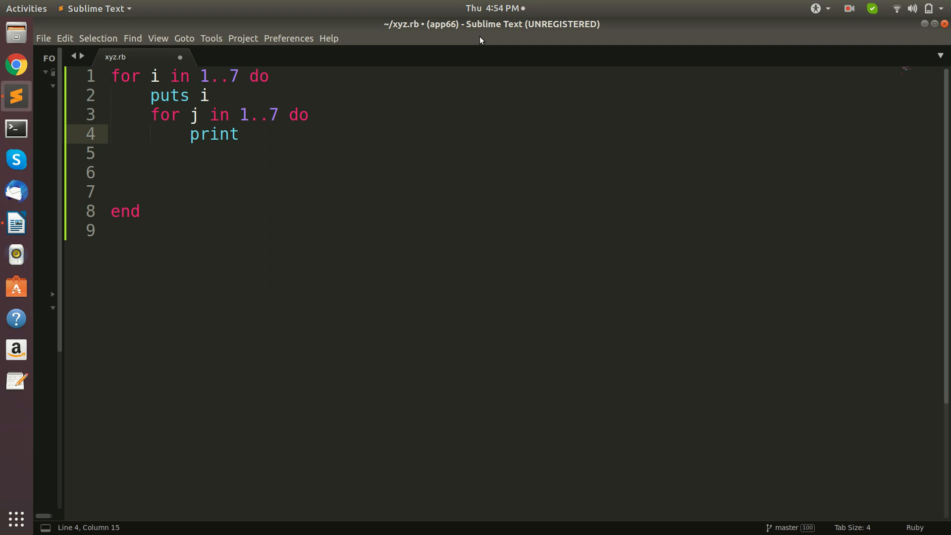
key(BackSpace)
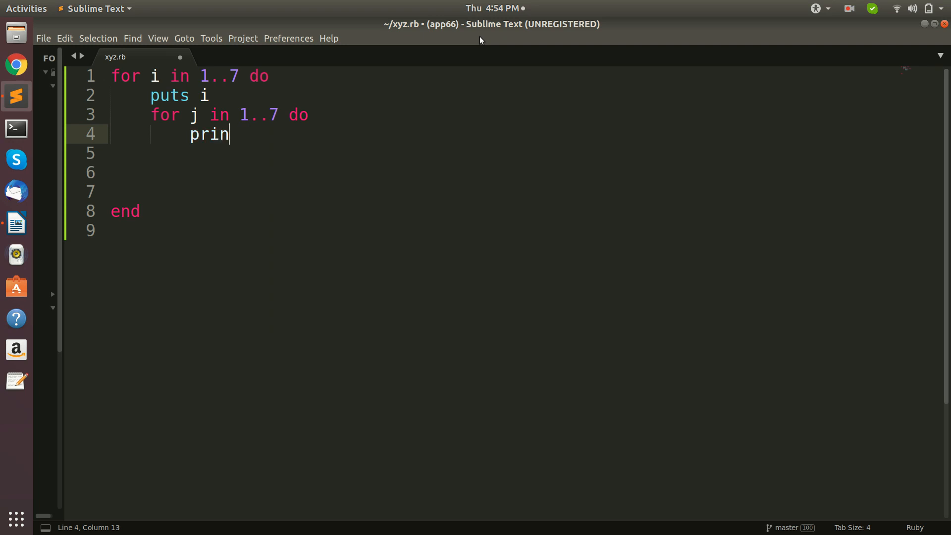
text(t ")
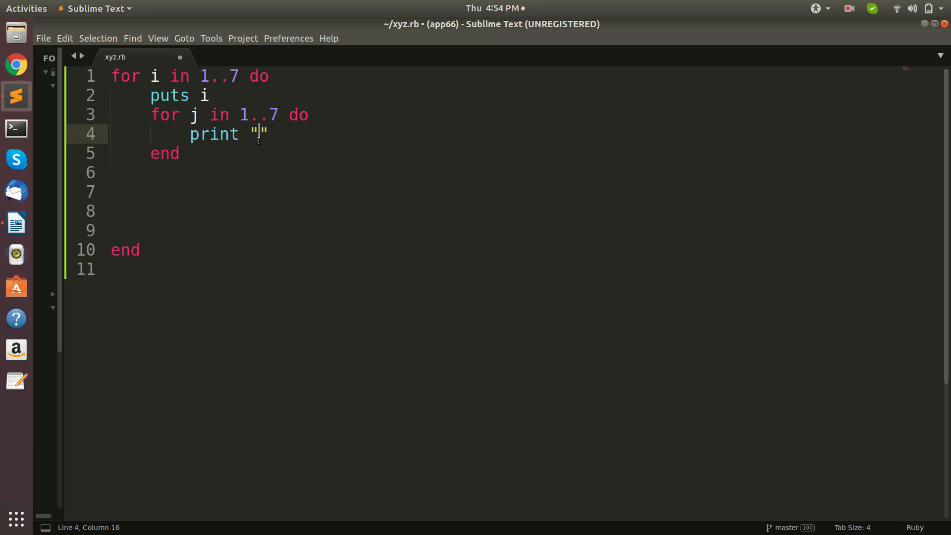
text(x)
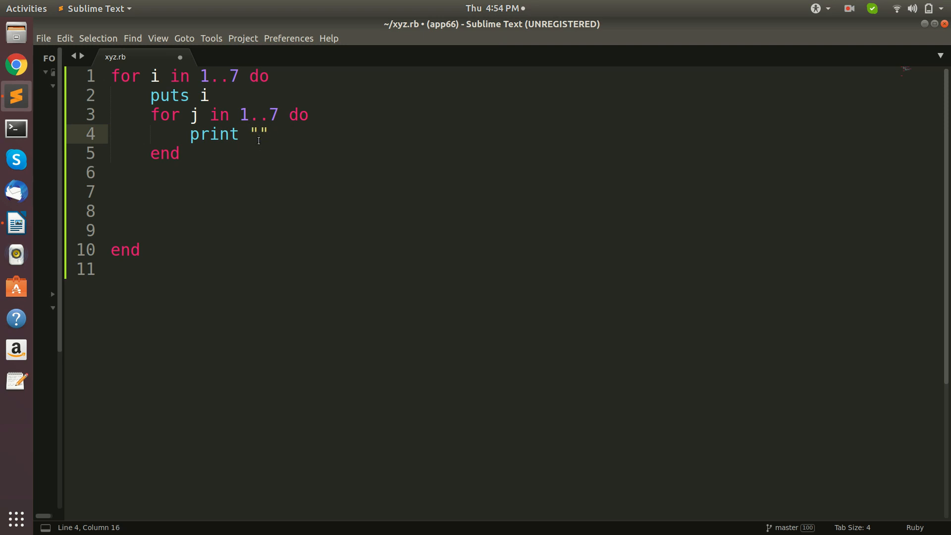
text(*)
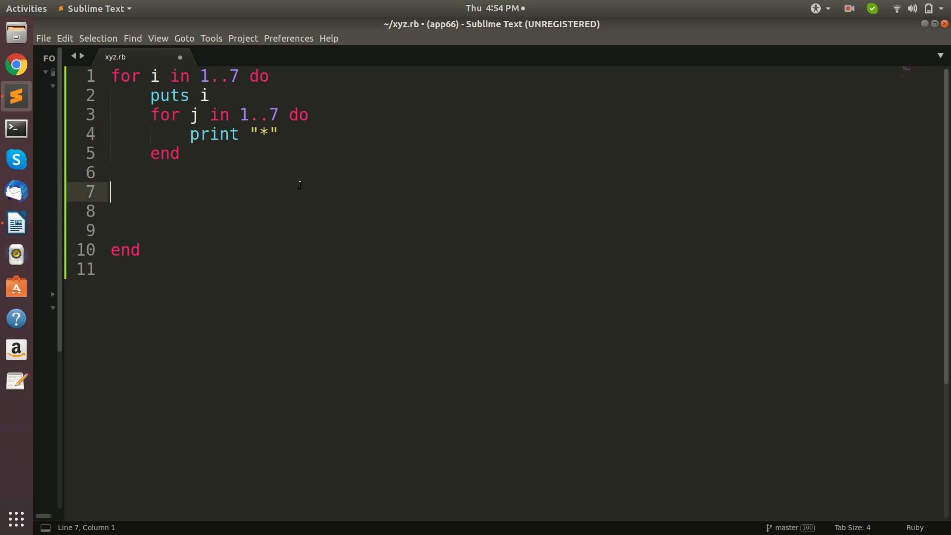
key(ctrl+s)
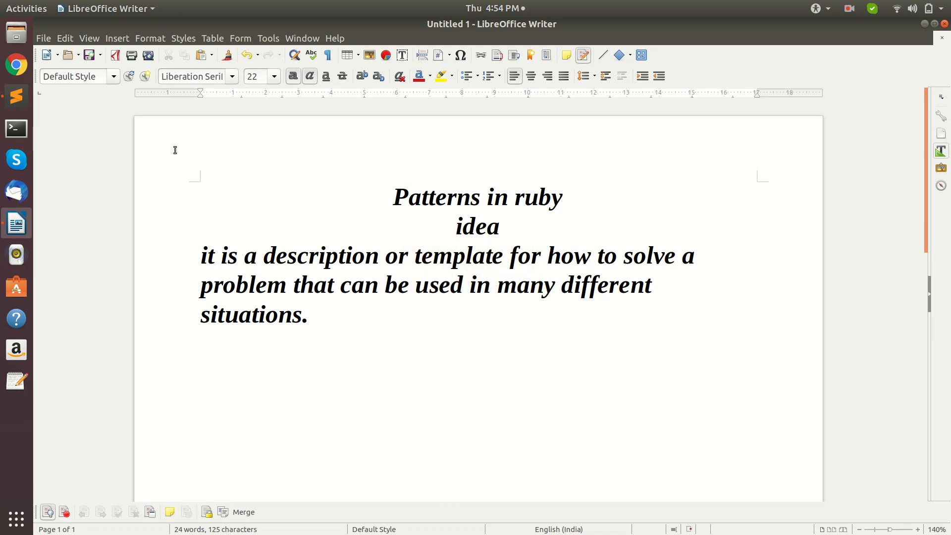
- Run 'ruby xyz.rb' in the terminal to see rows of seven asterisks, then return to the editor
click(16, 128)
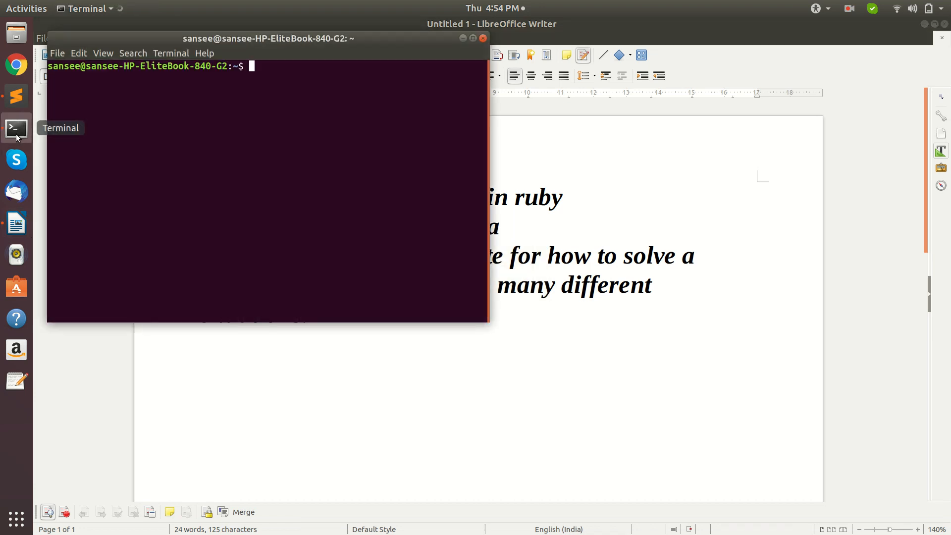
text(ruby xyz.rb)
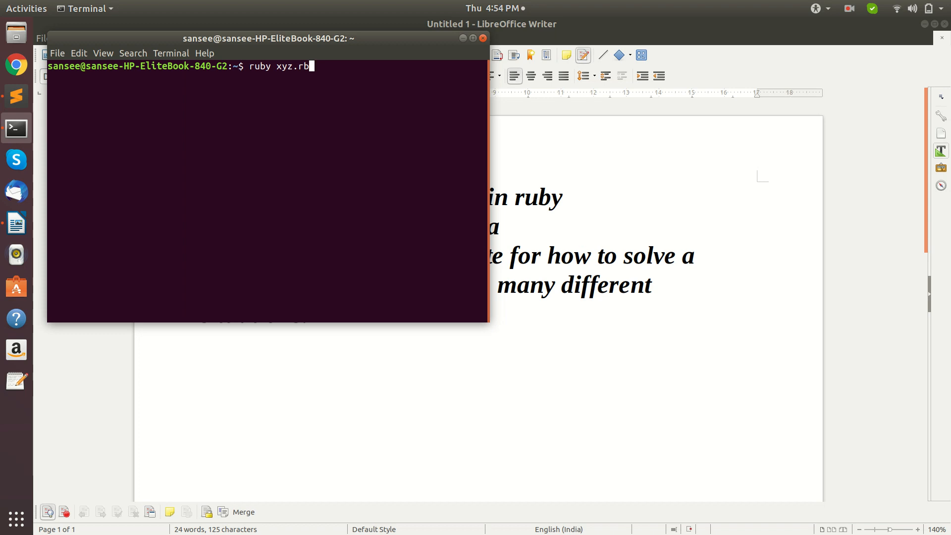
key(Return)
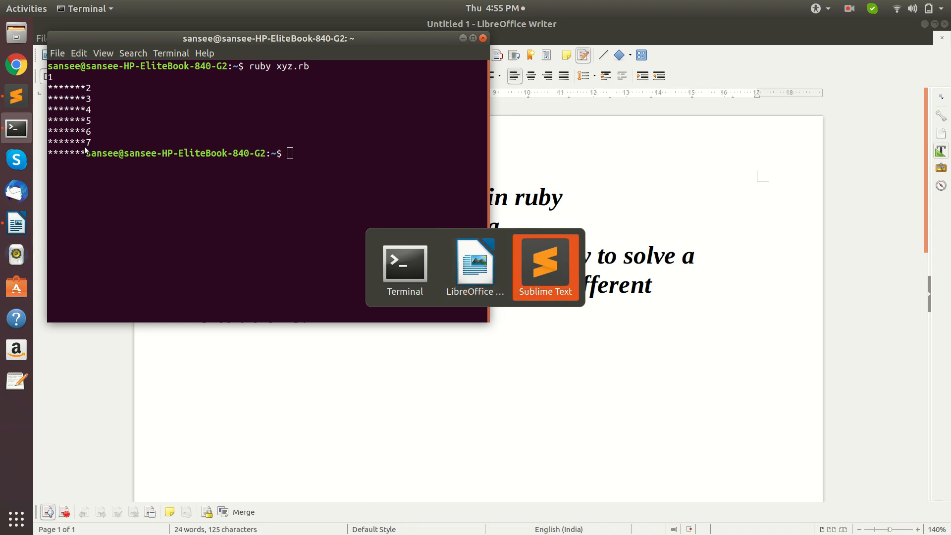
click(544, 265)
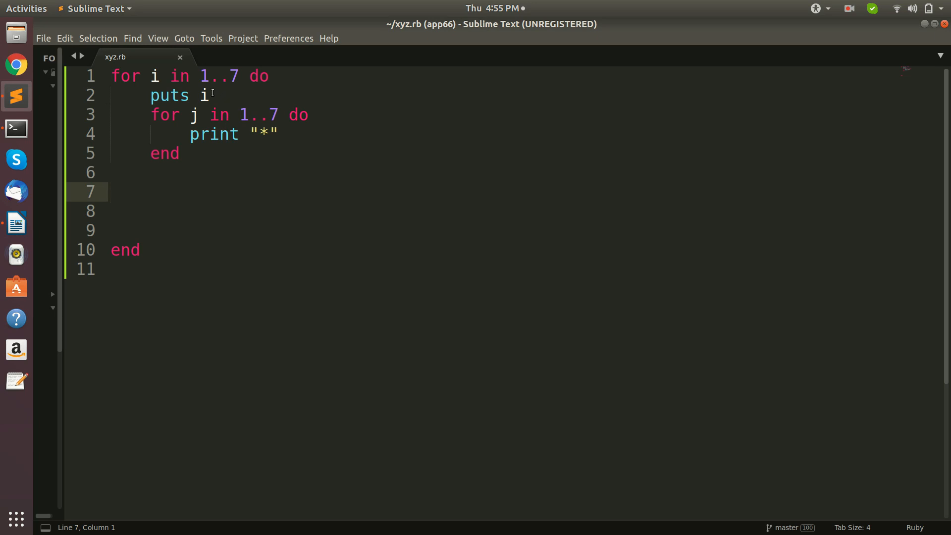
- Delete the 'puts i' statement on line 2, try a 'puts' after the inner loop, remove it and save
click(209, 95)
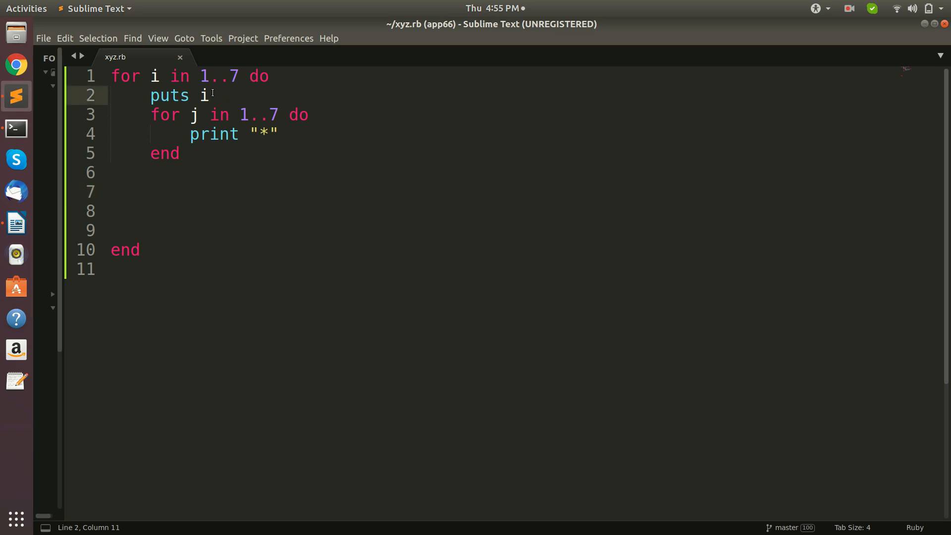
key(BackSpace)
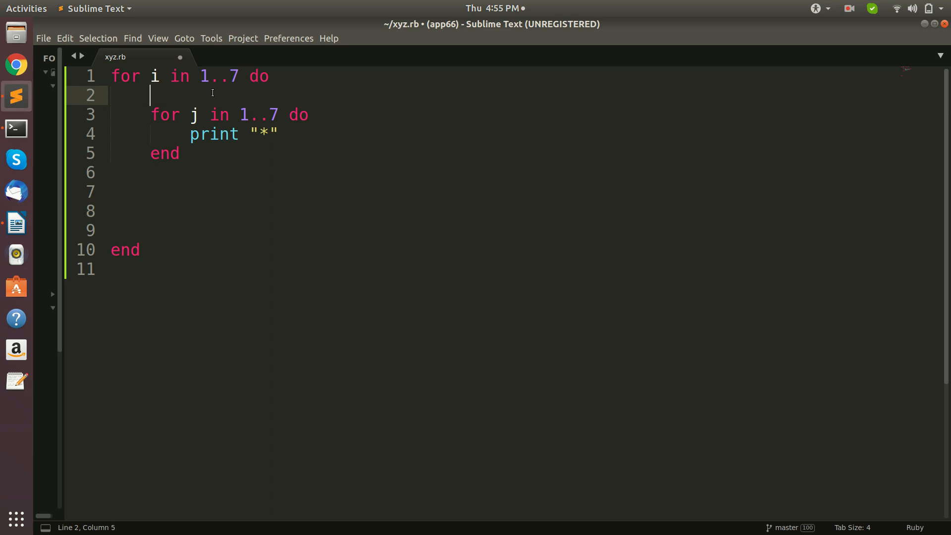
click(158, 191)
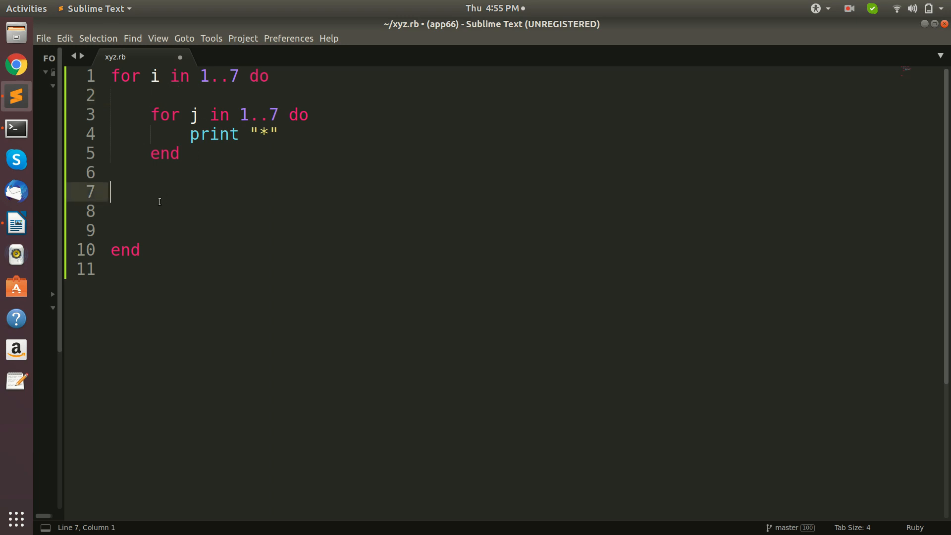
text(puts)
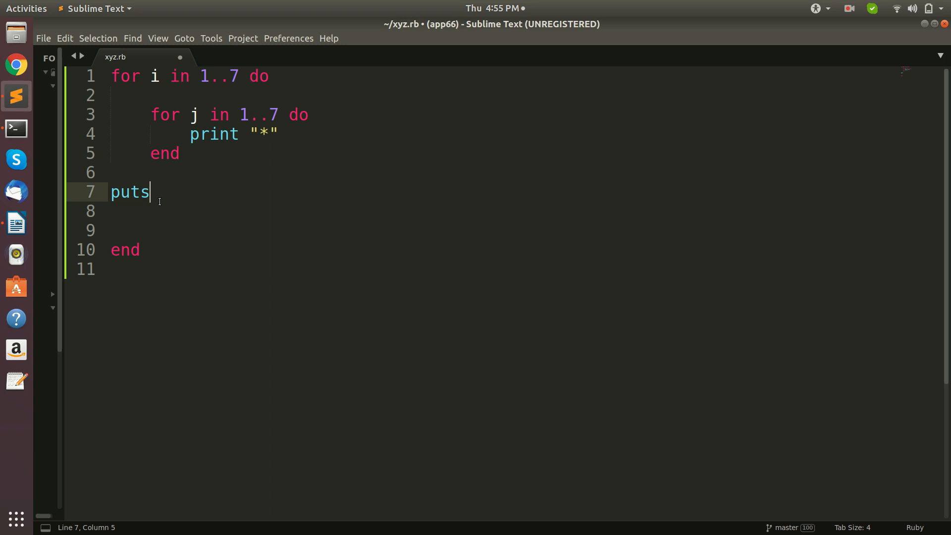
mouse_move(16, 160)
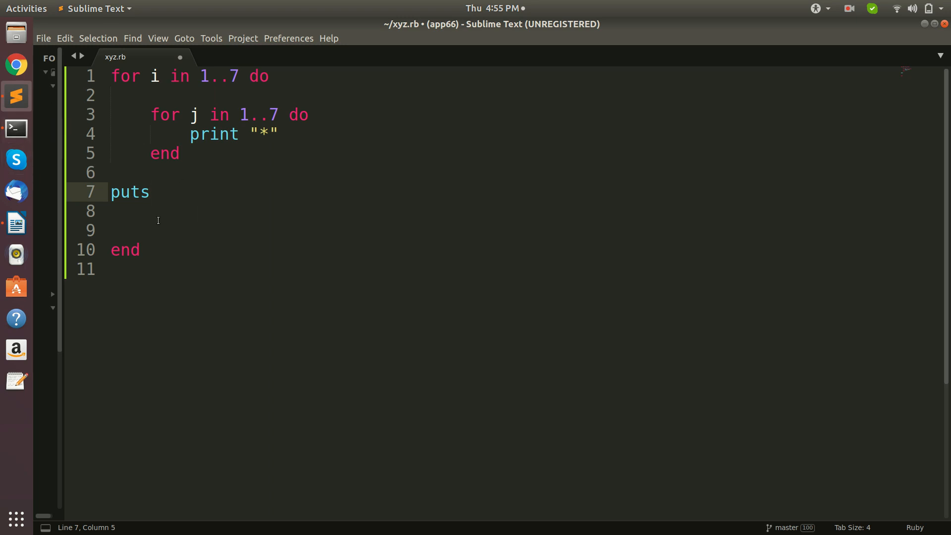
click(149, 192)
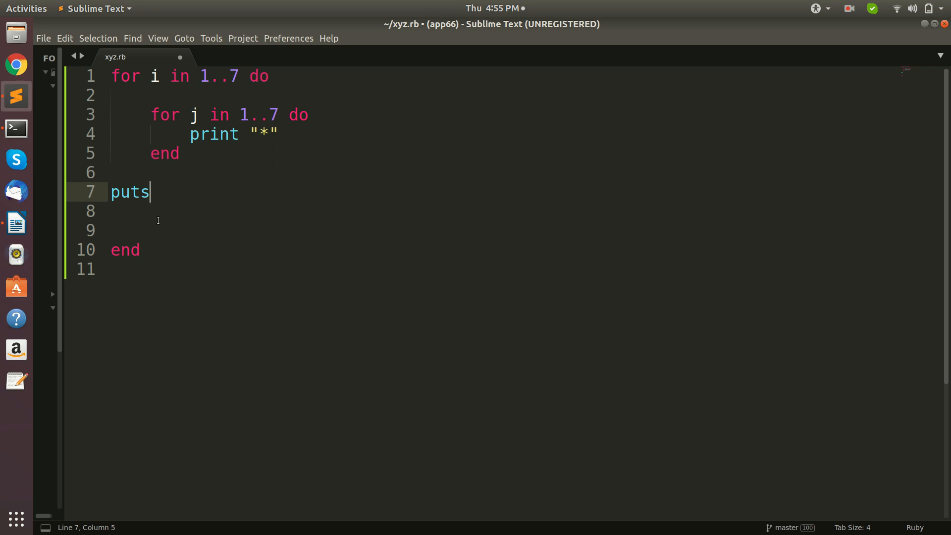
key(BackSpace)
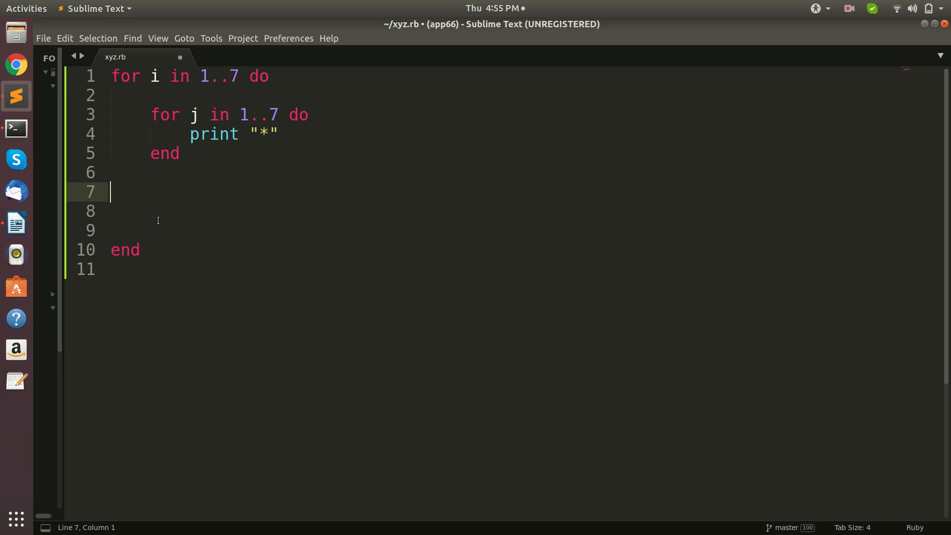
key(ctrl+s)
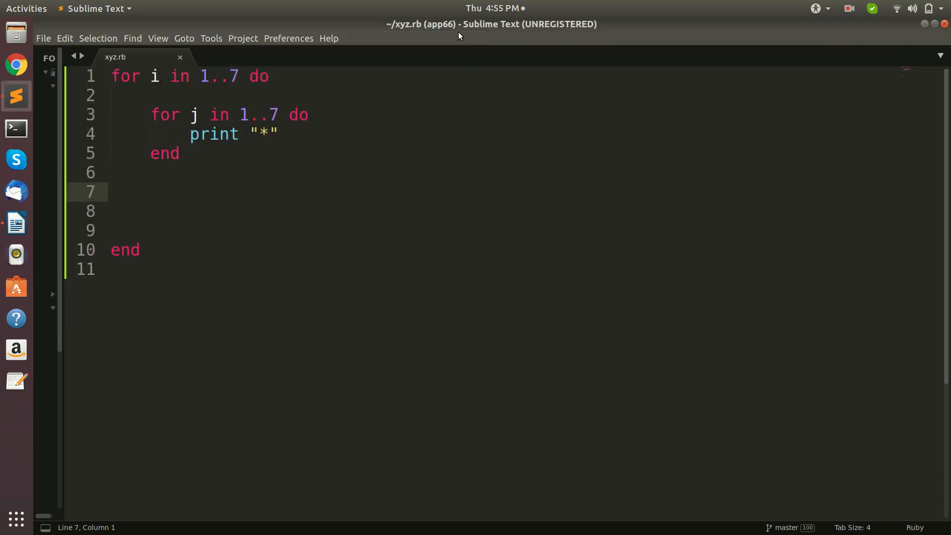
- Add the bare 'puts' on line 7 after the inner loop and save the script
text(pu)
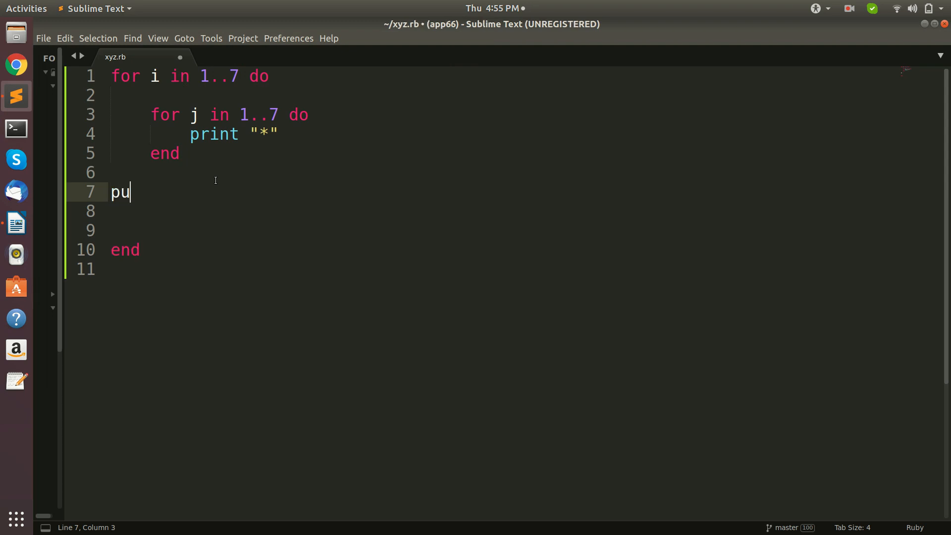
text(ts)
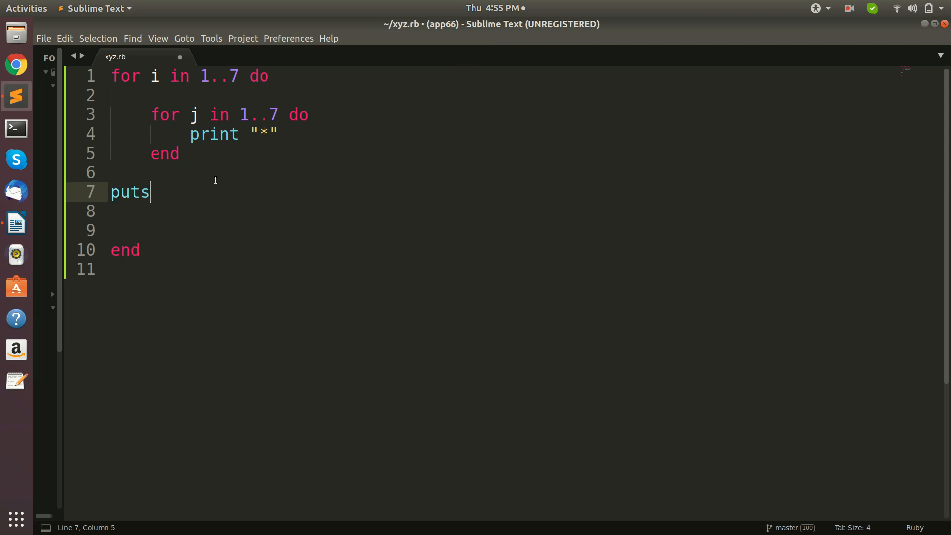
key(ctrl+s)
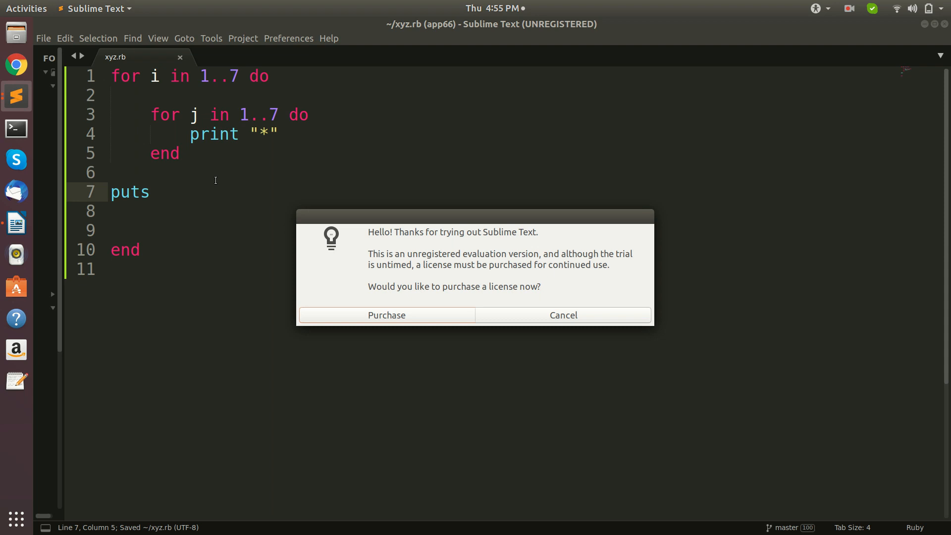
mouse_move(536, 319)
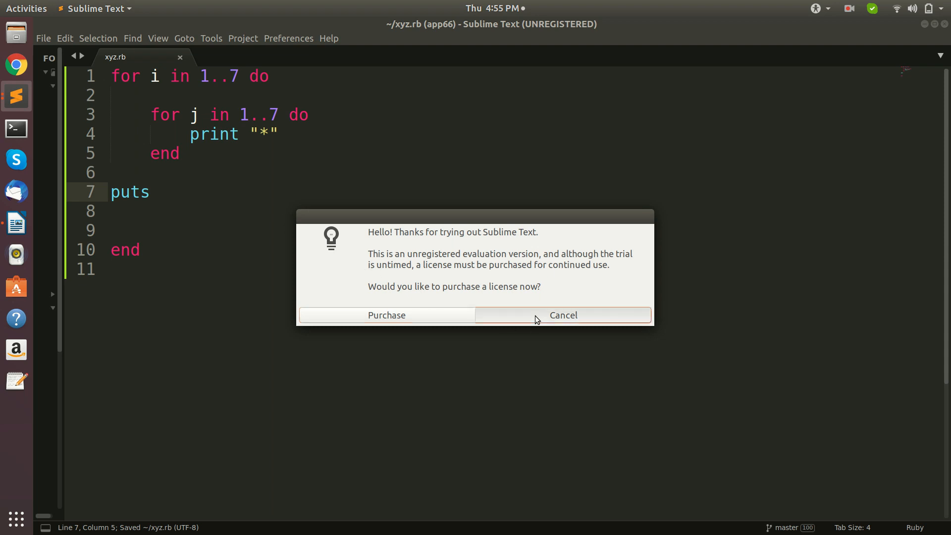
- Dismiss the license purchase prompt and bring the Terminal window in front of the saved script
click(562, 315)
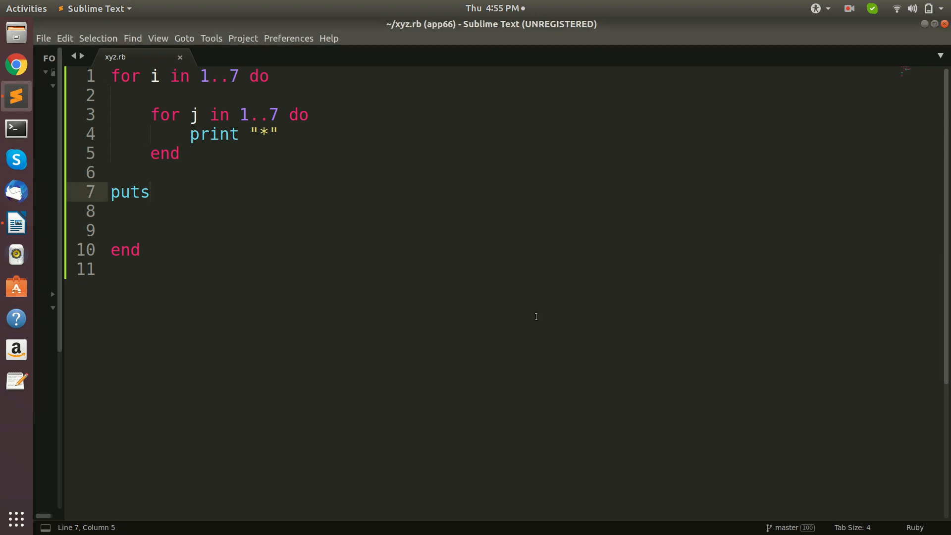
click(16, 223)
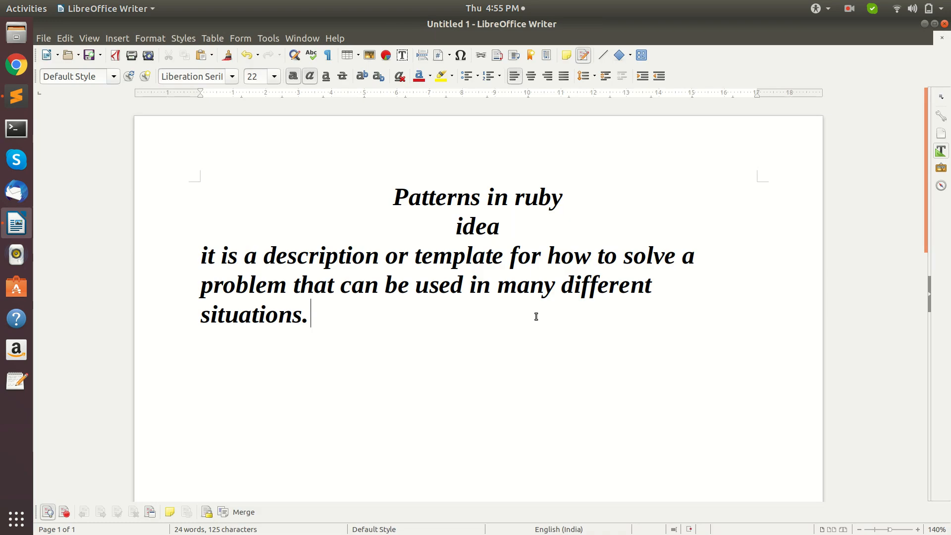
click(16, 96)
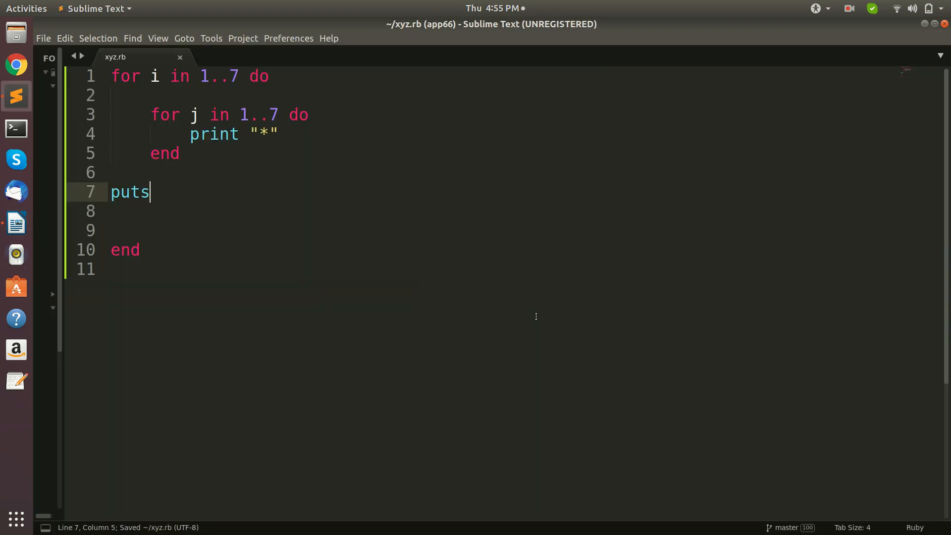
mouse_move(15, 128)
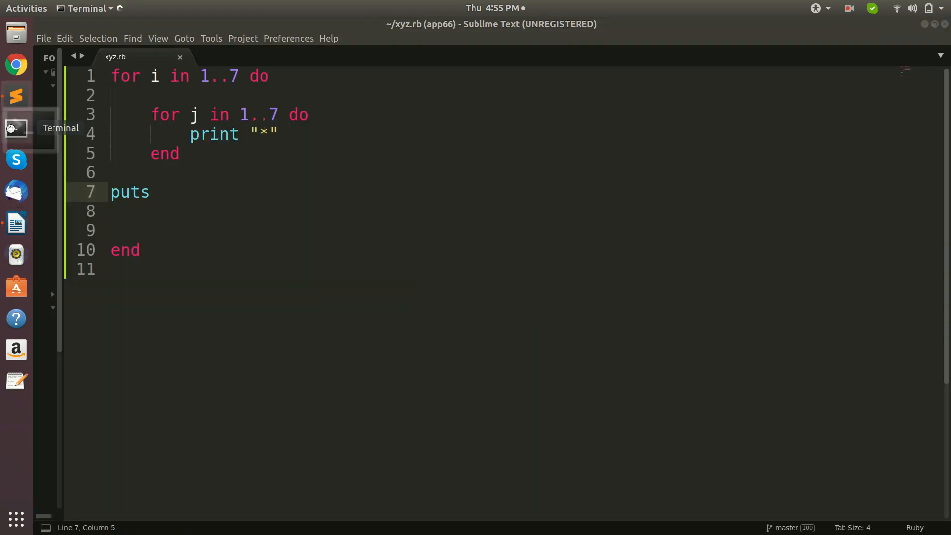
click(16, 128)
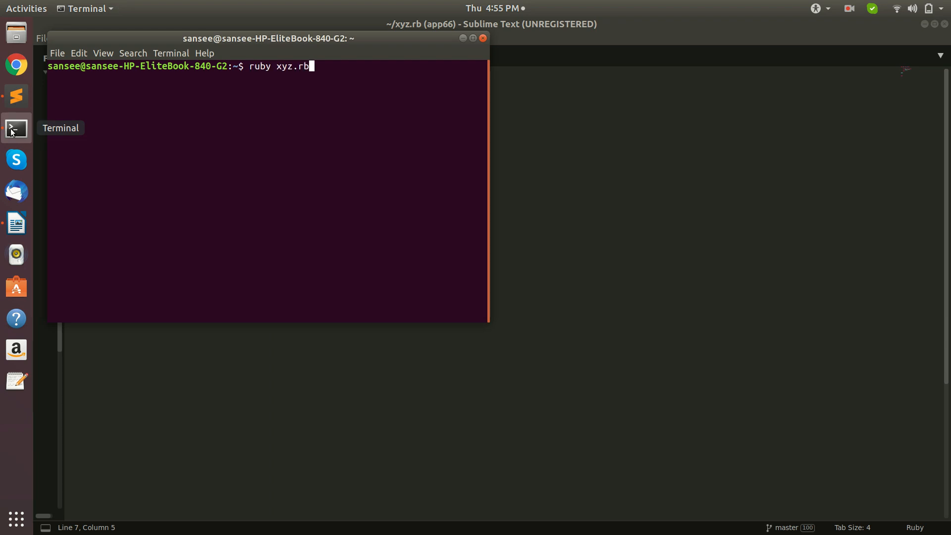
- Run ruby xyz.rb, printing a 7-by-7 square of asterisks
key(Return)
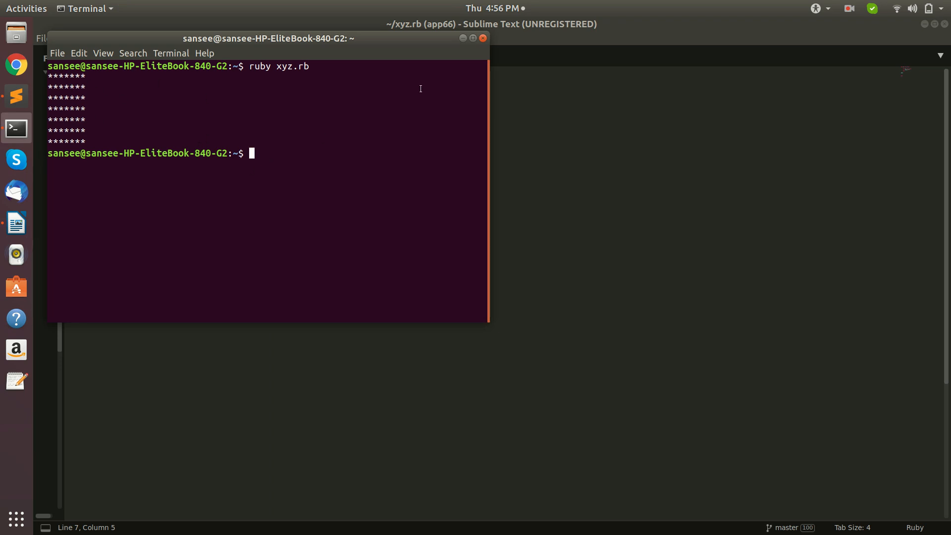
mouse_move(461, 37)
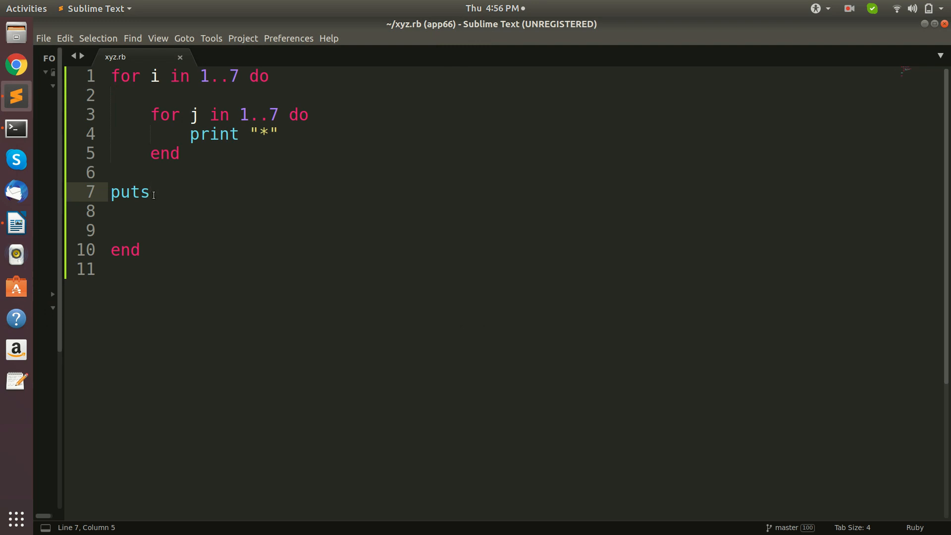
- Cut the 1..7 loop body back to just puts i
key(BackSpace)
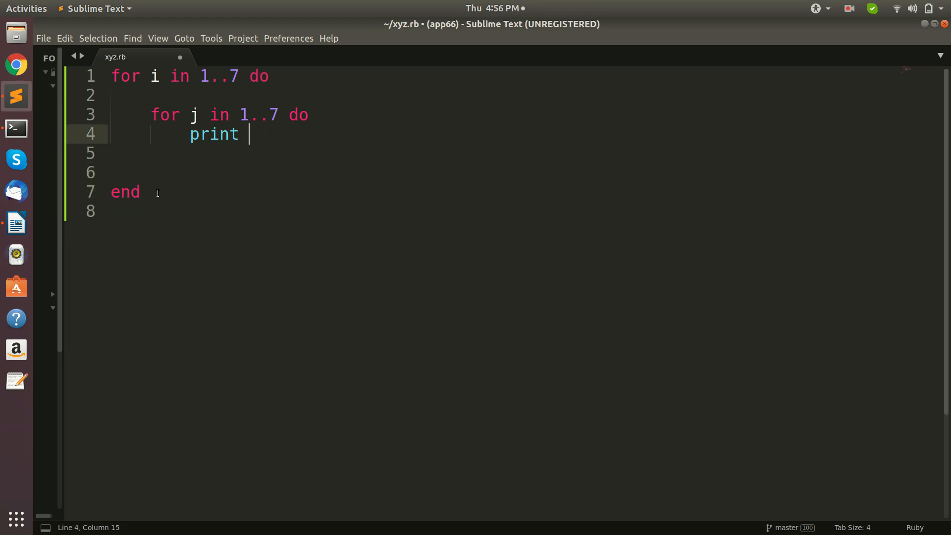
key(ctrl+z)
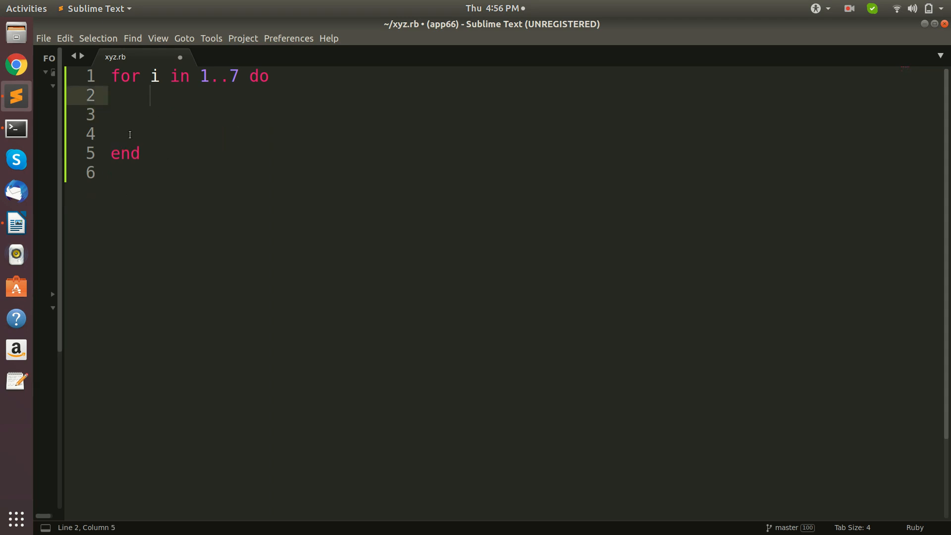
text(p)
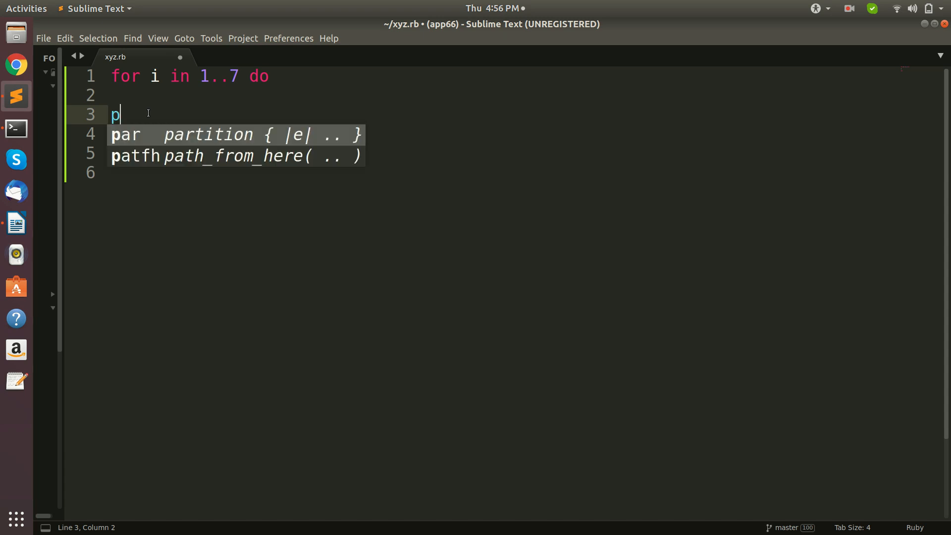
text(uts)
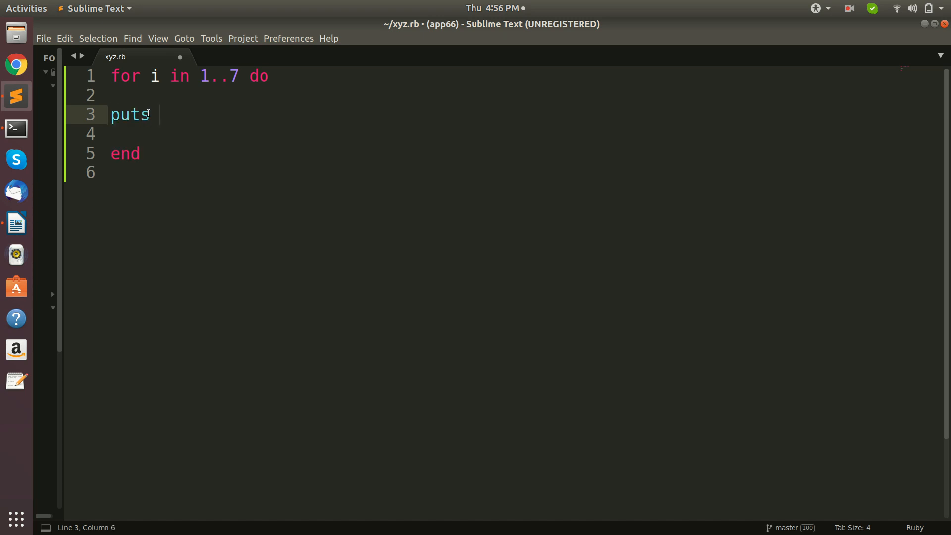
text(i)
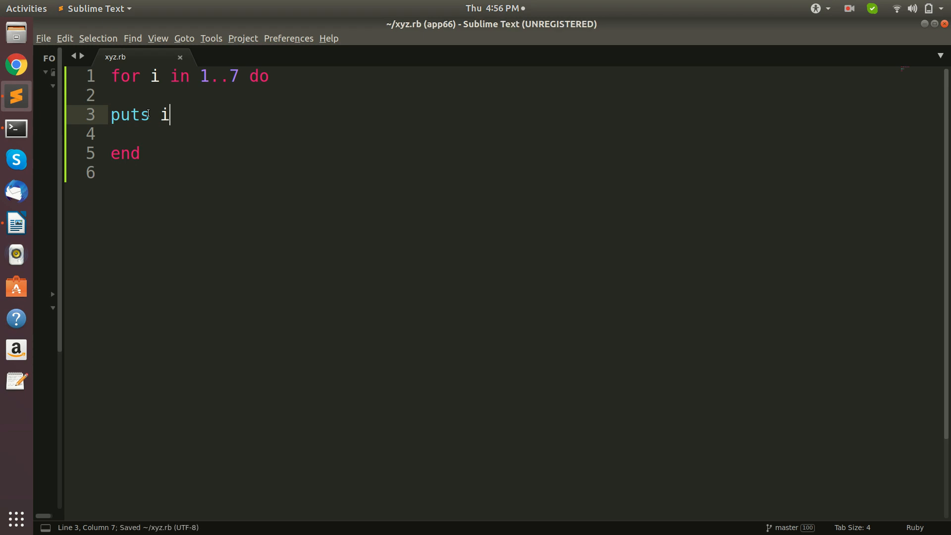
- Save xyz.rb and bring the Terminal window forward
click(16, 222)
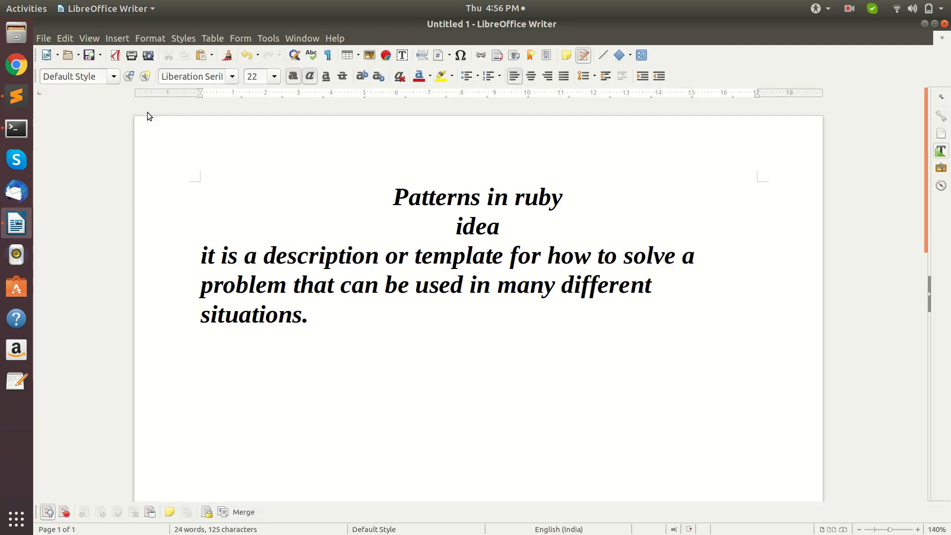
click(309, 314)
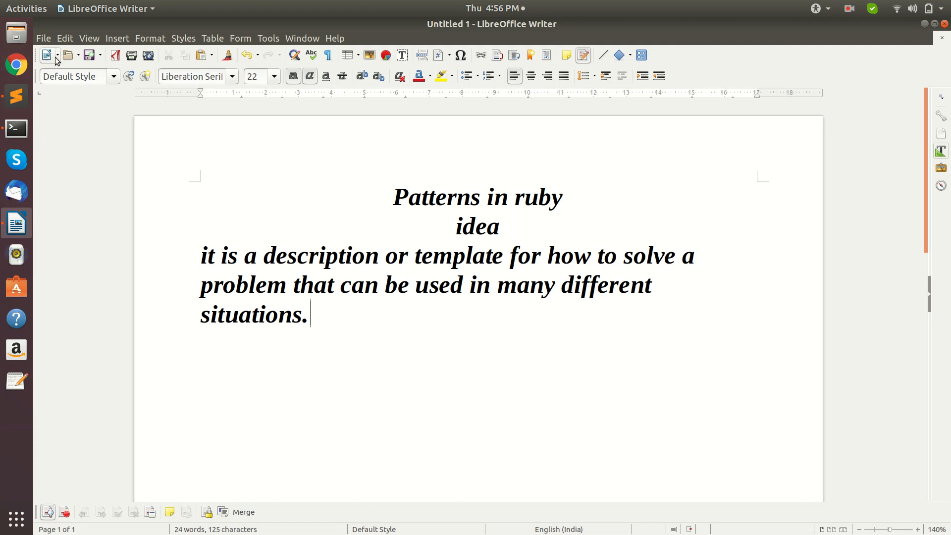
click(15, 128)
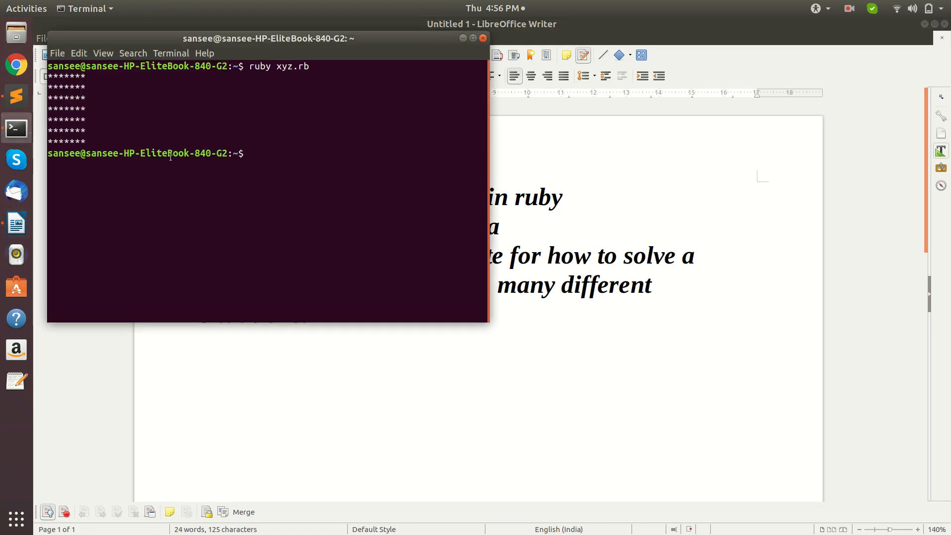
- Rerun ruby xyz.rb, printing 1 to 7 on separate lines, then return to the editor
key(Return)
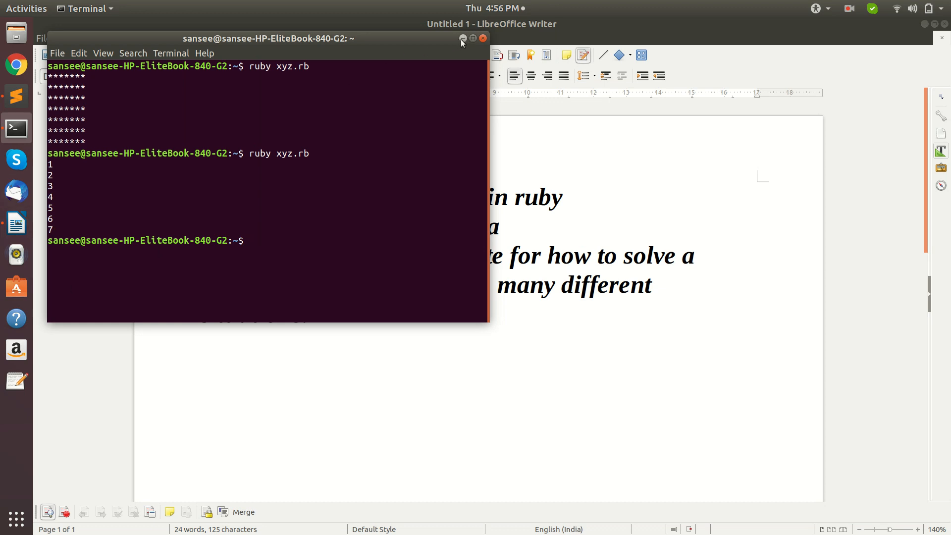
click(462, 39)
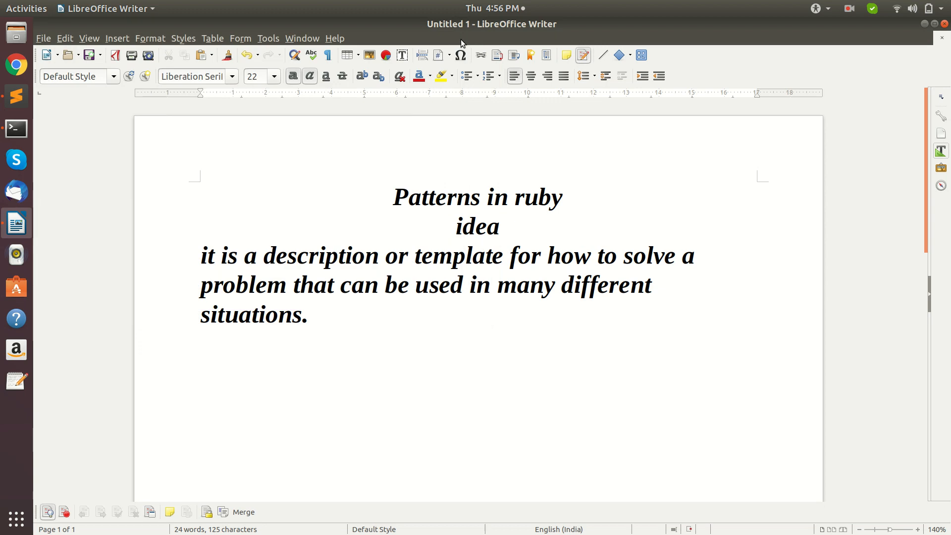
click(15, 95)
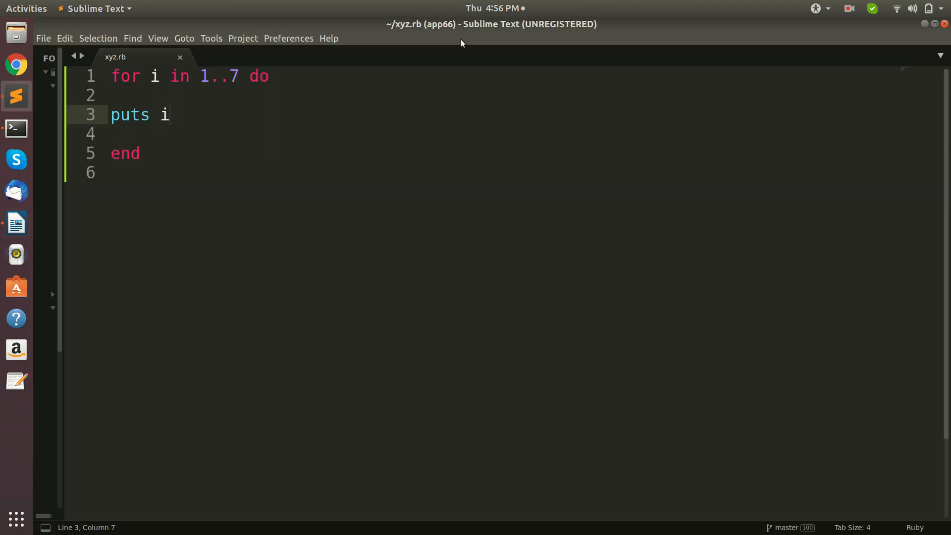
- Replace puts i with print i on line 3, save, and bring Terminal forward
key(BackSpace)
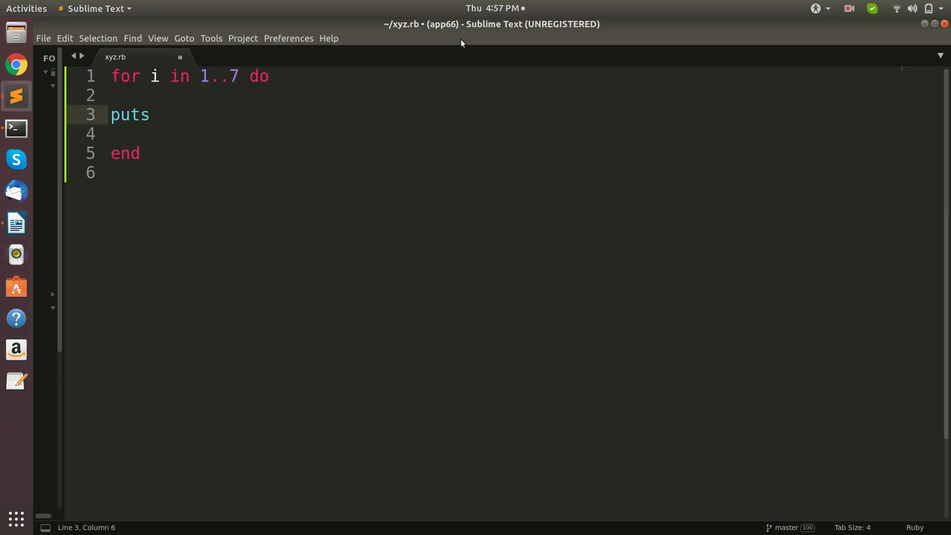
key(BackSpace)
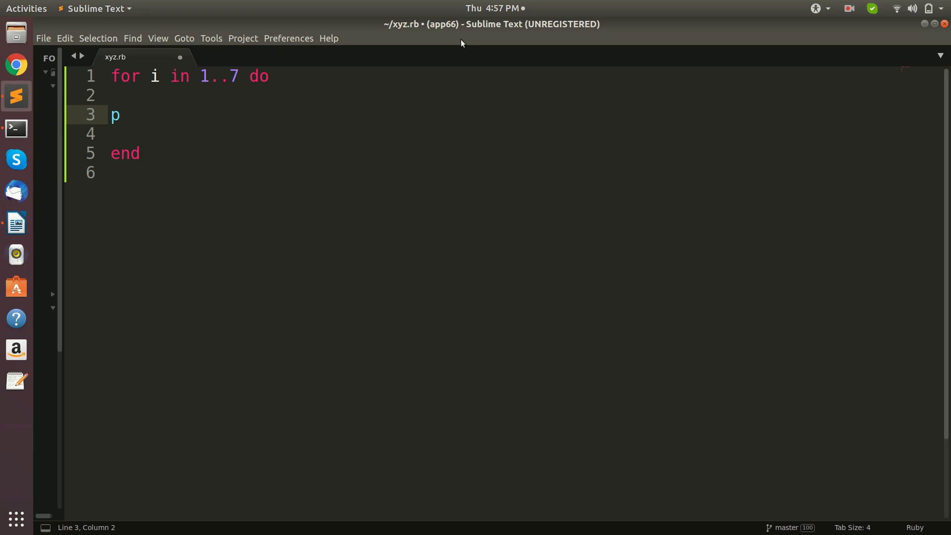
text(rint)
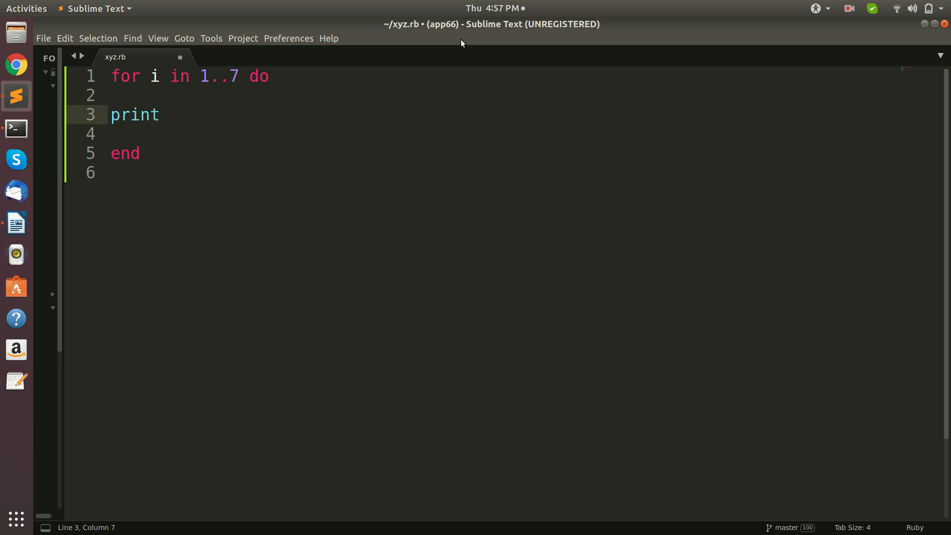
text(i)
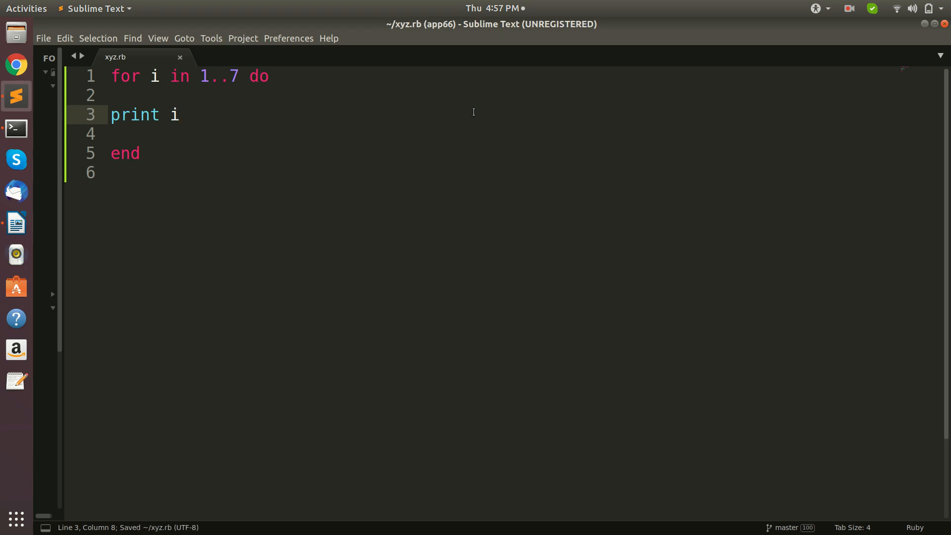
click(15, 222)
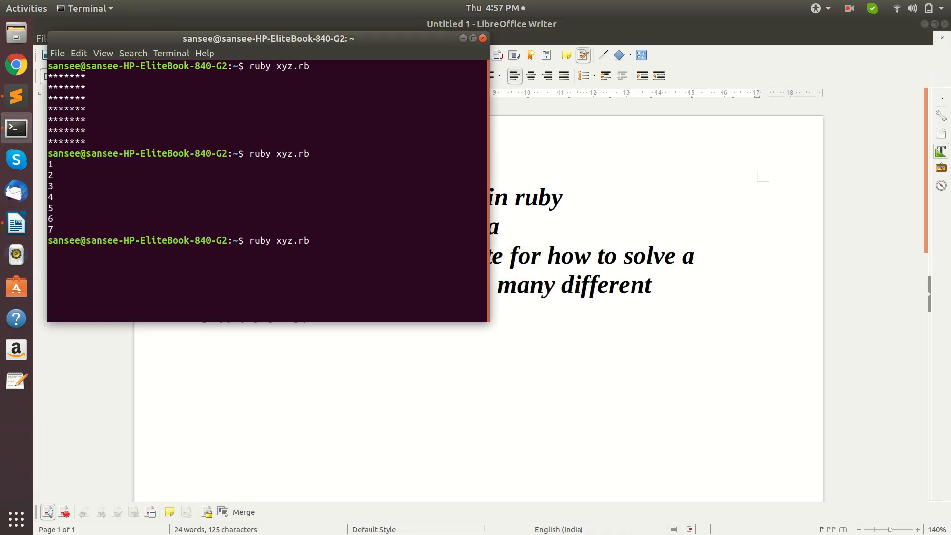
- Run ruby xyz.rb, printing 1234567 on a single line
key(Return)
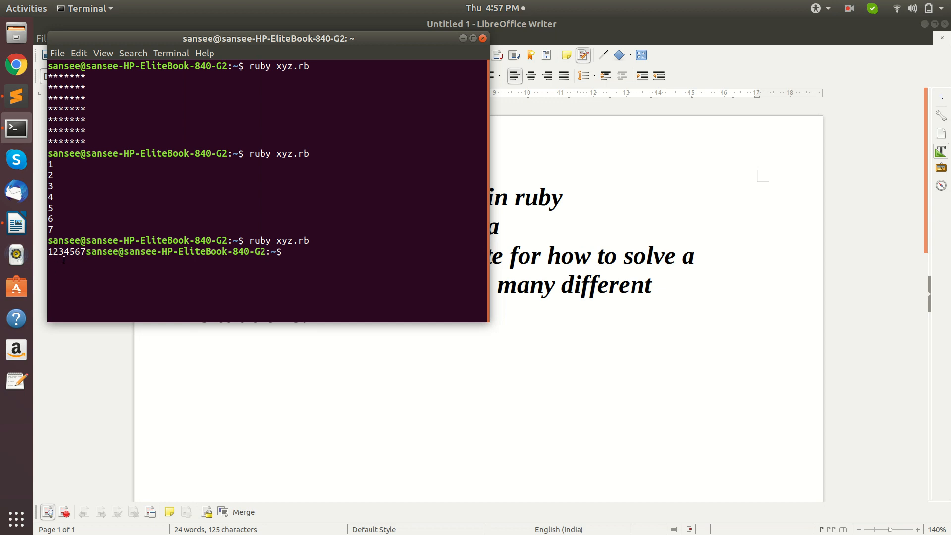
mouse_move(170, 237)
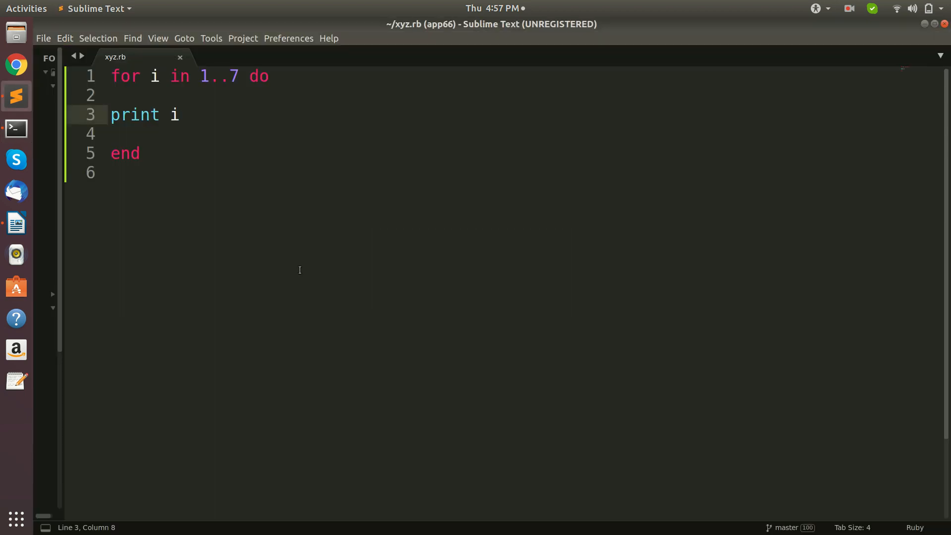
mouse_move(389, 227)
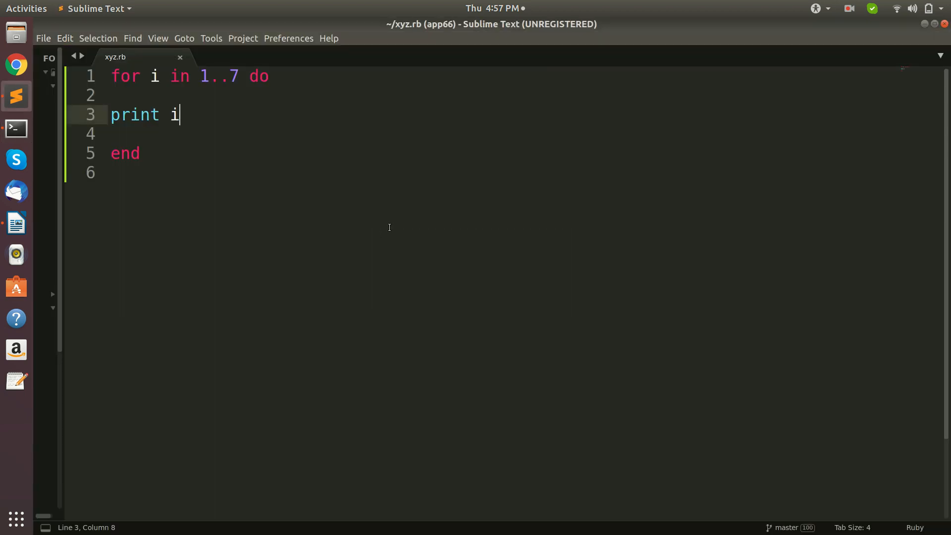
- Rewrite line 3 as an inner loop header: for j in 1..7 do
key(BackSpace)
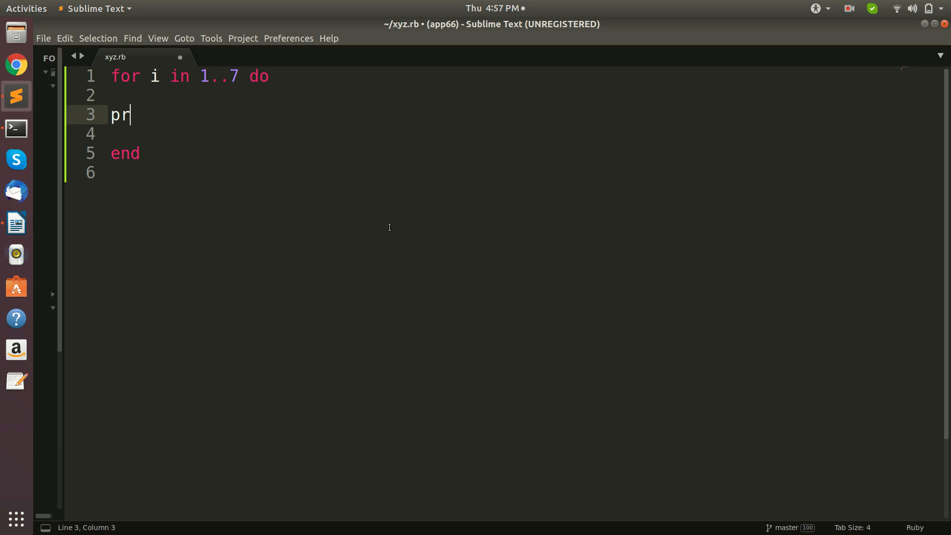
text(for j)
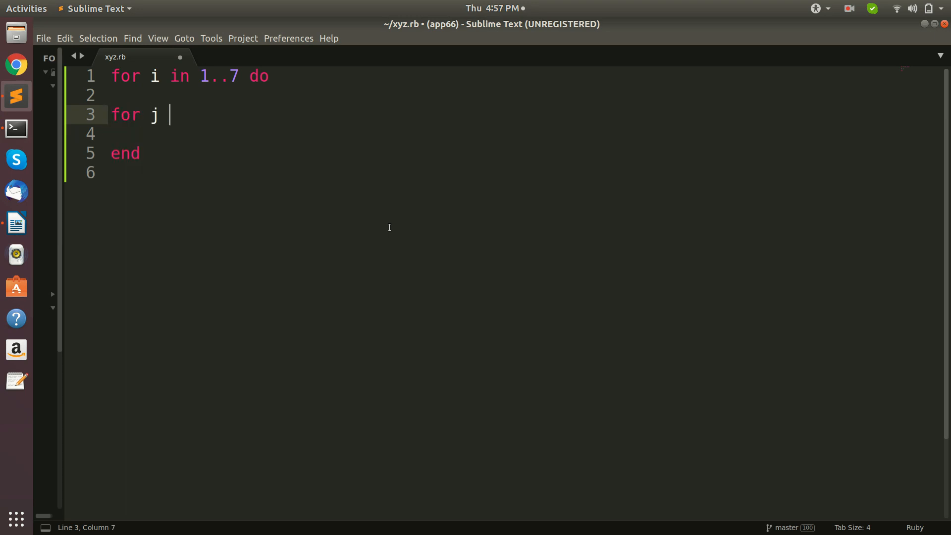
text(in)
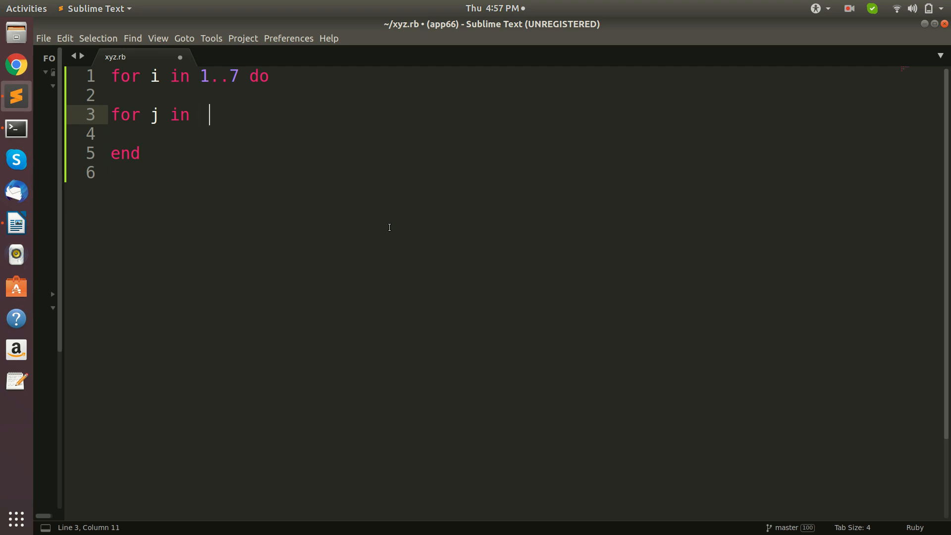
key(BackSpace)
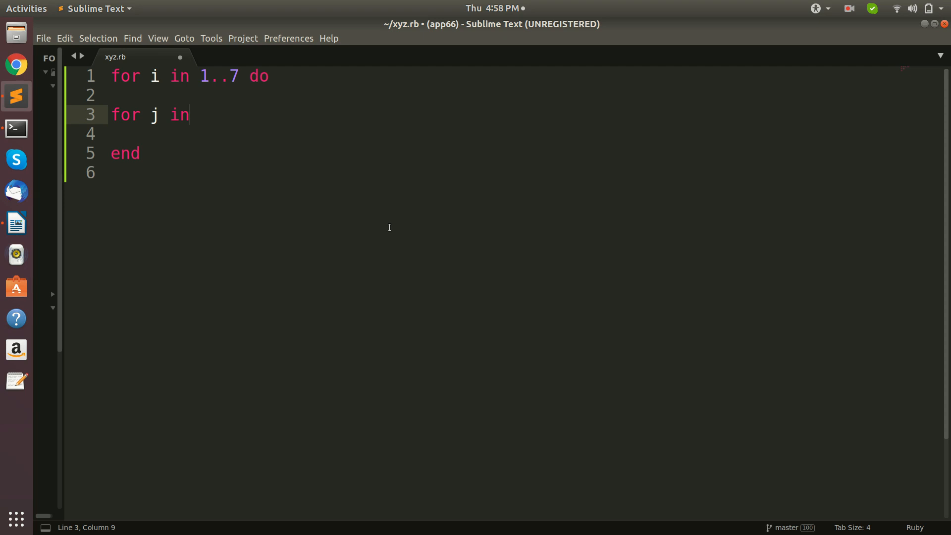
text(1..7)
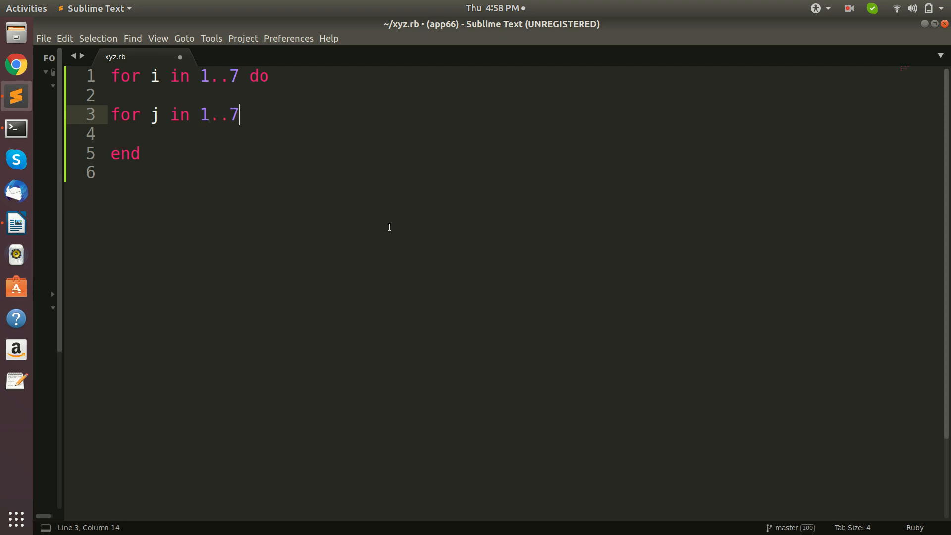
text(do)
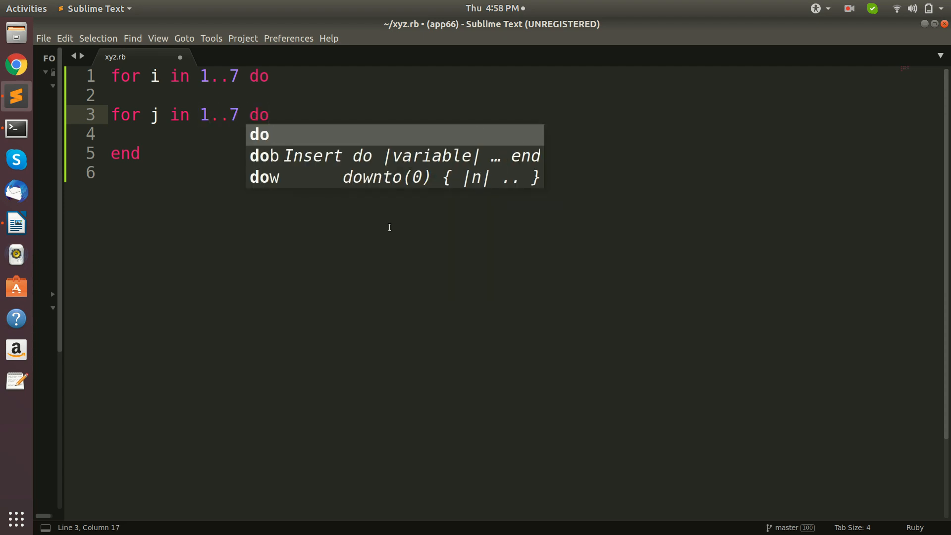
key(Escape)
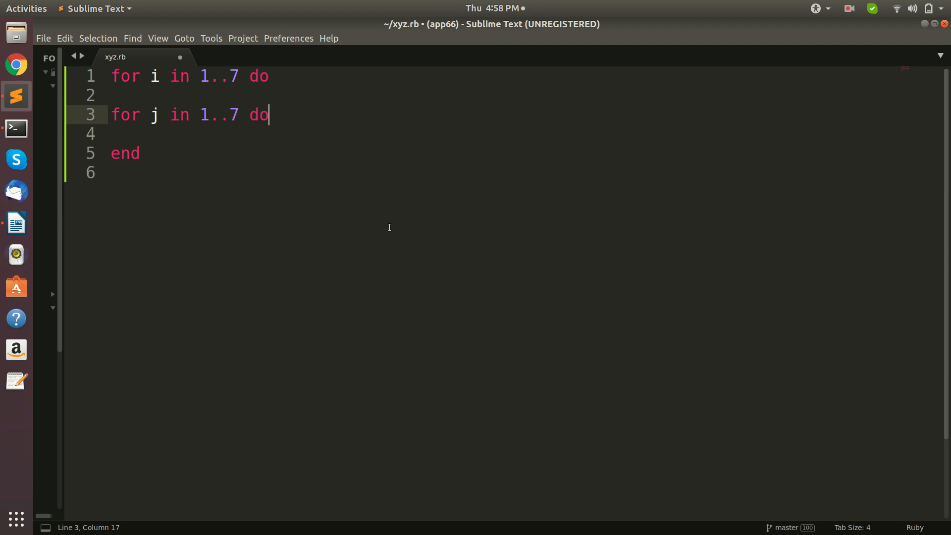
- Give the inner loop the body print j, close it with end, and add a bare puts
text(pr)
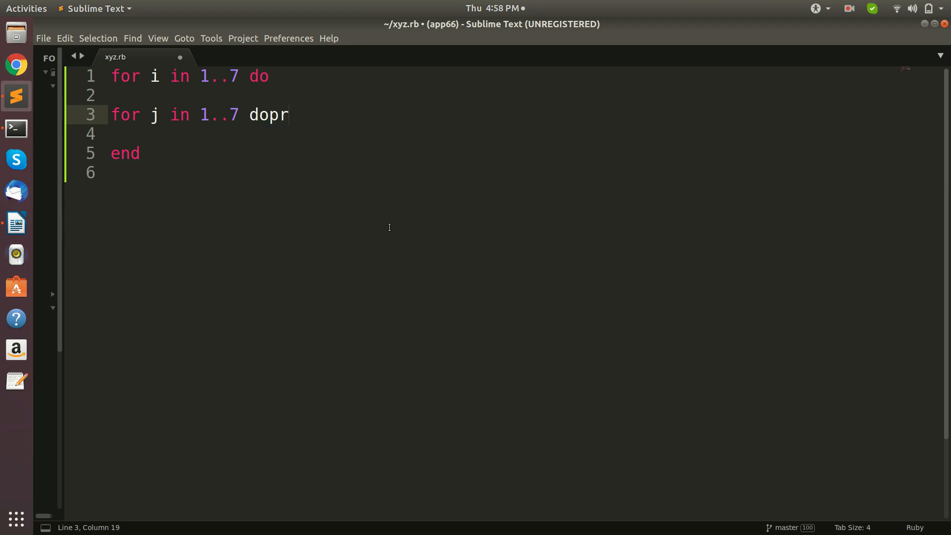
text(int)
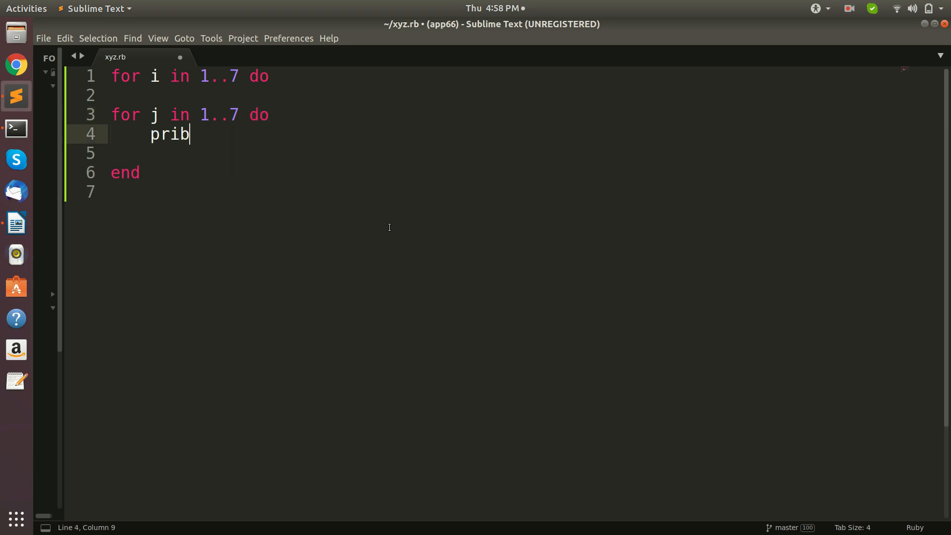
text(nt)
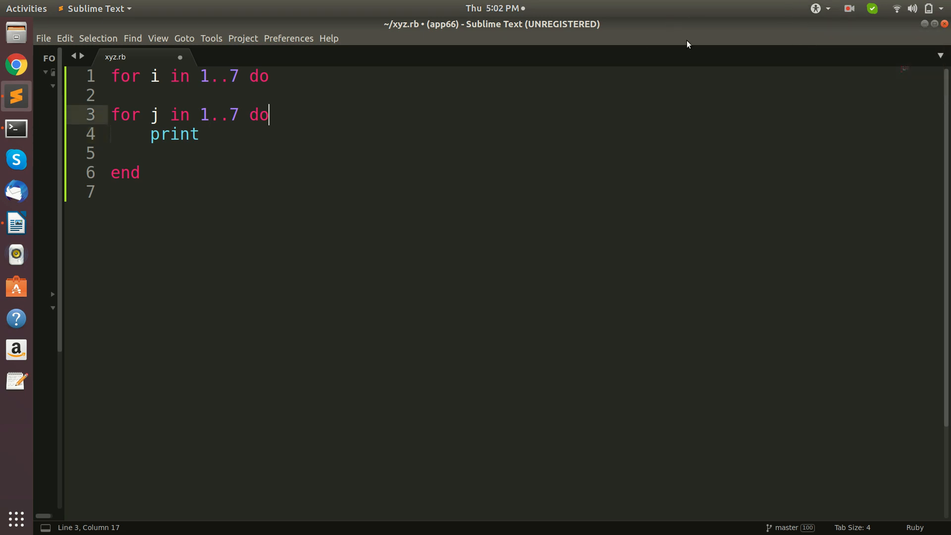
key(Return)
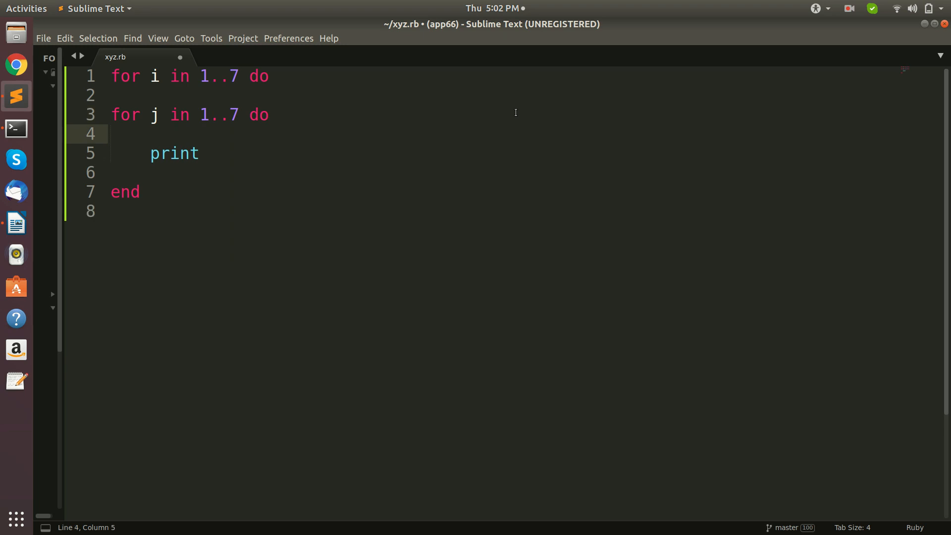
click(172, 154)
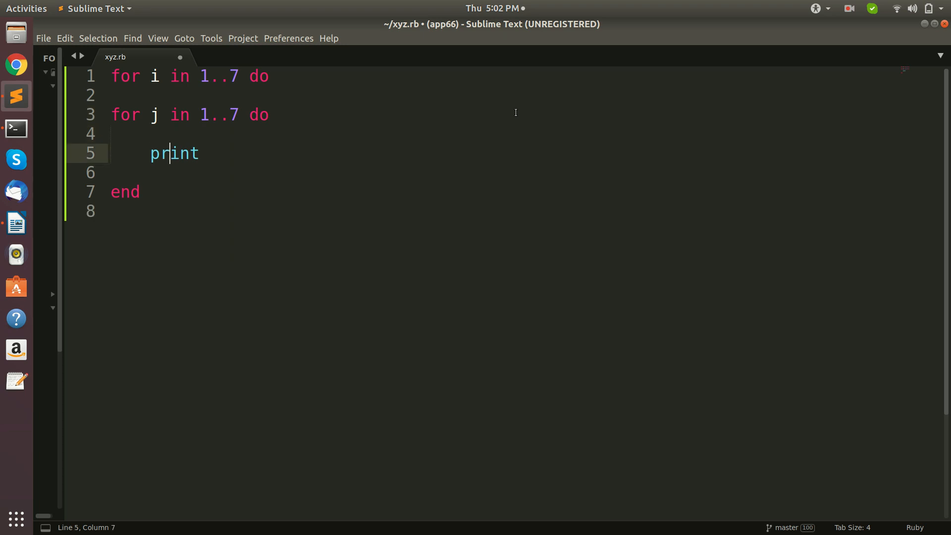
text(j)
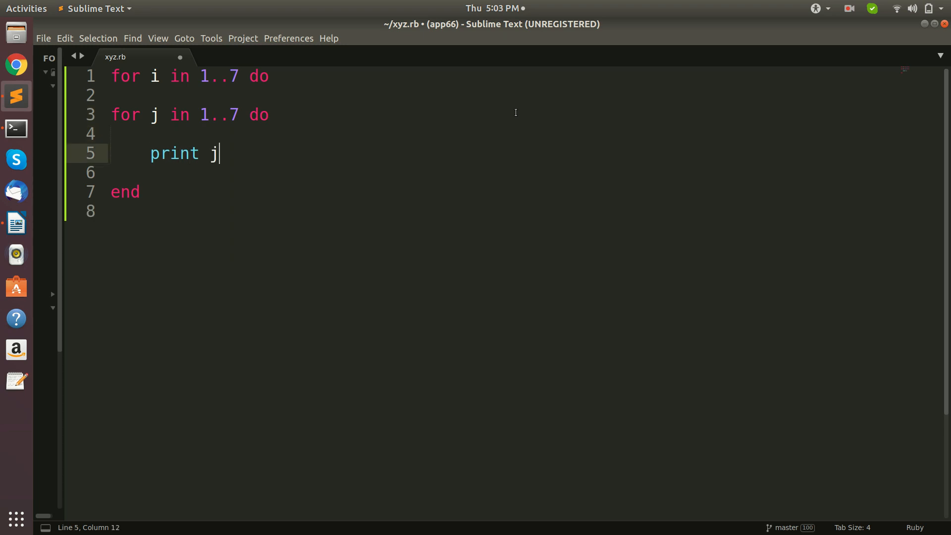
key(Return)
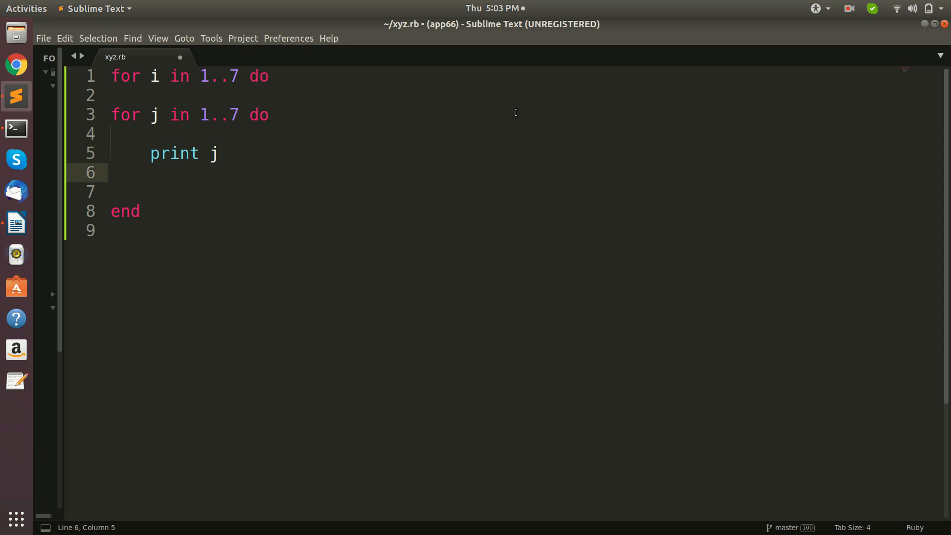
text(end)
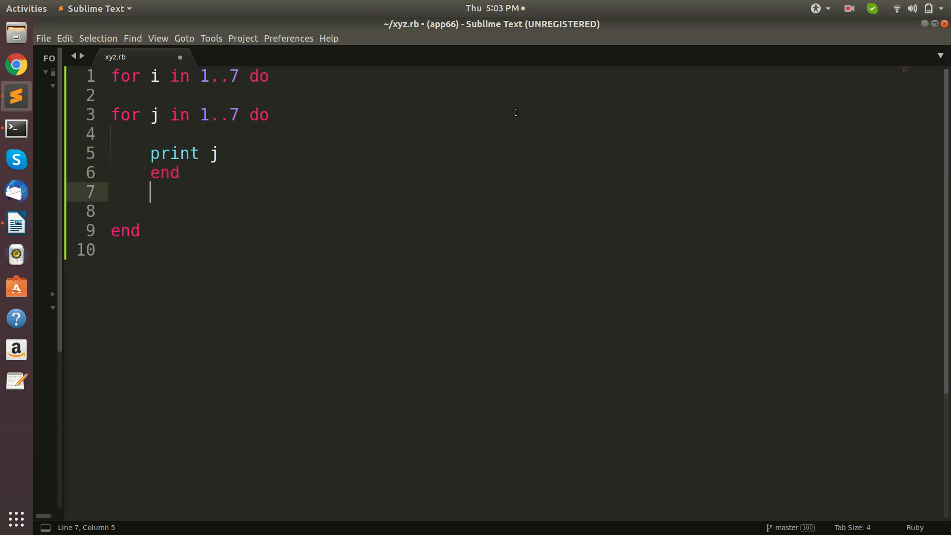
text(puts)
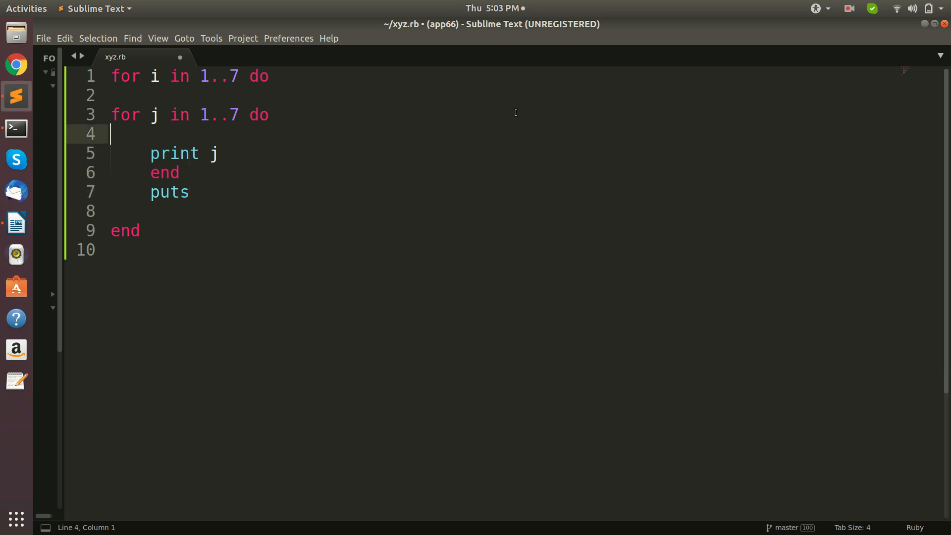
- Change the outer loop's range on line 1 from 1..7 to 'a'..'z'
click(189, 76)
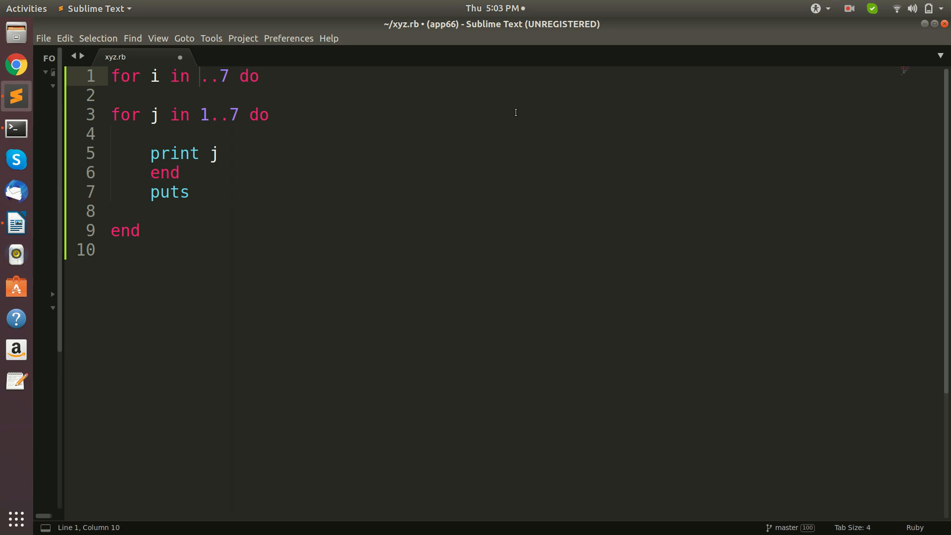
text(')
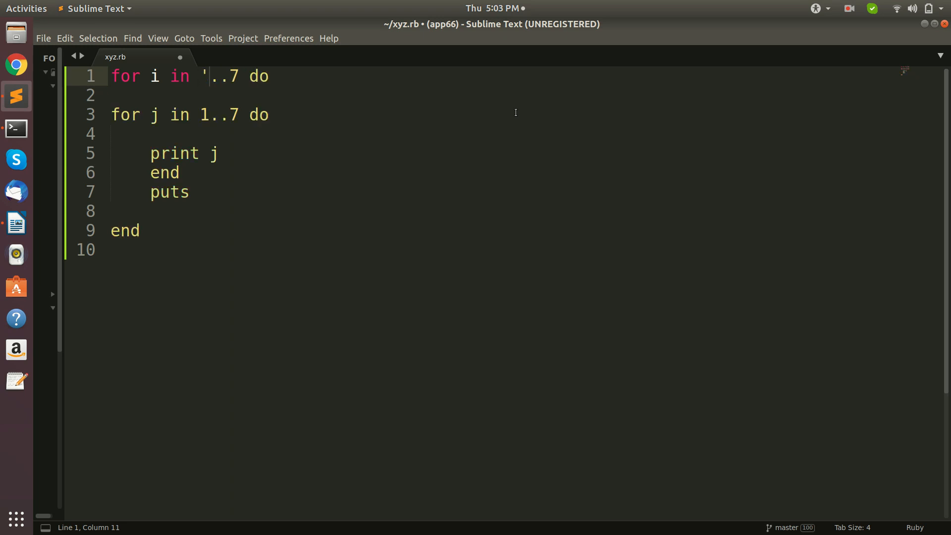
text(a)
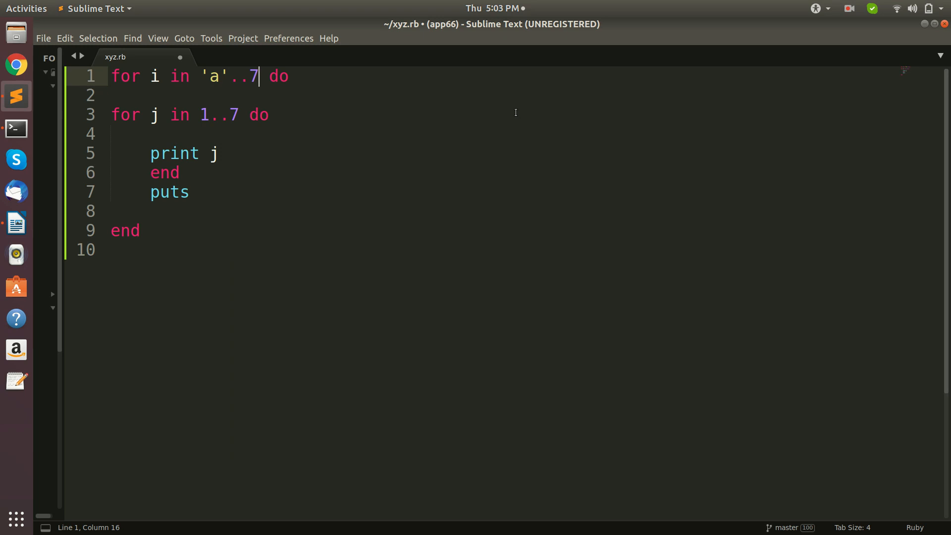
key(Backspace)
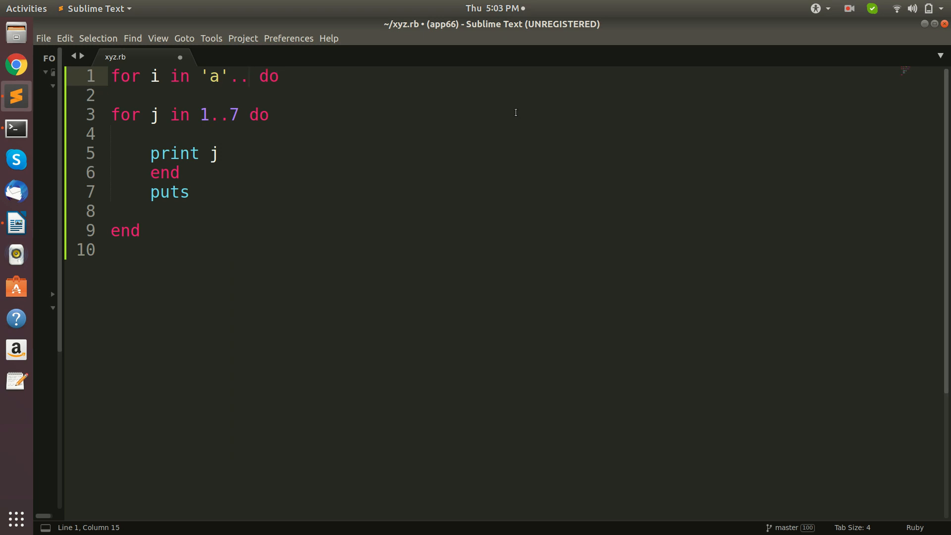
text(')
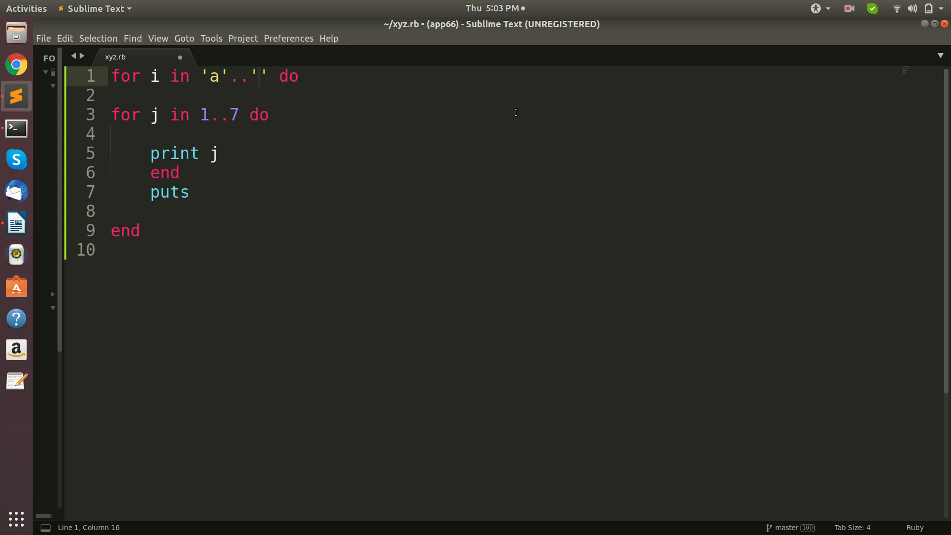
text(z)
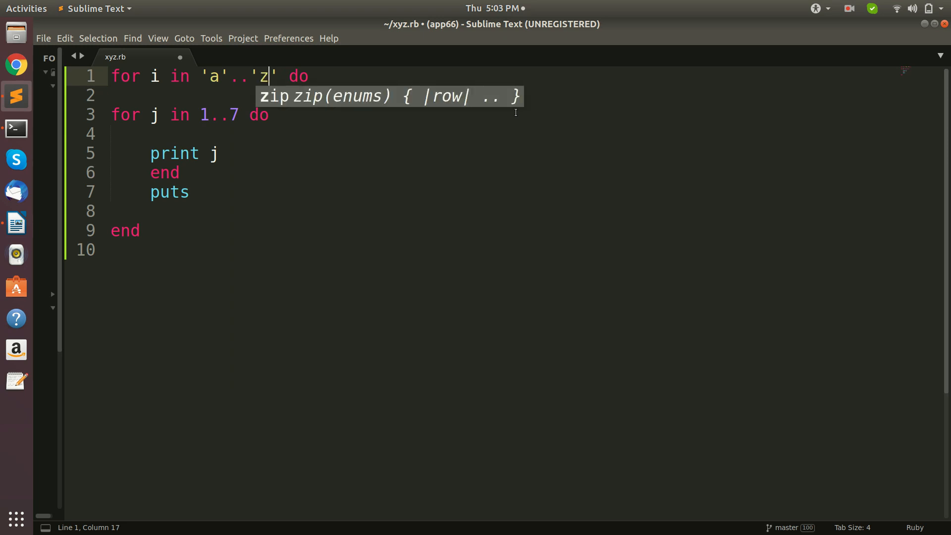
mouse_move(356, 109)
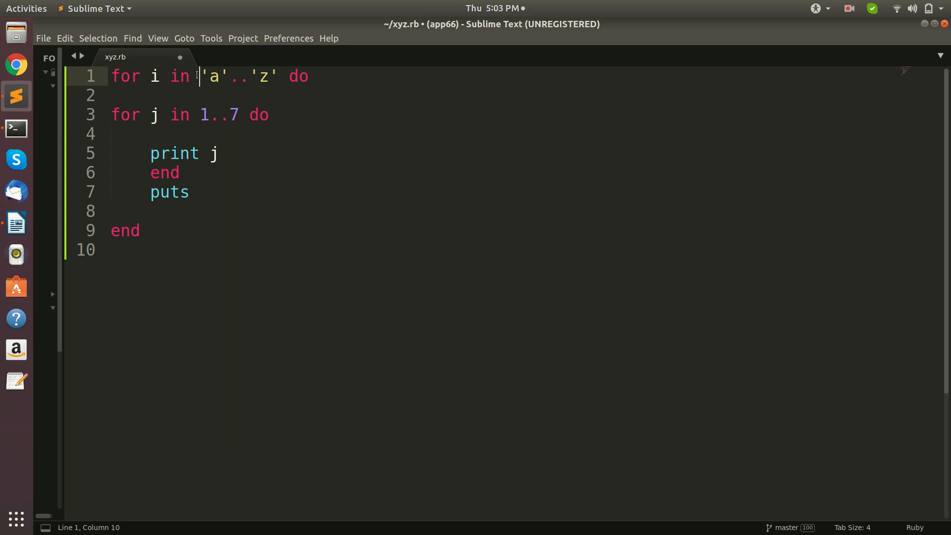
- Copy 'a'..'z' over the inner loop's 1..7 range on line 3 and save xyz.rb
drag(200, 76, 278, 76)
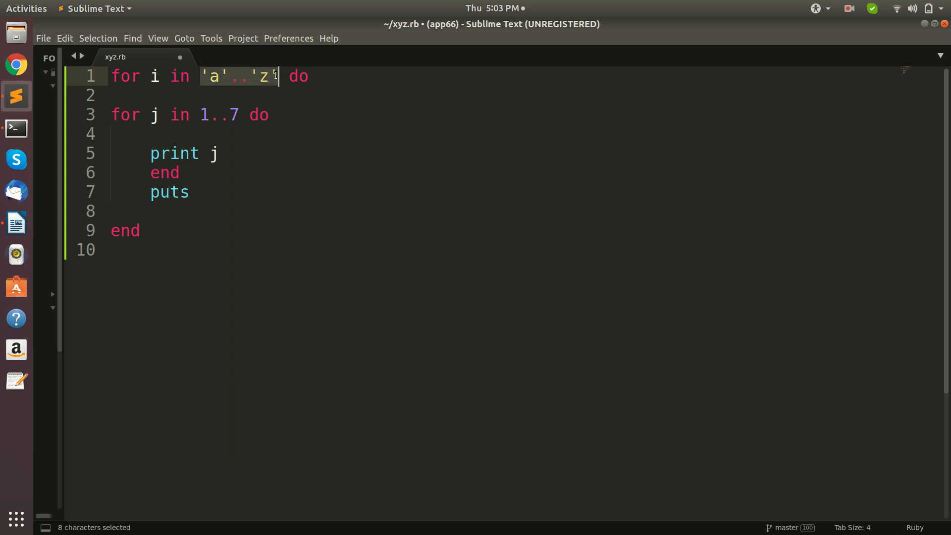
key(ctrl+c)
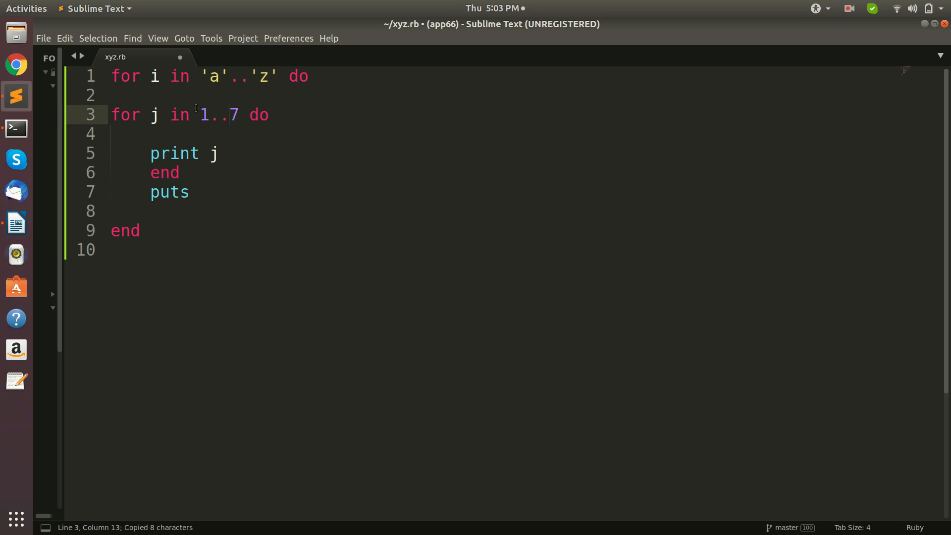
drag(201, 114, 230, 114)
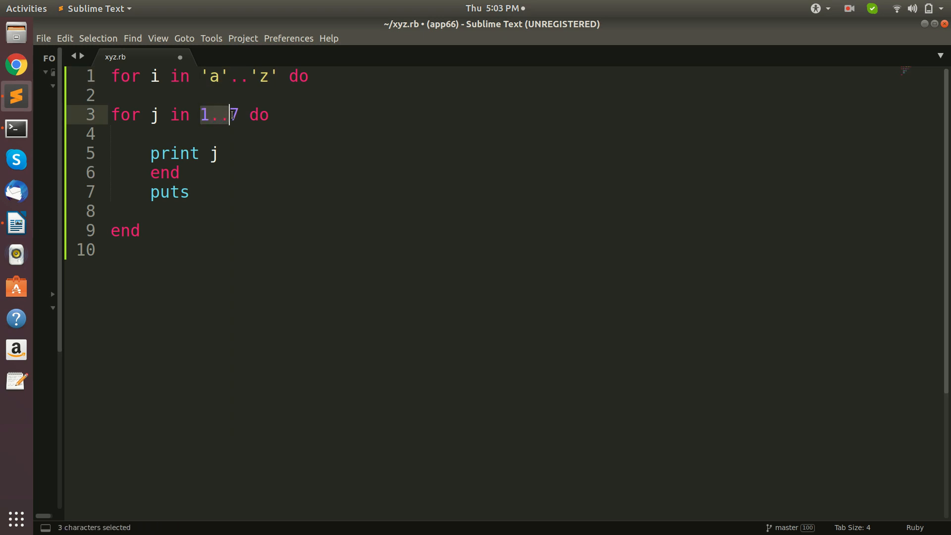
drag(231, 115, 247, 115)
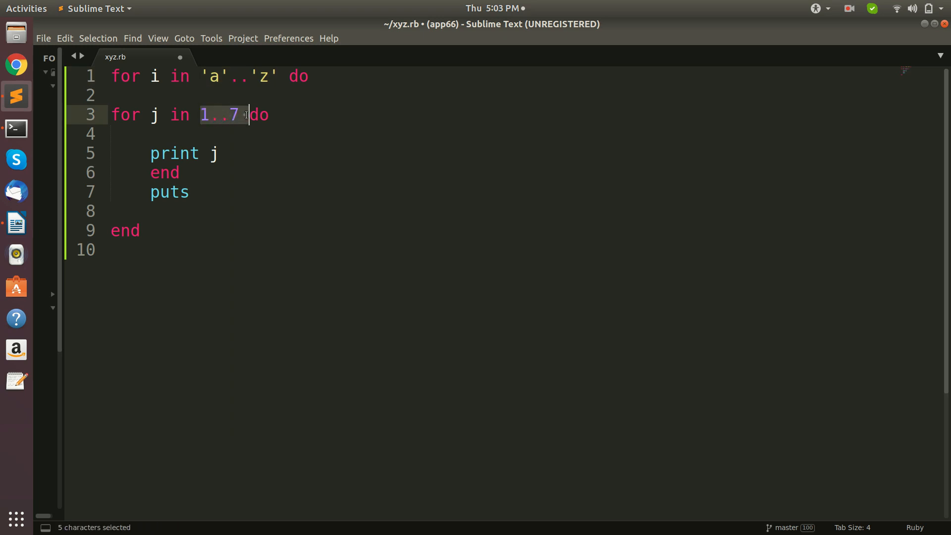
text('a'..'z')
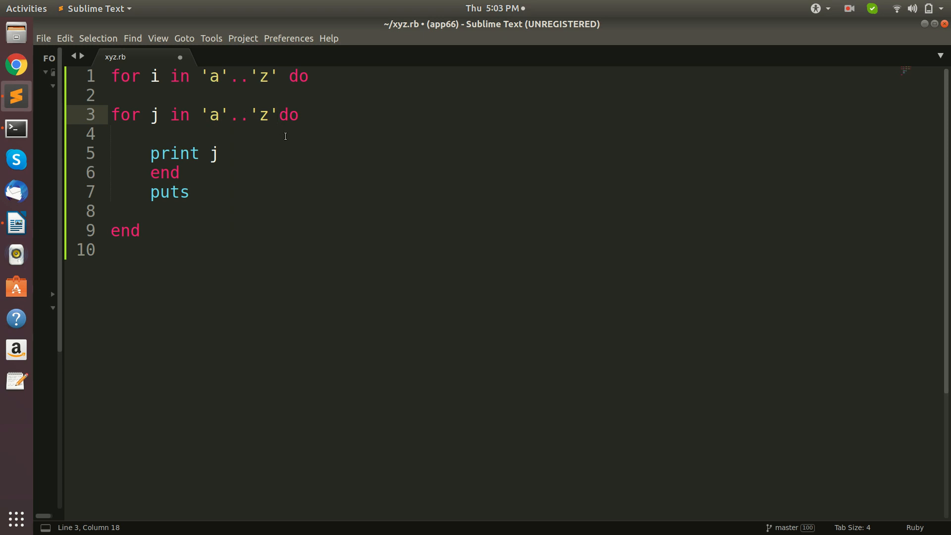
click(276, 115)
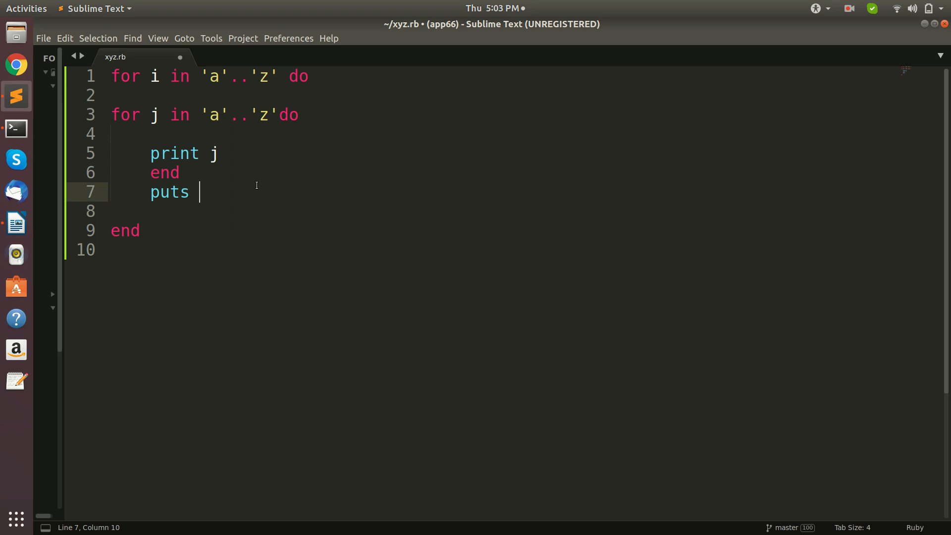
key(ctrl+s)
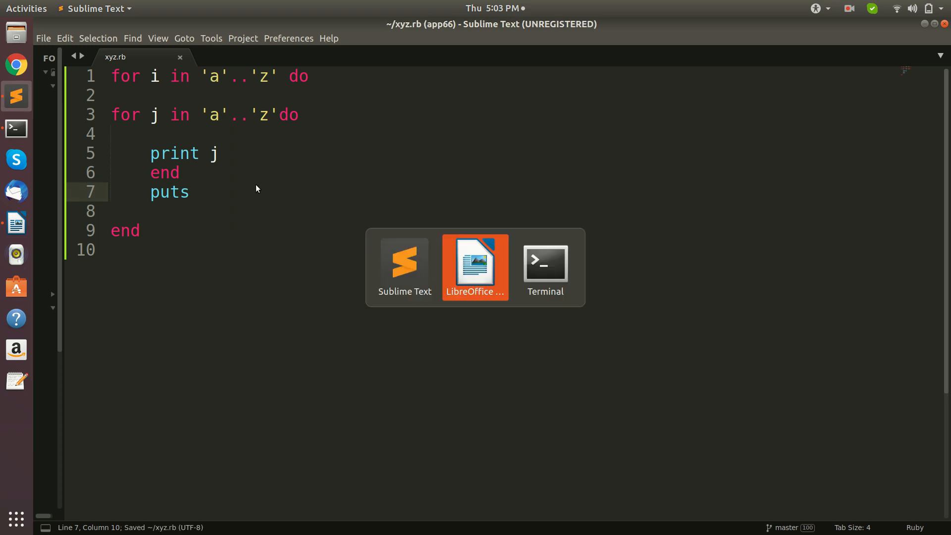
- Run ruby xyz.rb in Terminal, printing rows of the full alphabet
click(544, 267)
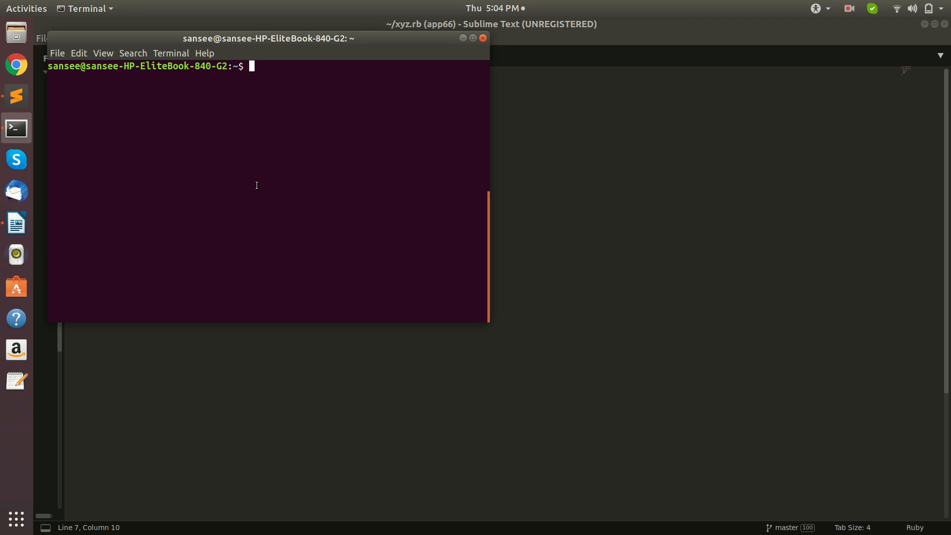
text(ruby xyz.rb)
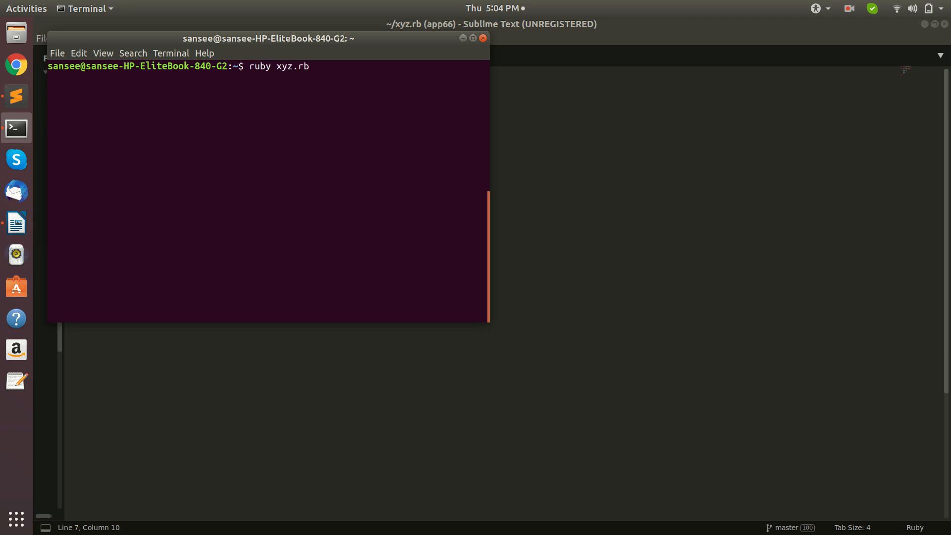
key(Return)
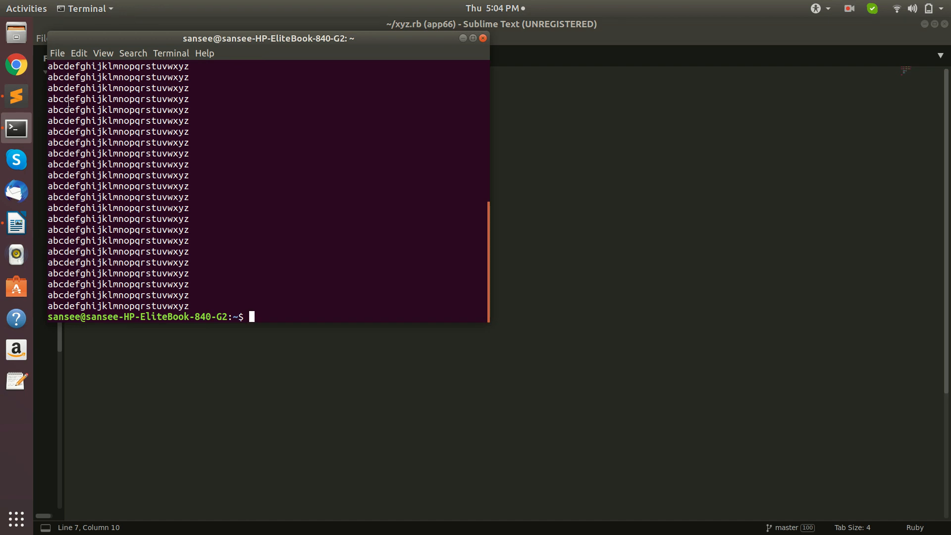
mouse_move(194, 99)
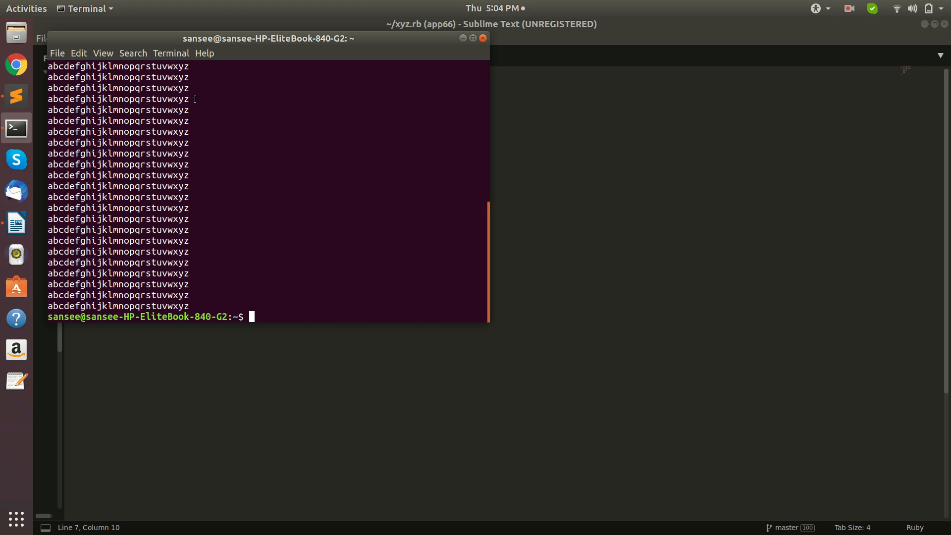
mouse_move(199, 284)
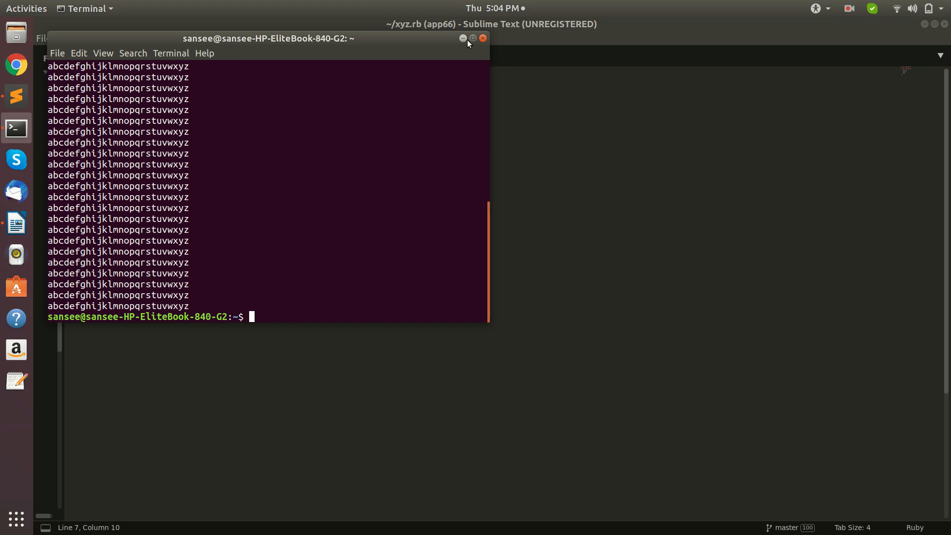
- Change the inner loop to print i instead of j, save, and switch to the Patterns in ruby notes
click(462, 39)
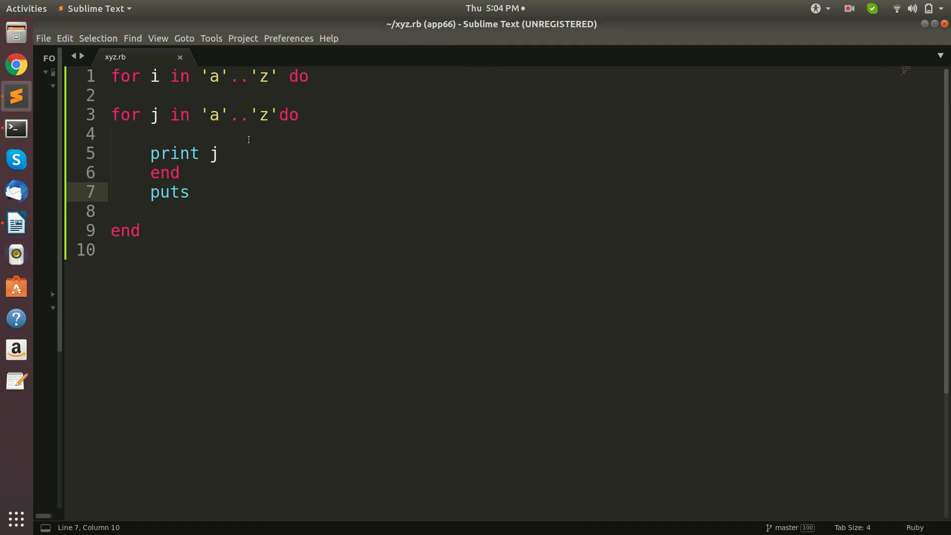
click(220, 153)
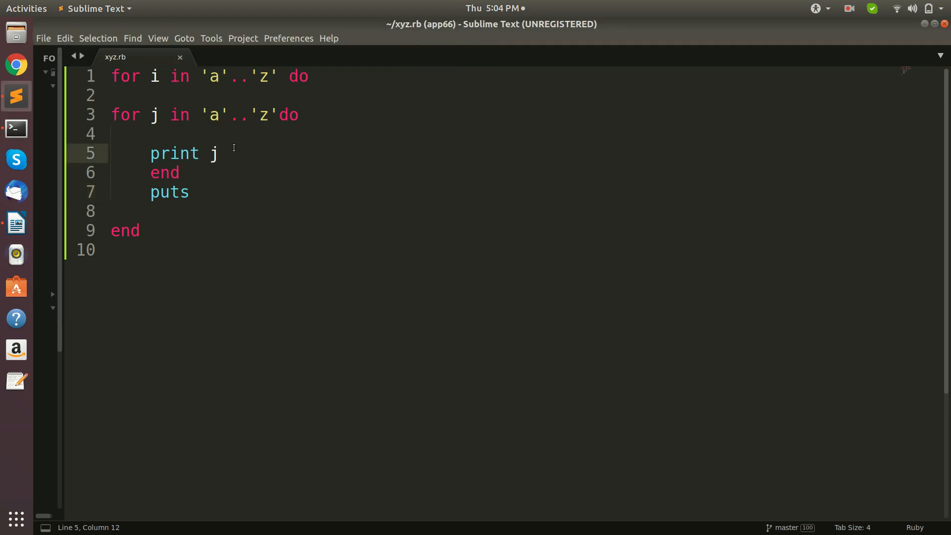
key(BackSpace)
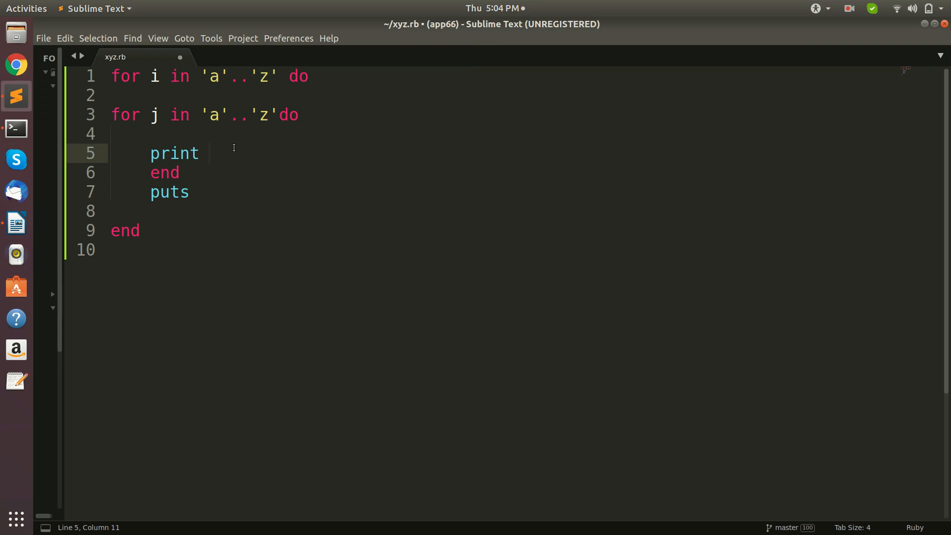
text(i)
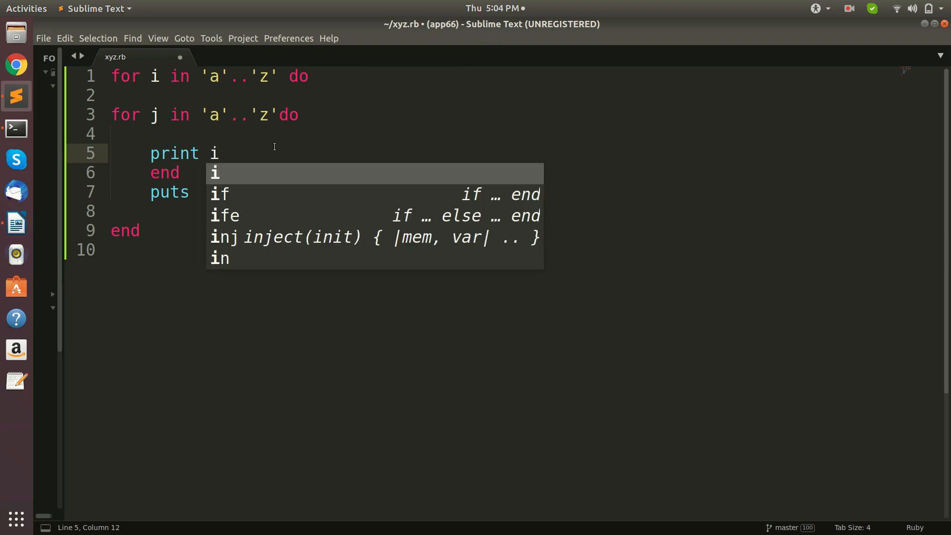
mouse_move(287, 221)
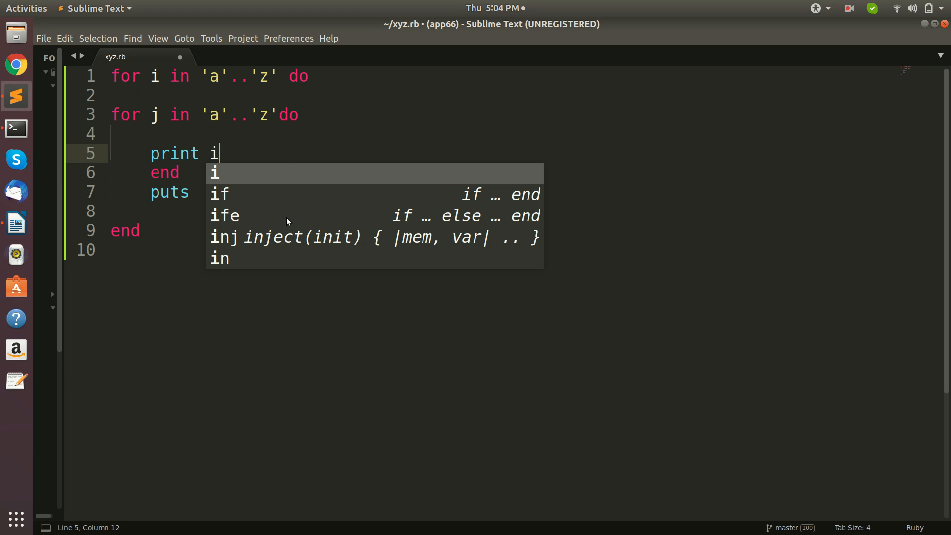
key(Escape)
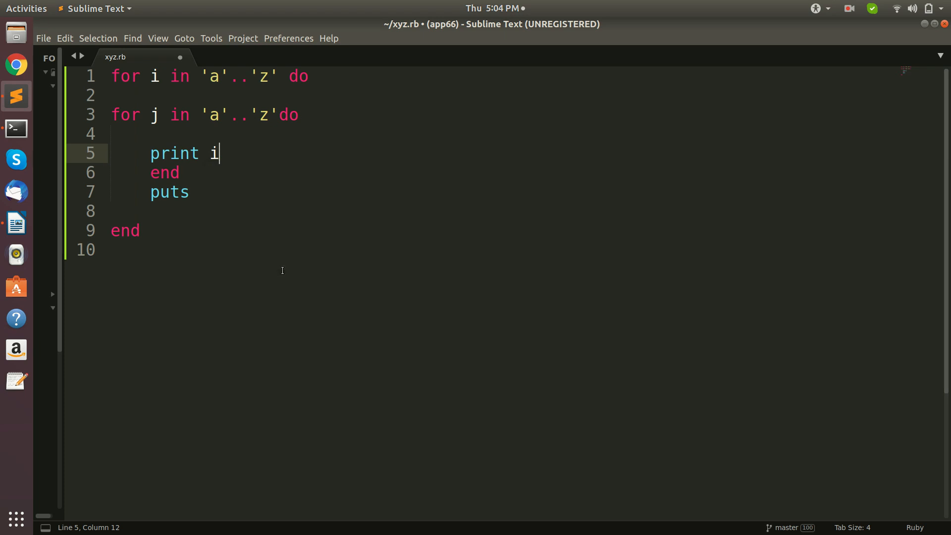
click(15, 223)
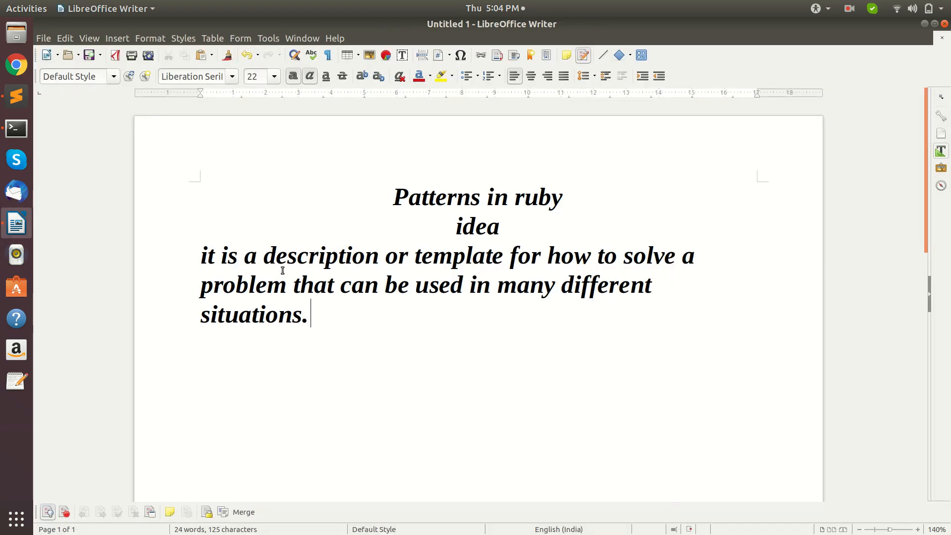
- Bring up the terminal showing the aaaa… through zzzz… rows and enlarge it to full screen
click(15, 128)
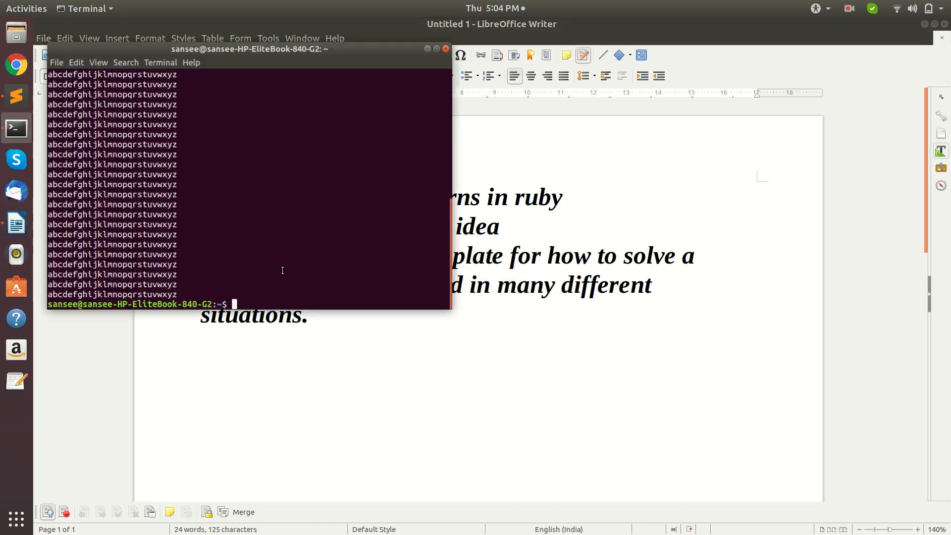
drag(249, 48, 268, 38)
text(ruby xyz.rb)
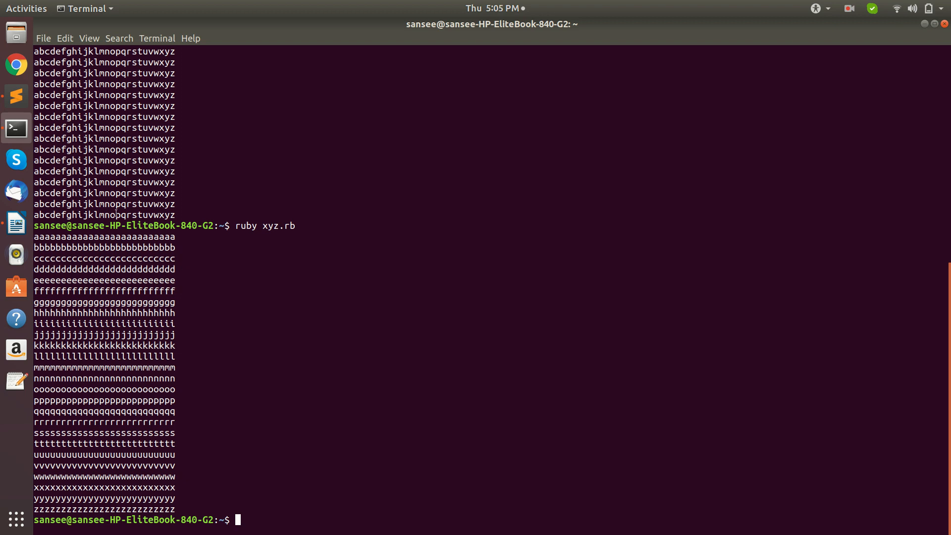
mouse_move(203, 120)
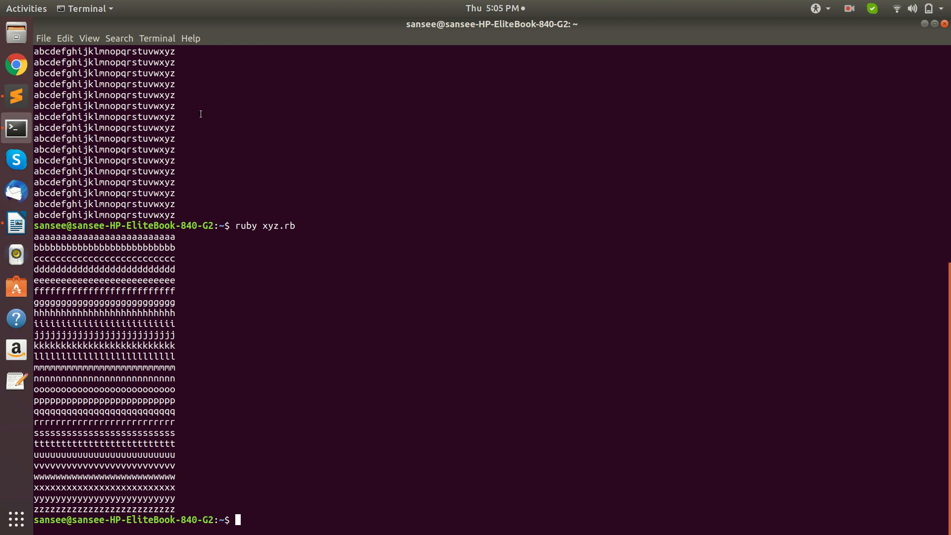
mouse_move(133, 83)
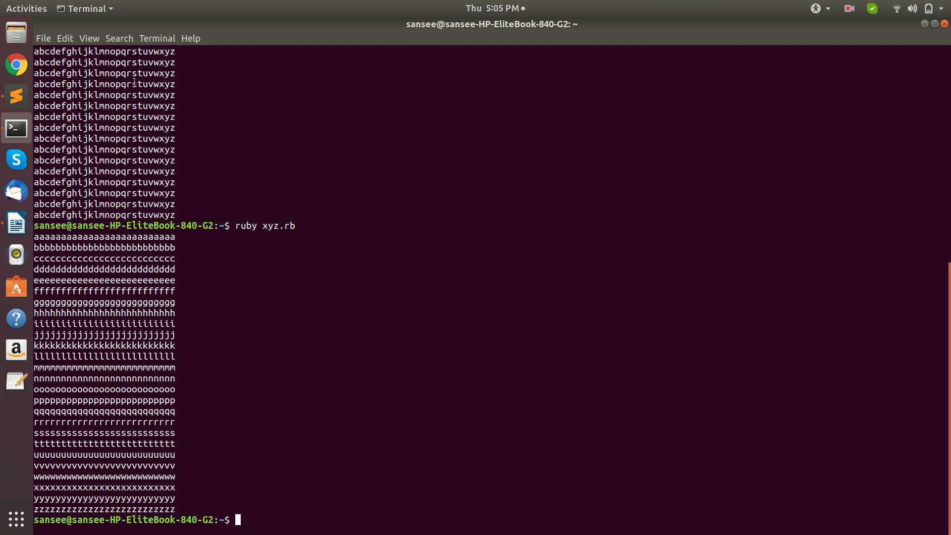
mouse_move(295, 97)
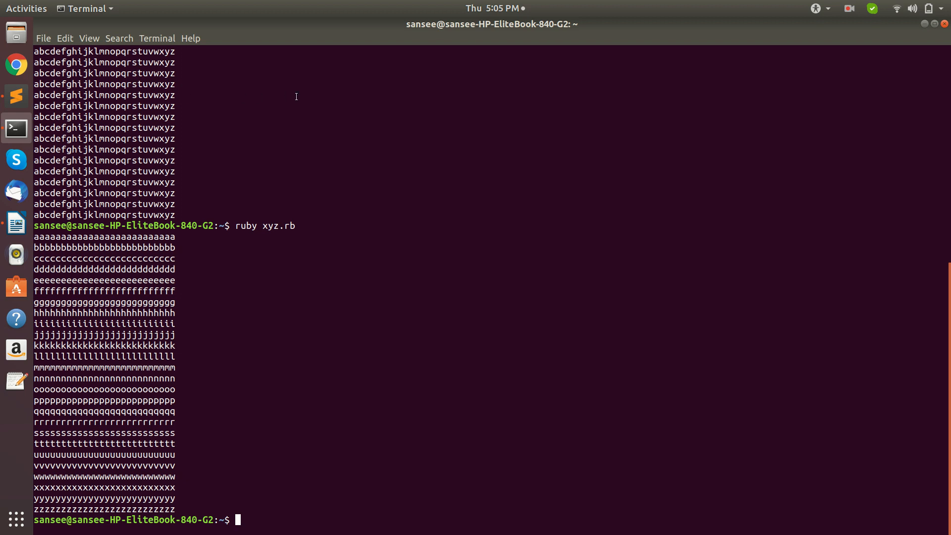
mouse_move(297, 96)
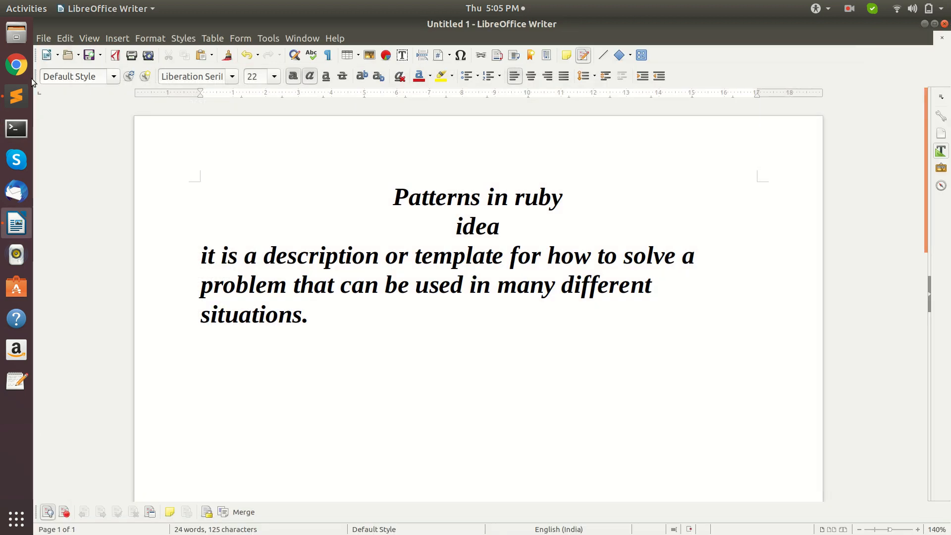
- Return to xyz.rb in Sublime Text and select all nine lines of the a–z loop code
click(15, 95)
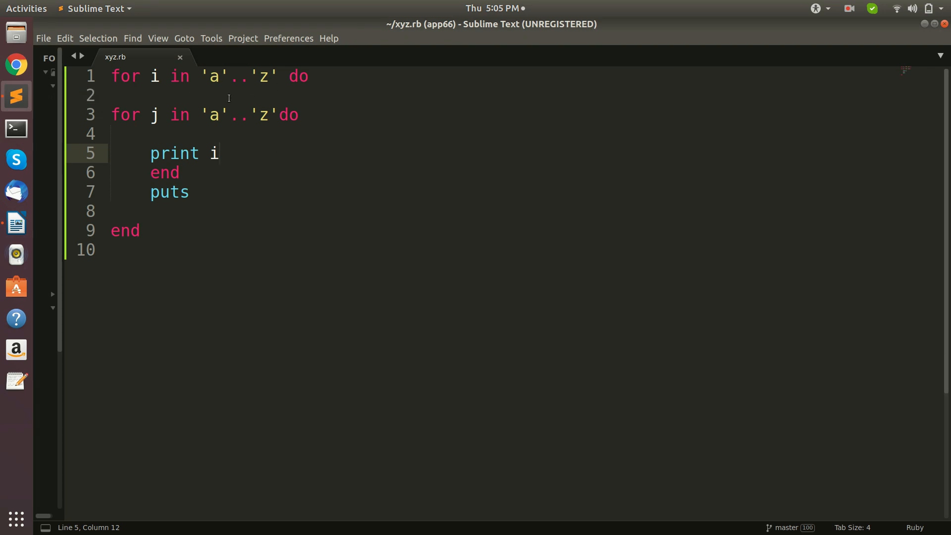
click(308, 76)
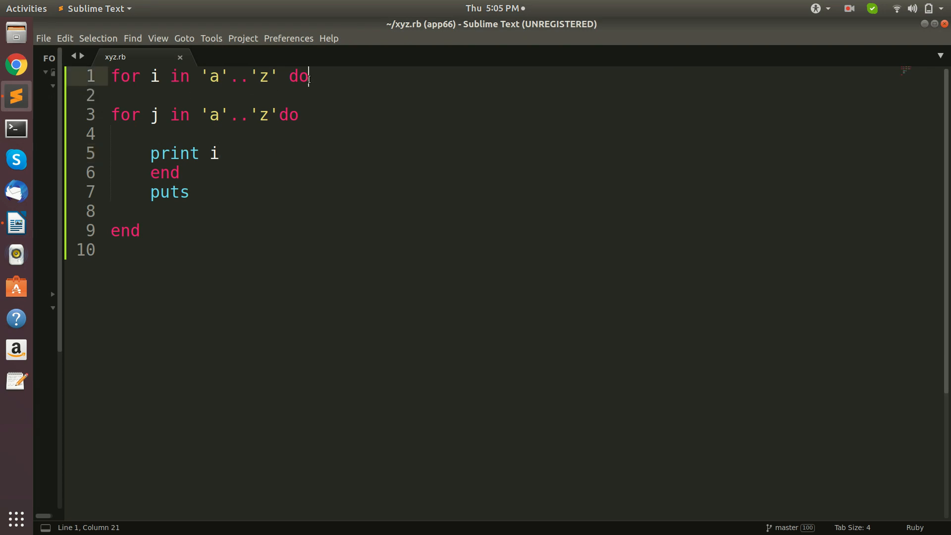
key(Home)
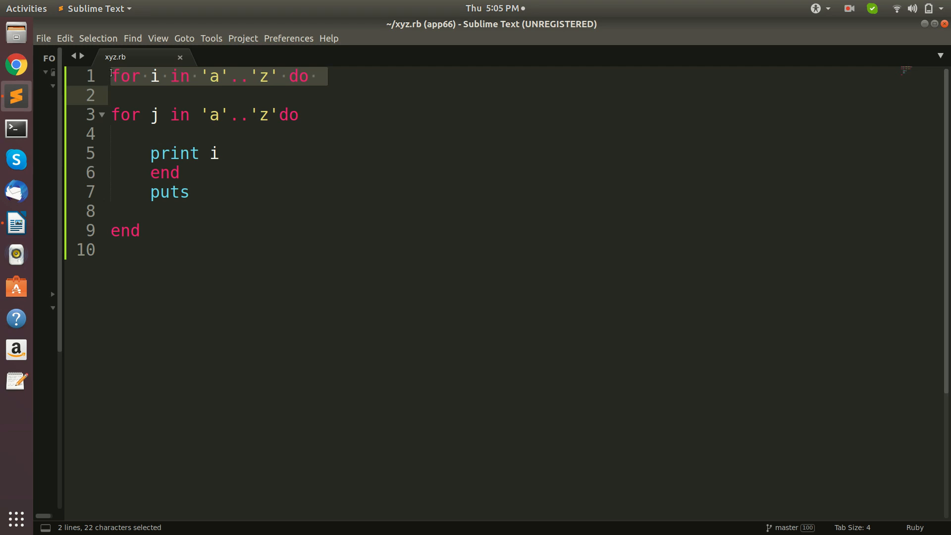
click(113, 76)
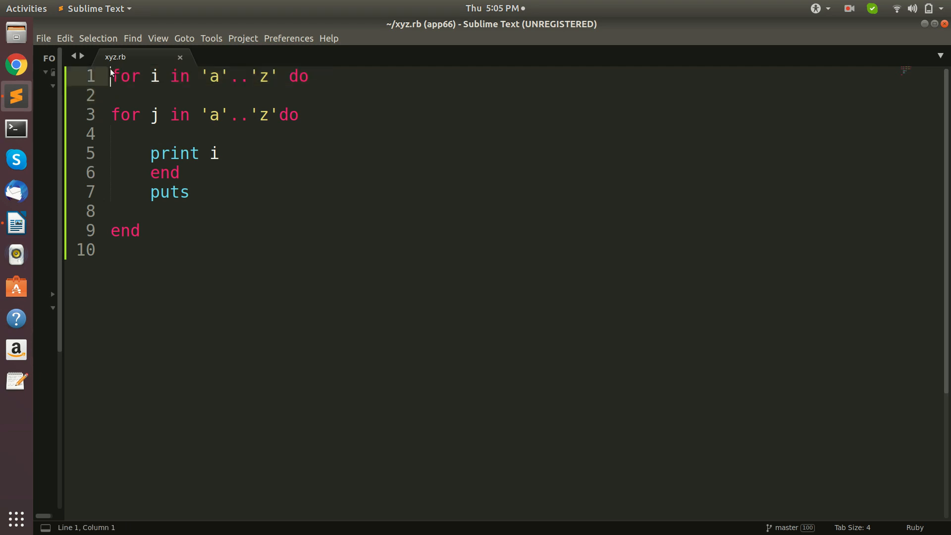
drag(111, 76, 189, 173)
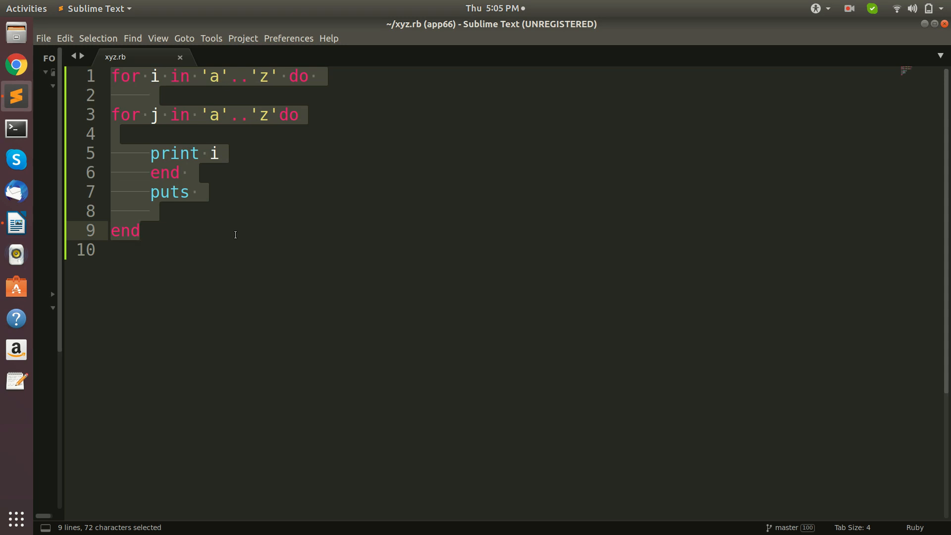
- Replace the old loops with the line puts "Enter the number"
key(Delete)
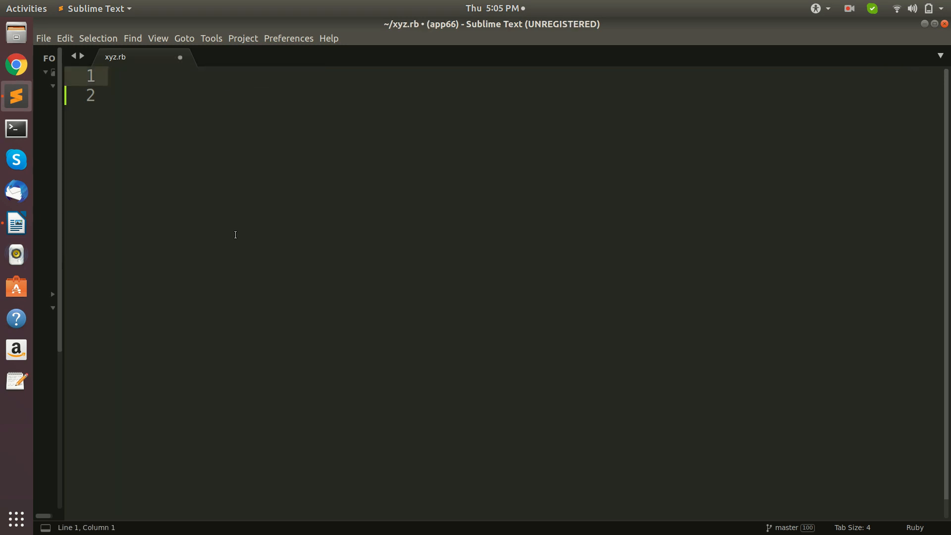
text(puts)
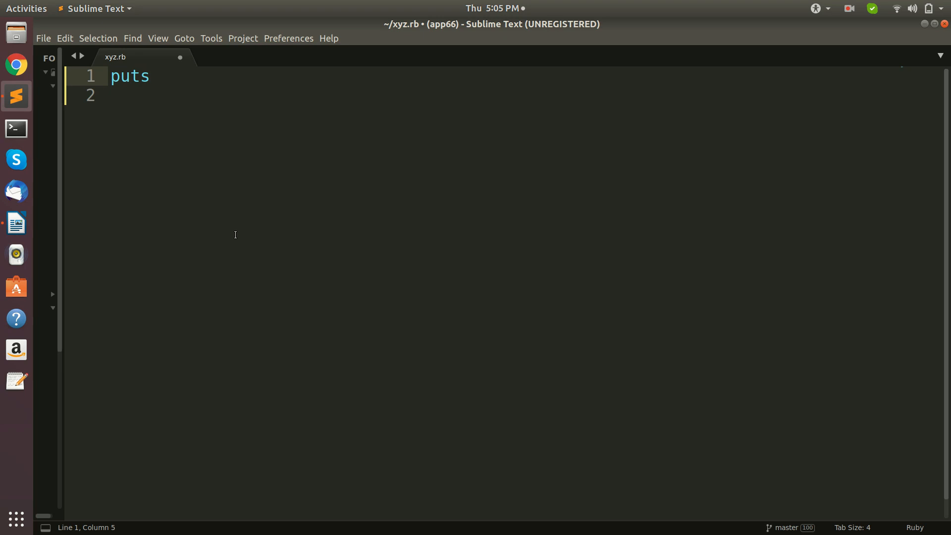
text("En)
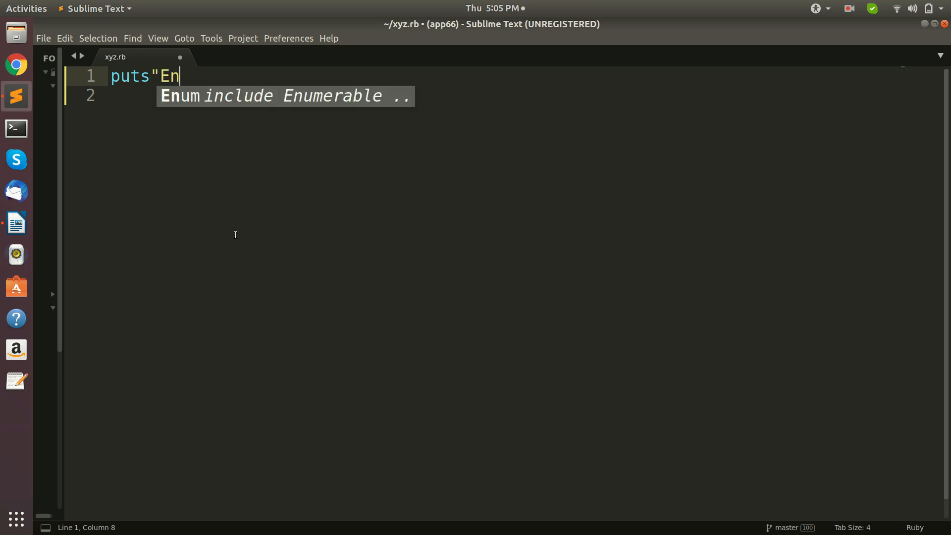
text(ter the)
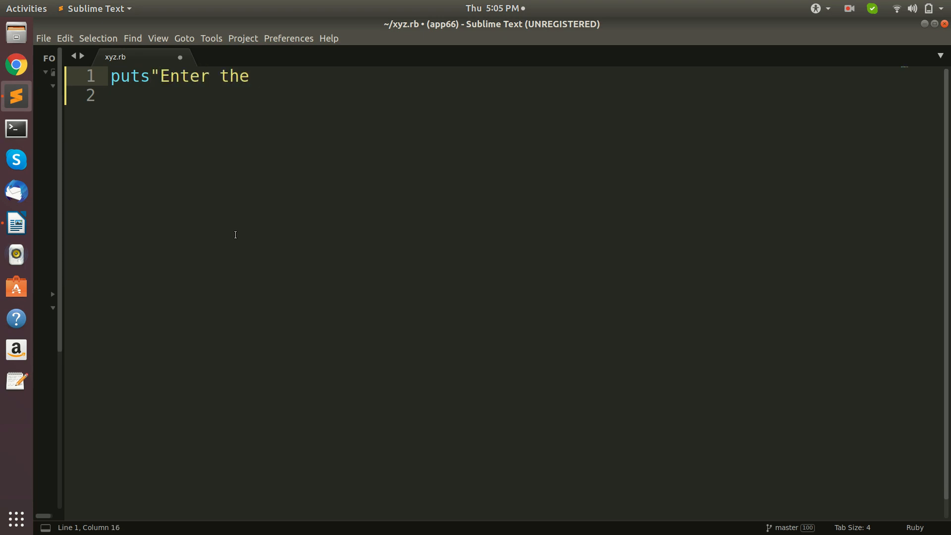
text(number)
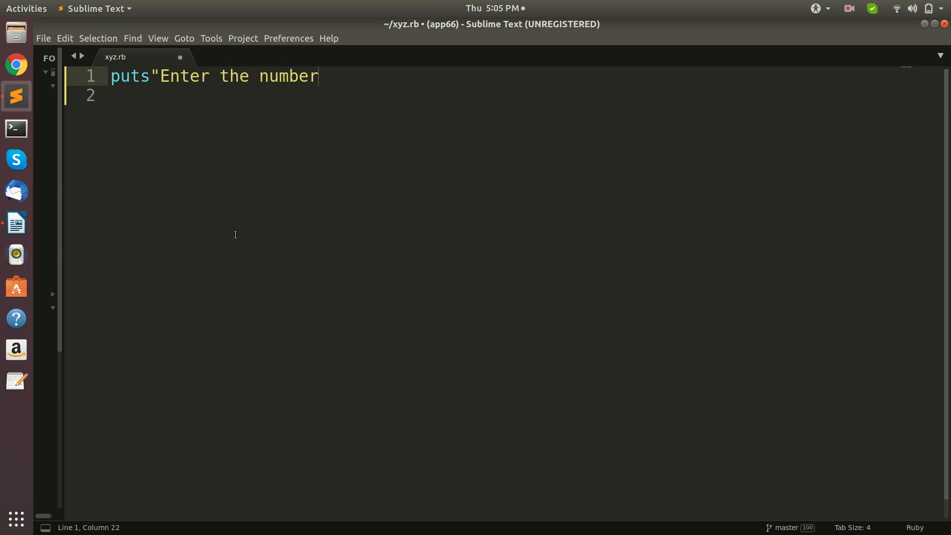
text(")
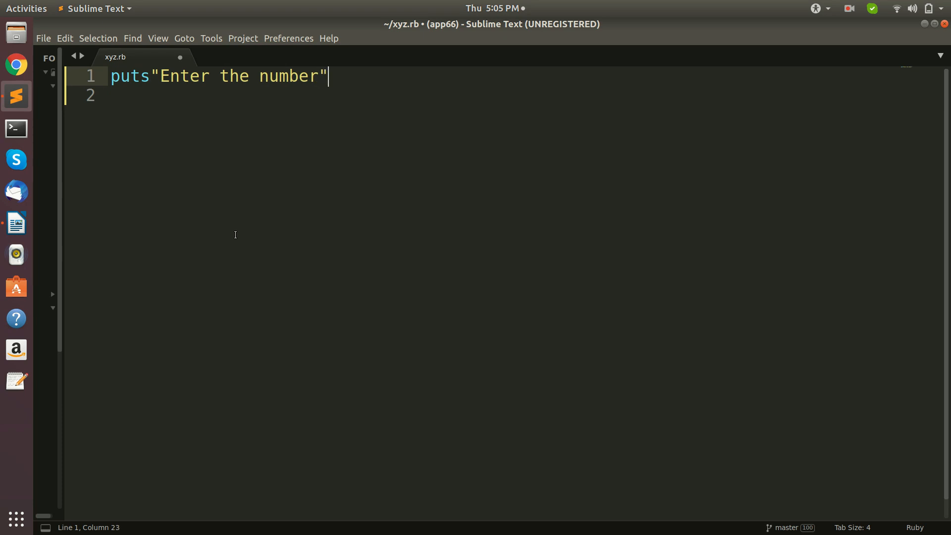
key(Return)
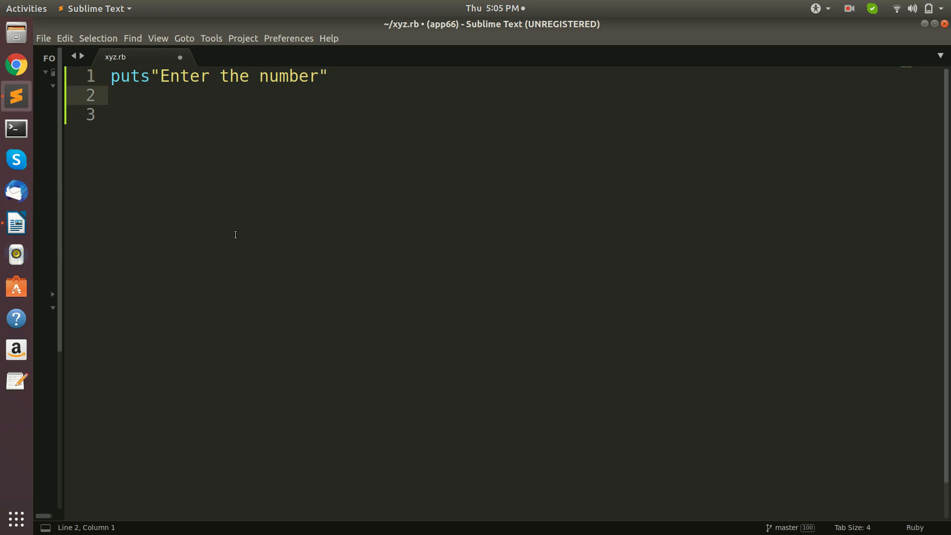
- Add the line num=Integer(gets.chomp) to read the number into num
text(num)
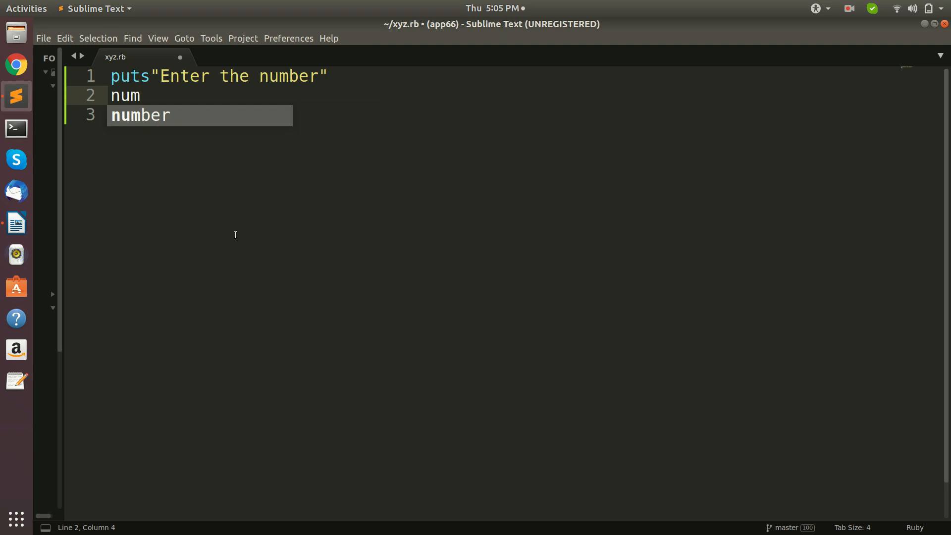
text(=)
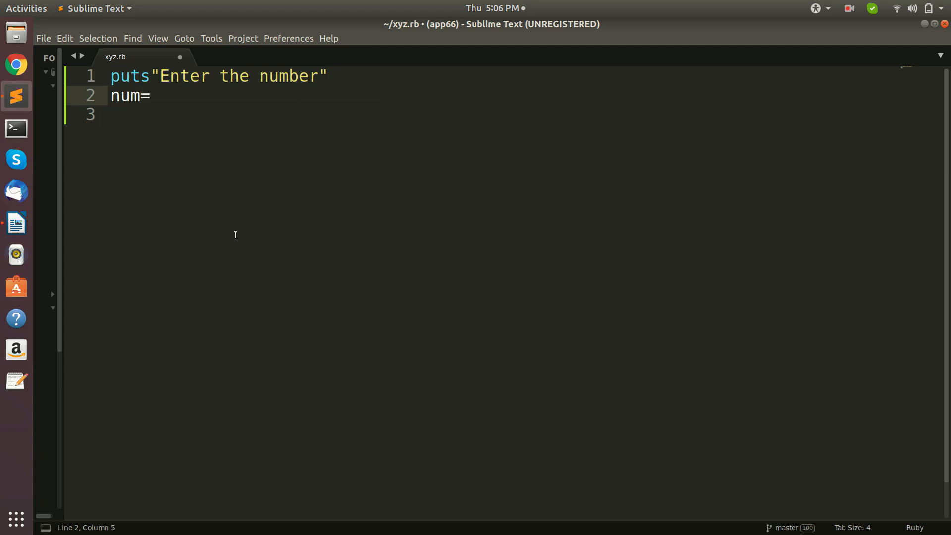
text(I)
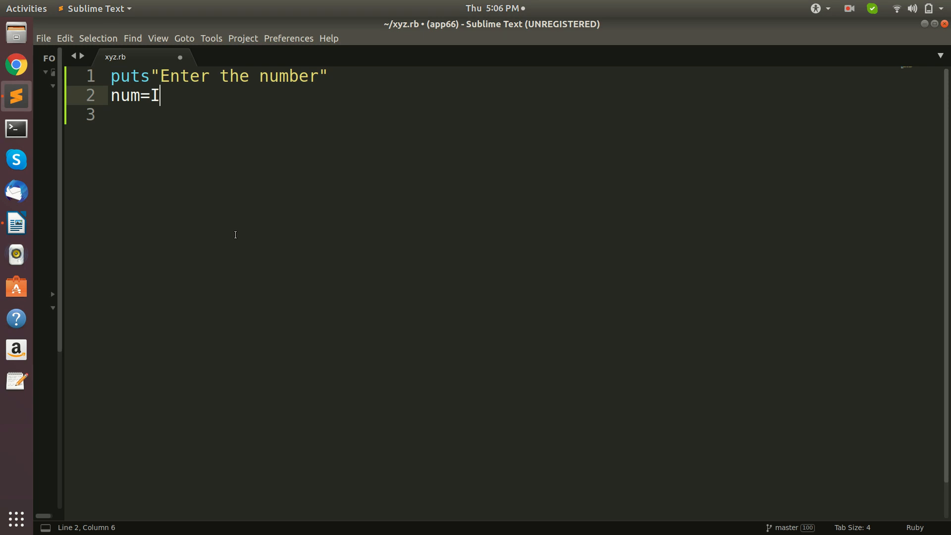
text(nteger)
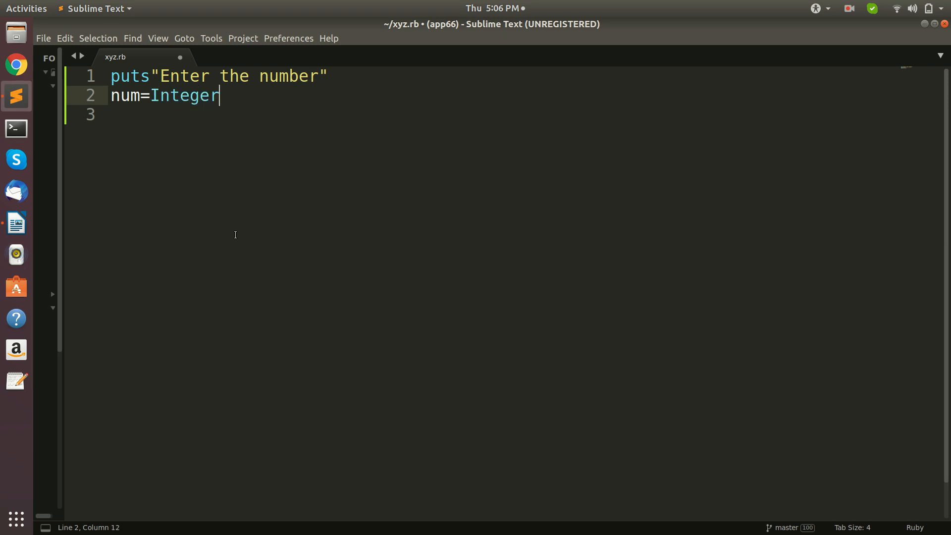
text((gets))
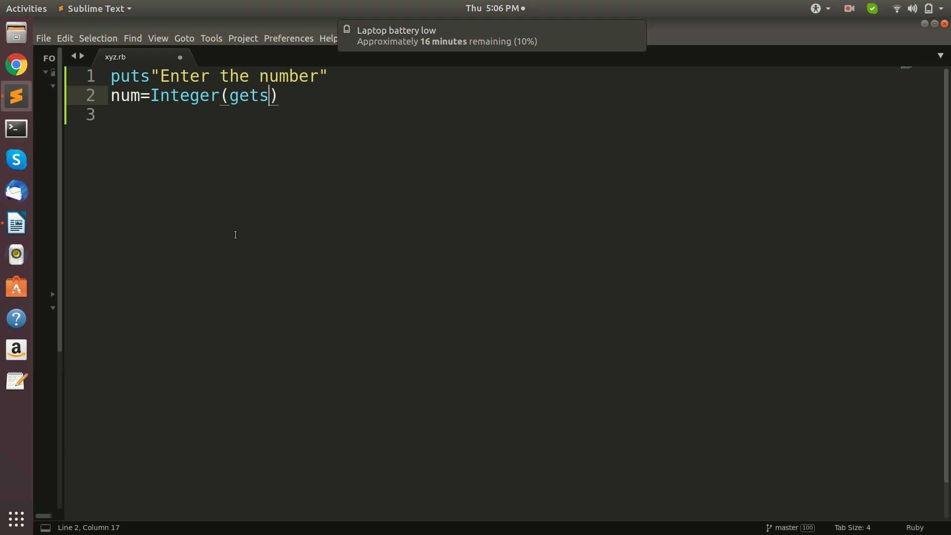
text(.cho)
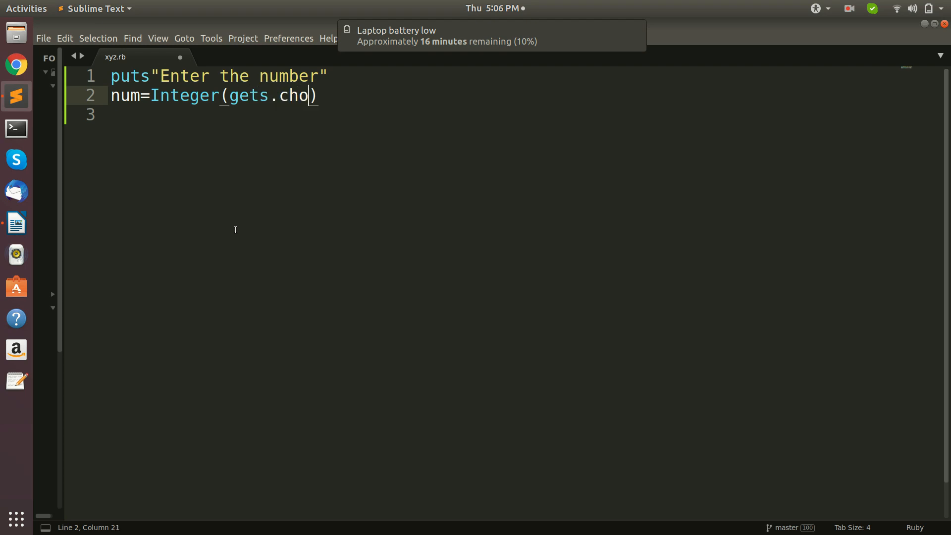
text(mp)
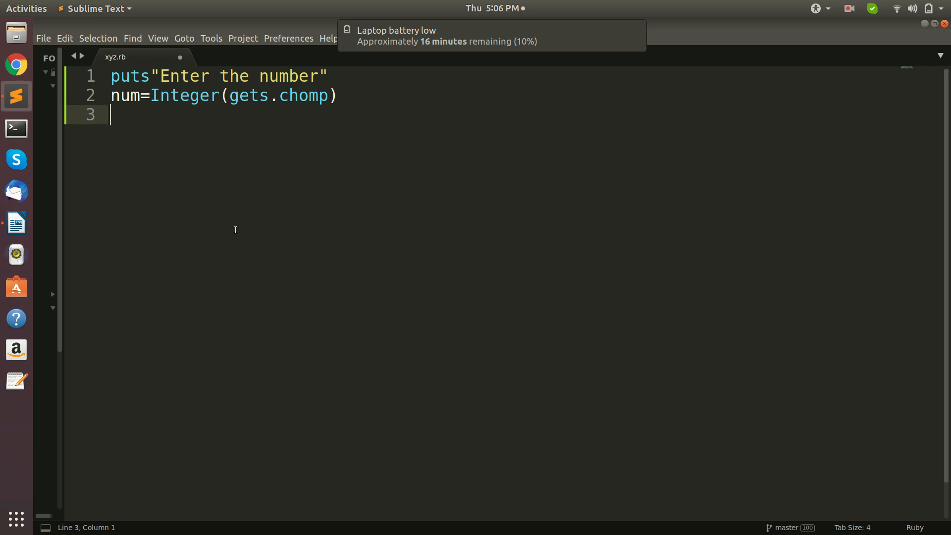
- Write the outer loop for i in 1..num do
text(for)
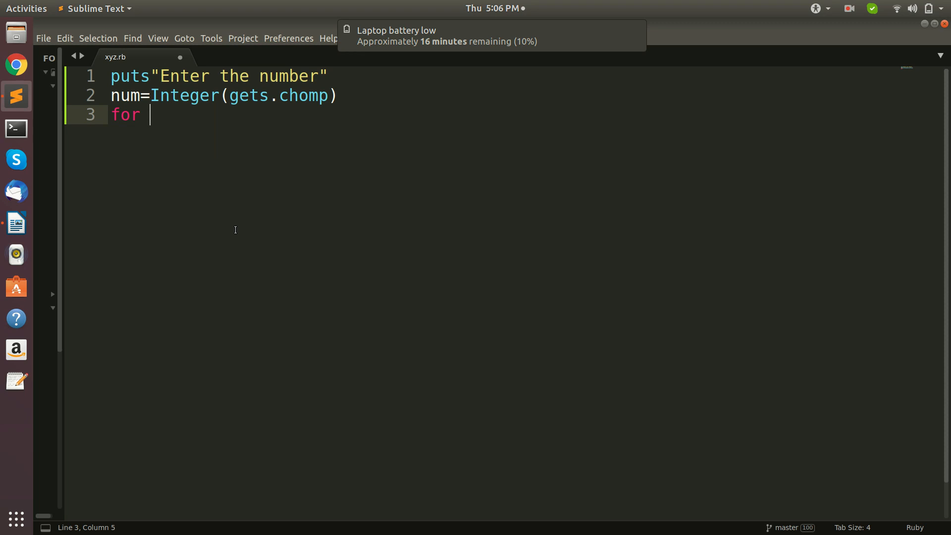
text(i)
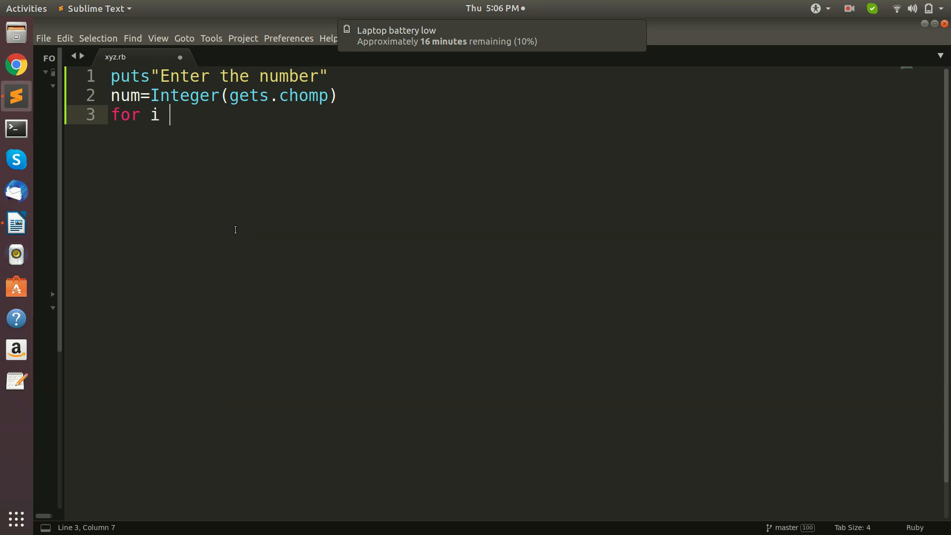
text(in)
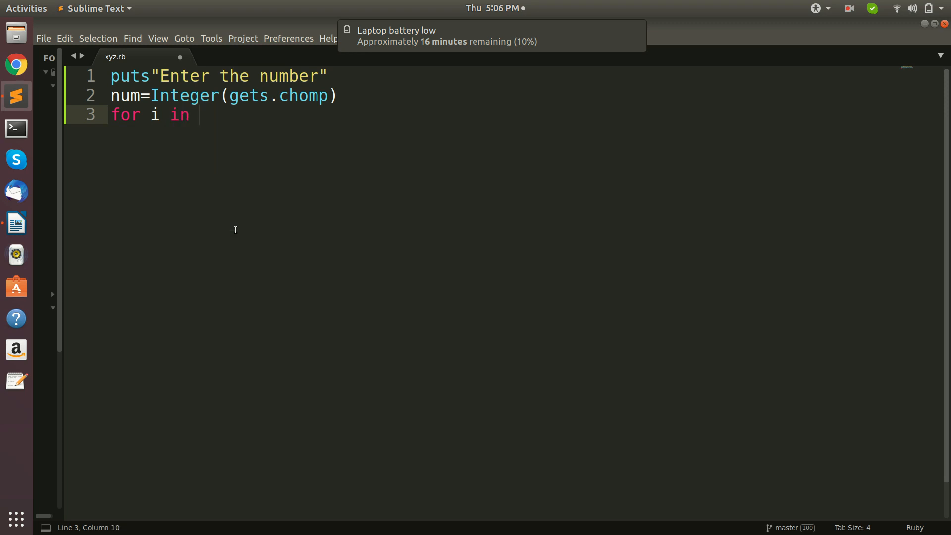
text(1..)
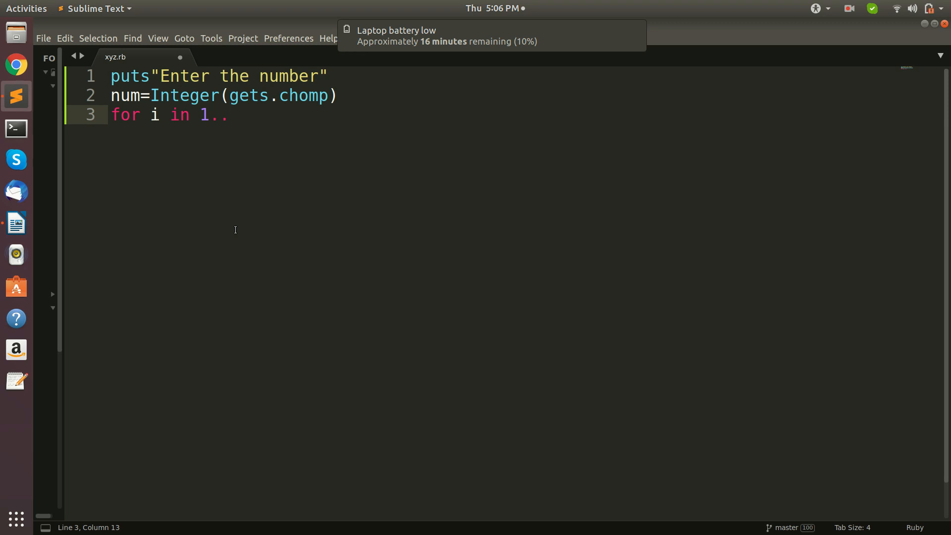
text(num)
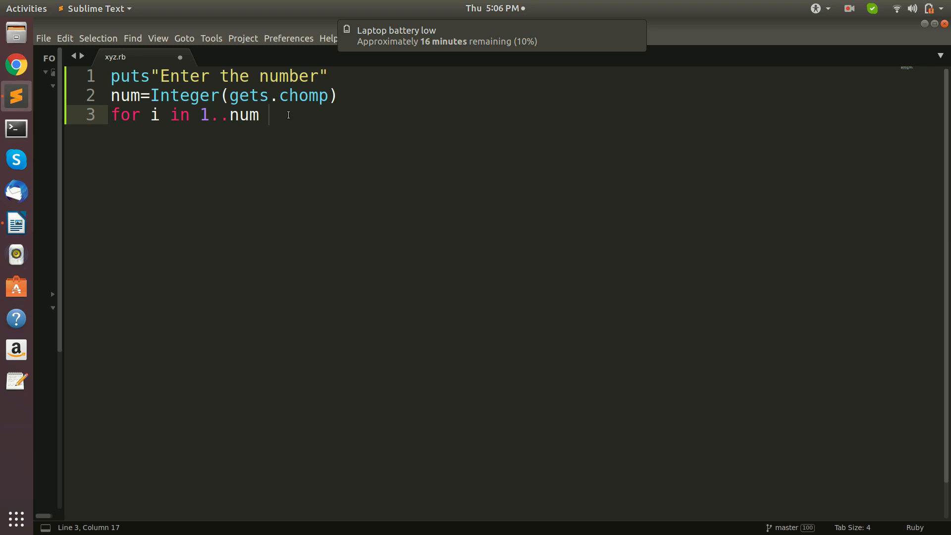
text(do)
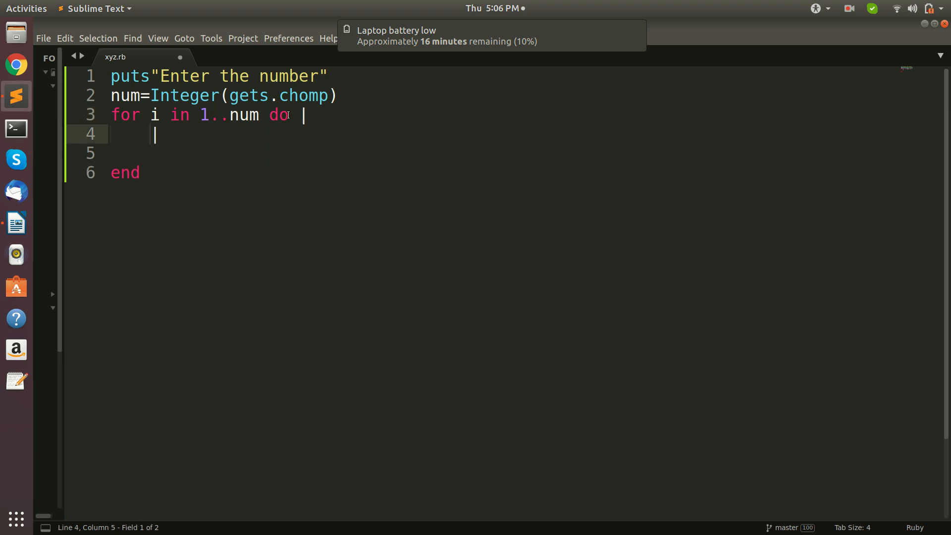
- Nest the inner loop for b in 1..num do with a print statement inside it
text(for)
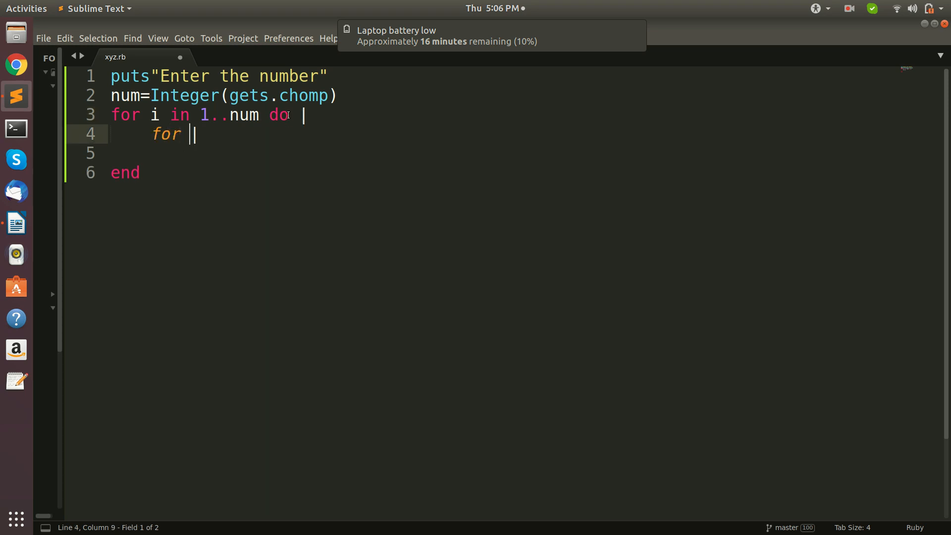
text(j)
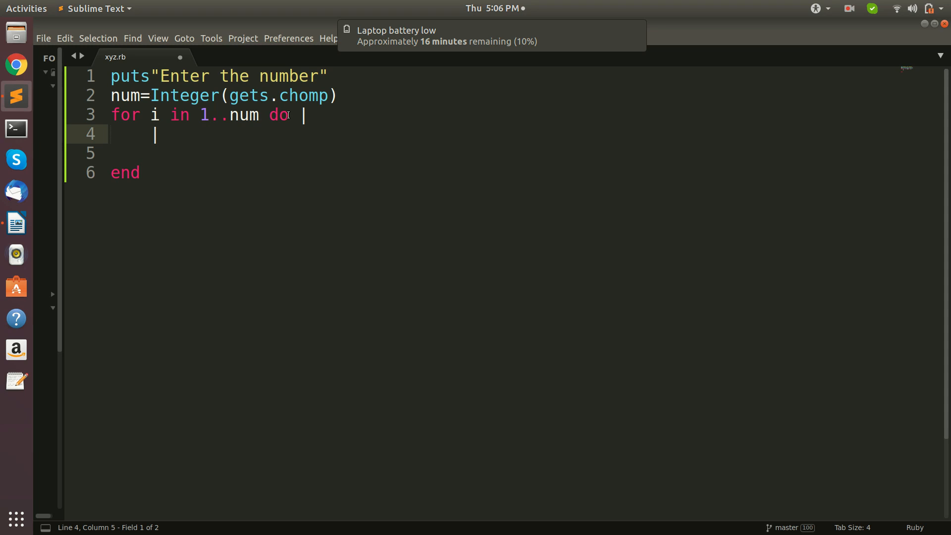
text(for)
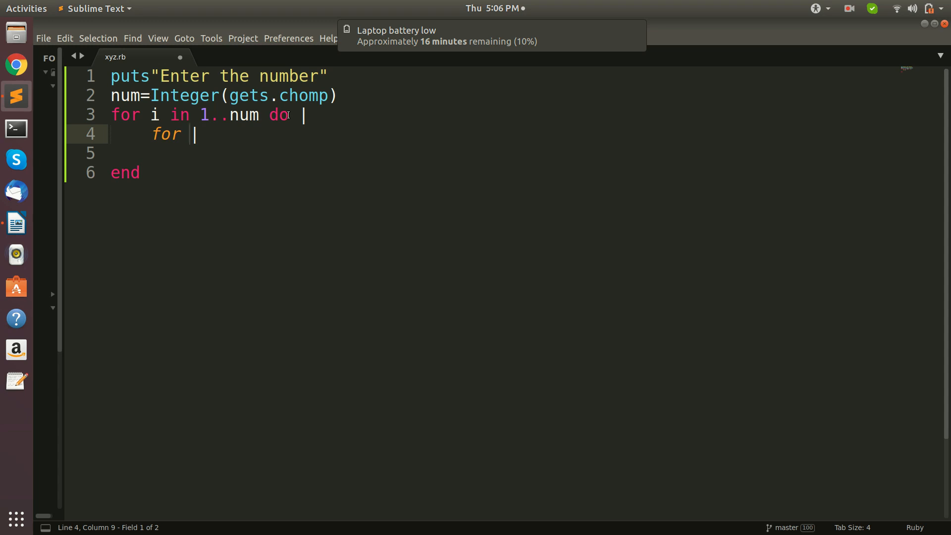
text(b in)
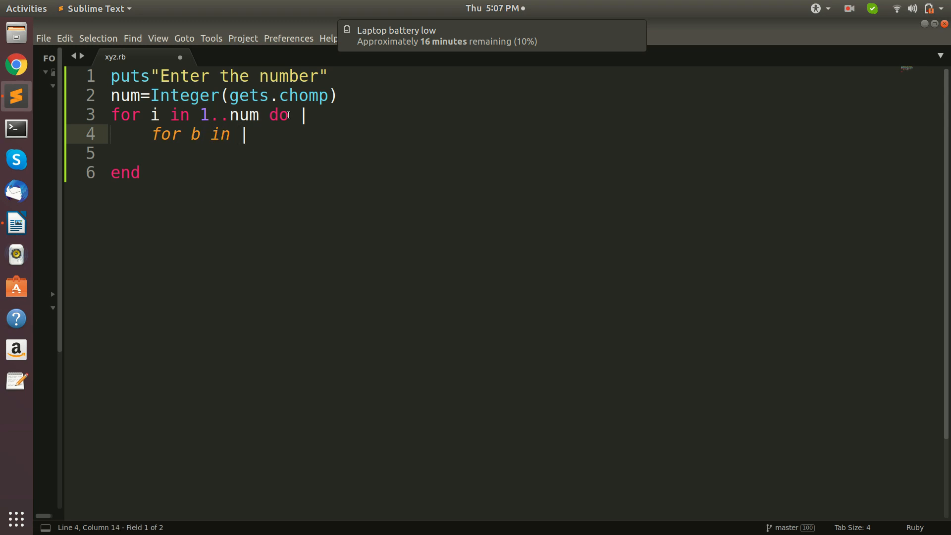
text(1..num)
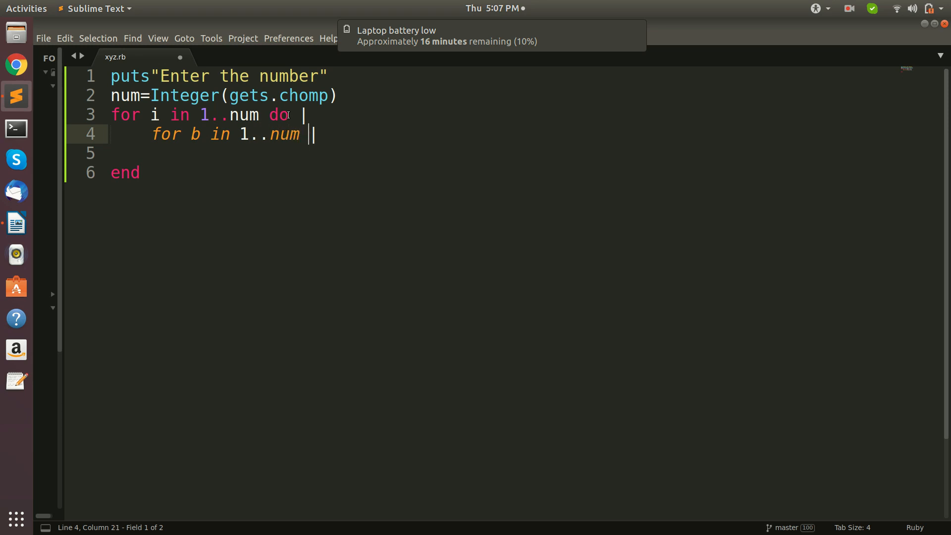
text(do)
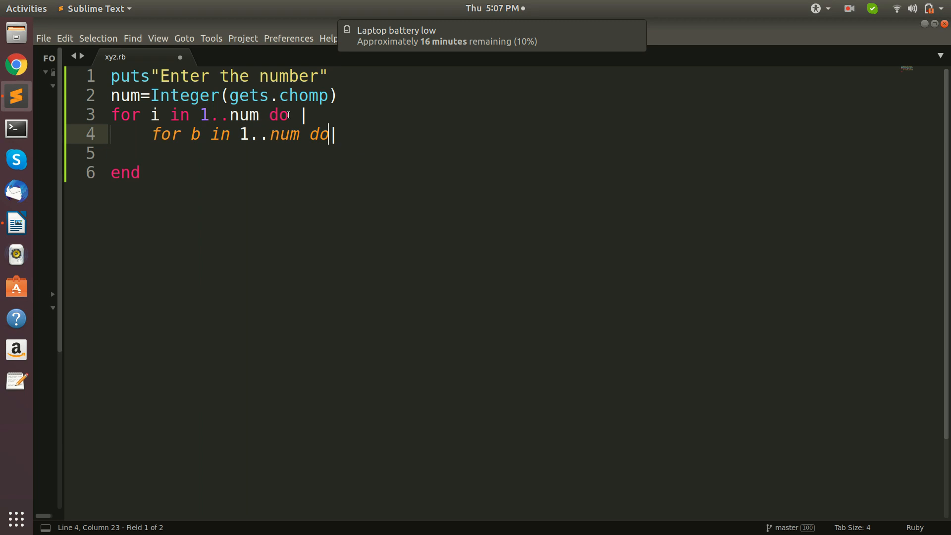
key(Return)
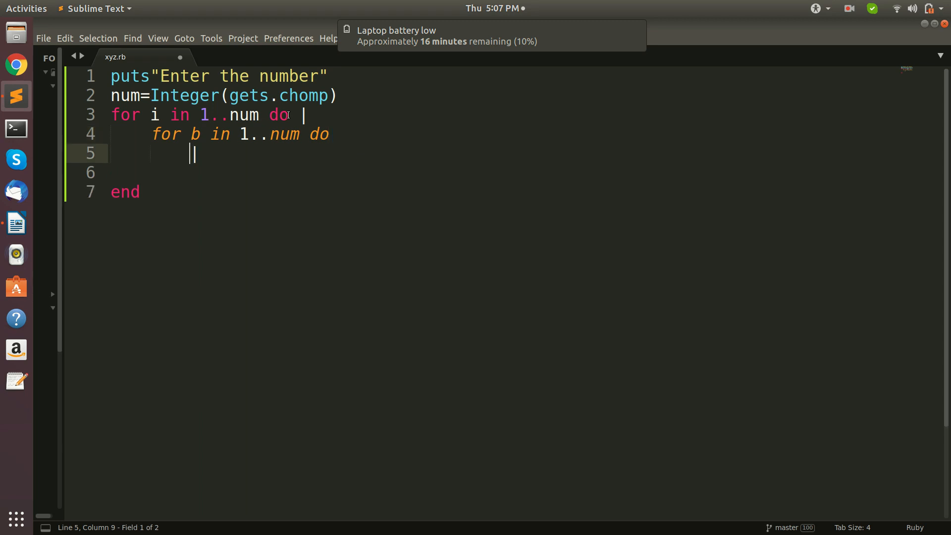
text(print)
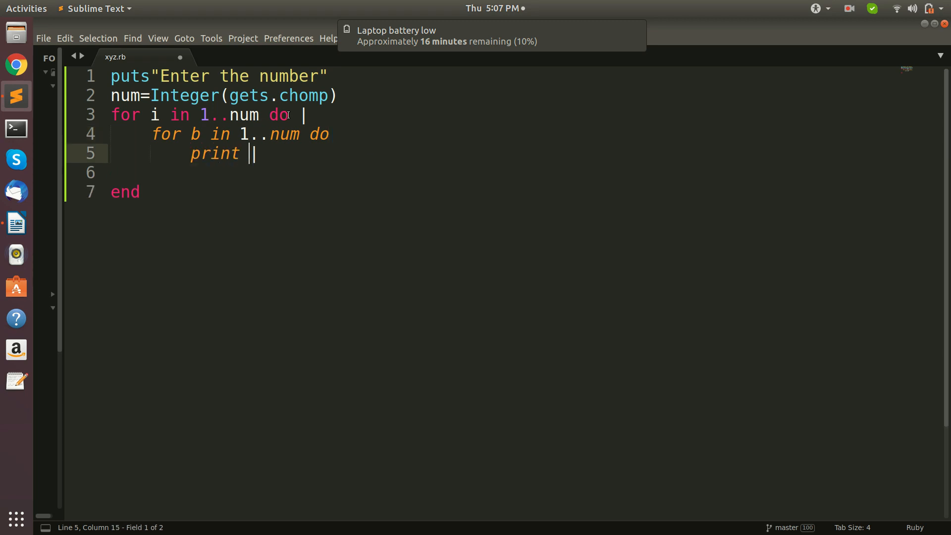
text(b)
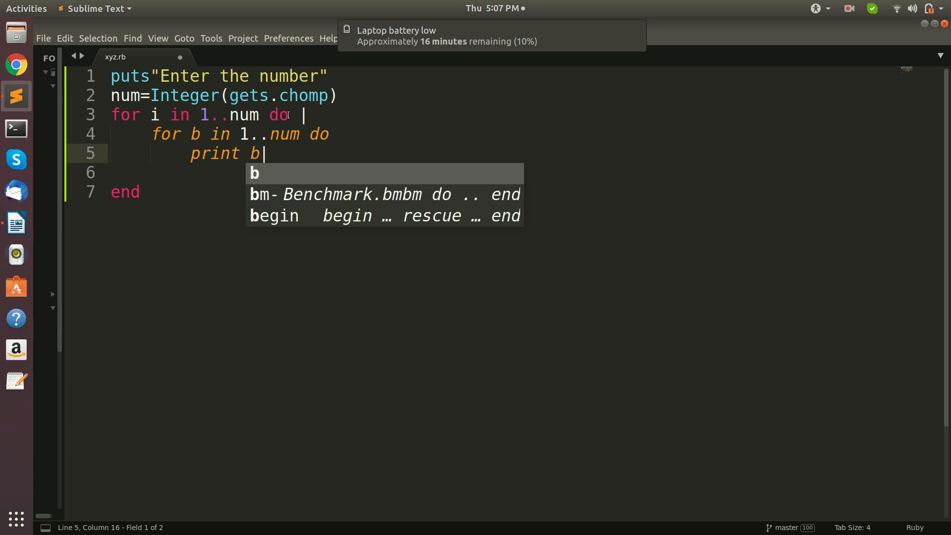
text(i)
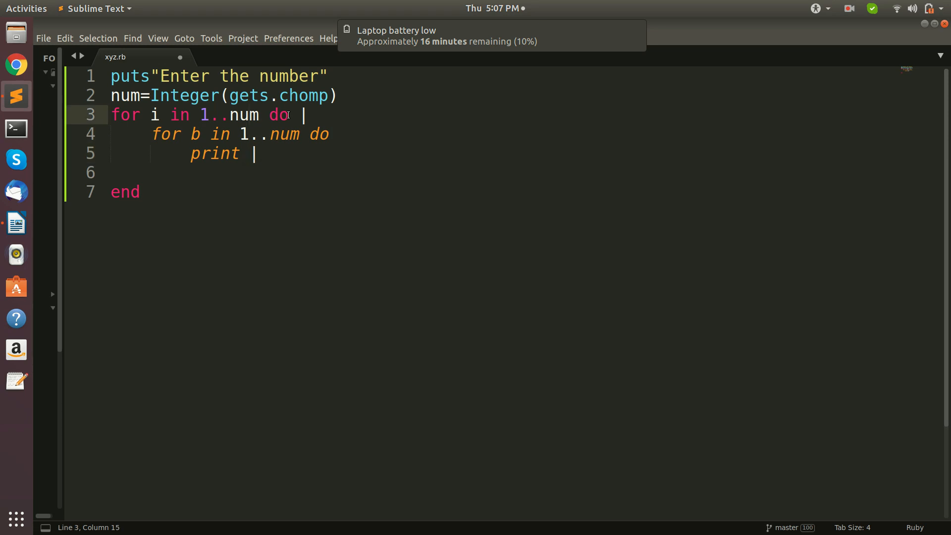
- Change the outer loop variable to a and make the inner loop print b
click(159, 115)
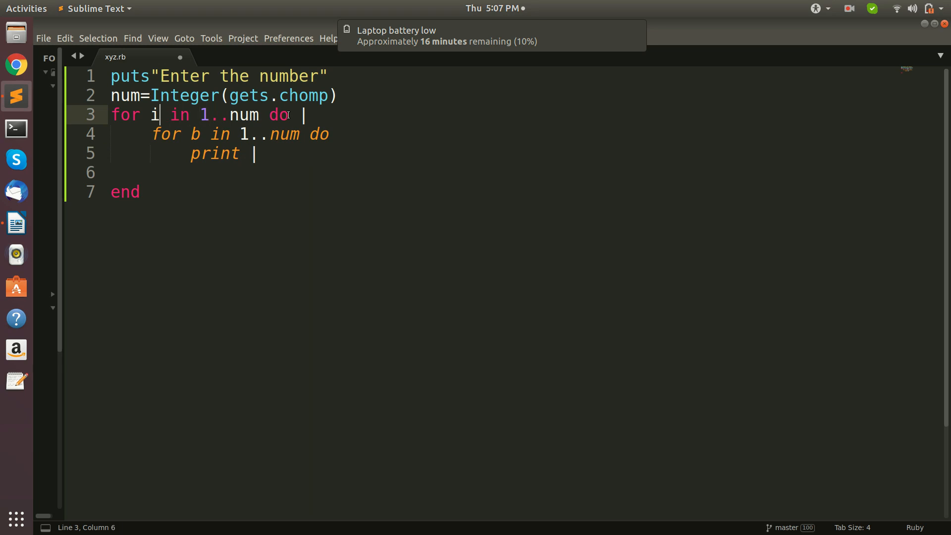
text(a)
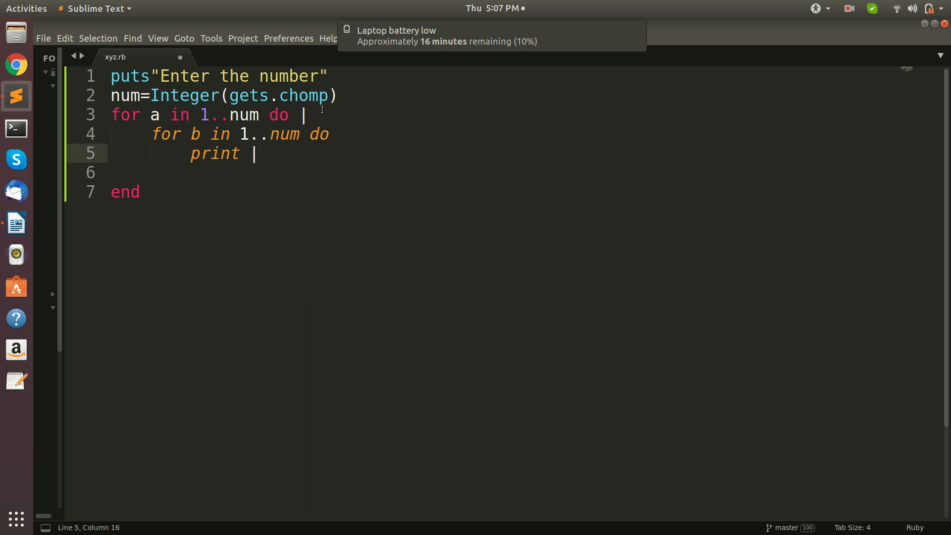
click(306, 115)
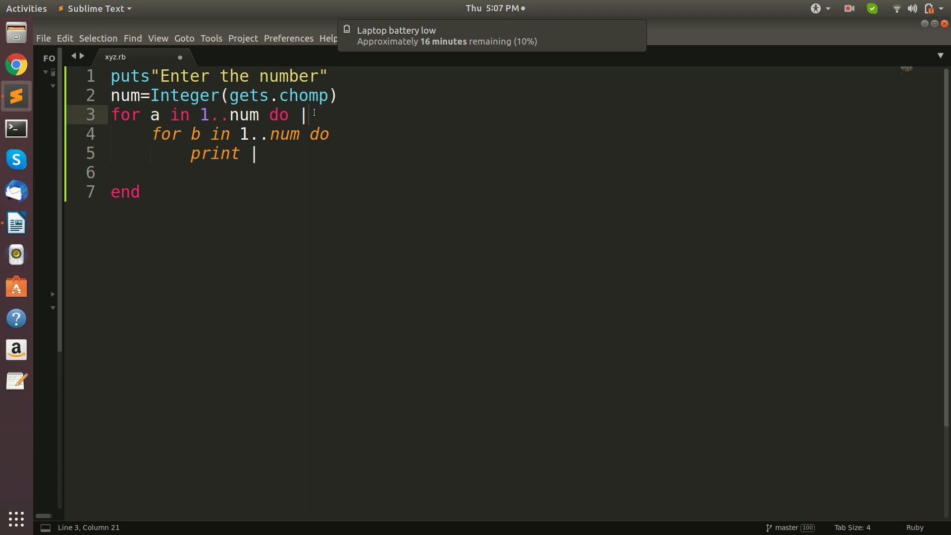
key(BackSpace)
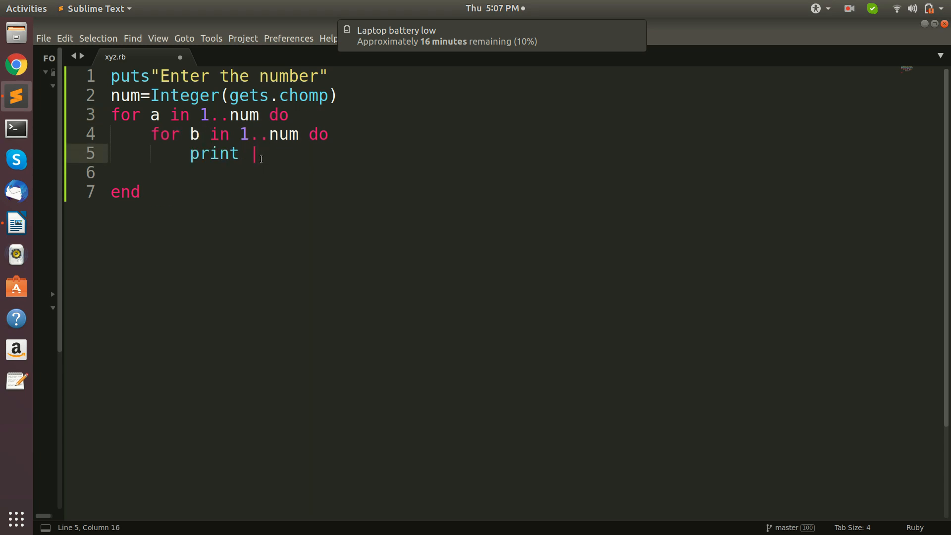
key(backspace)
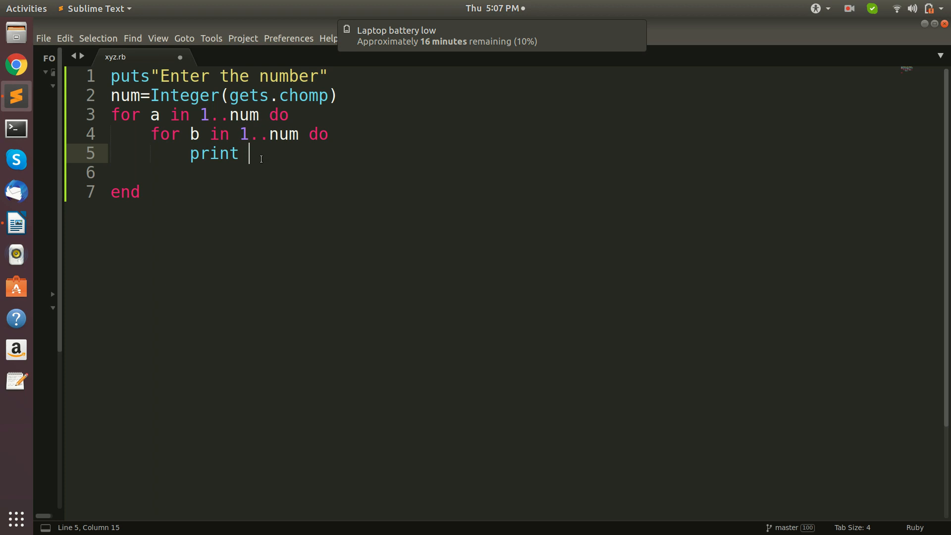
text(b)
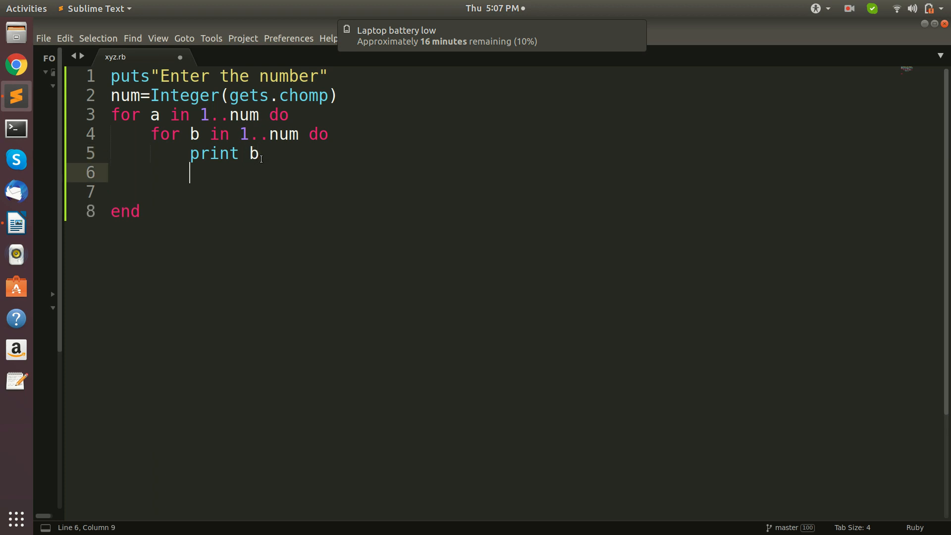
- Close the inner loop with end and add a puts line after it
text(end)
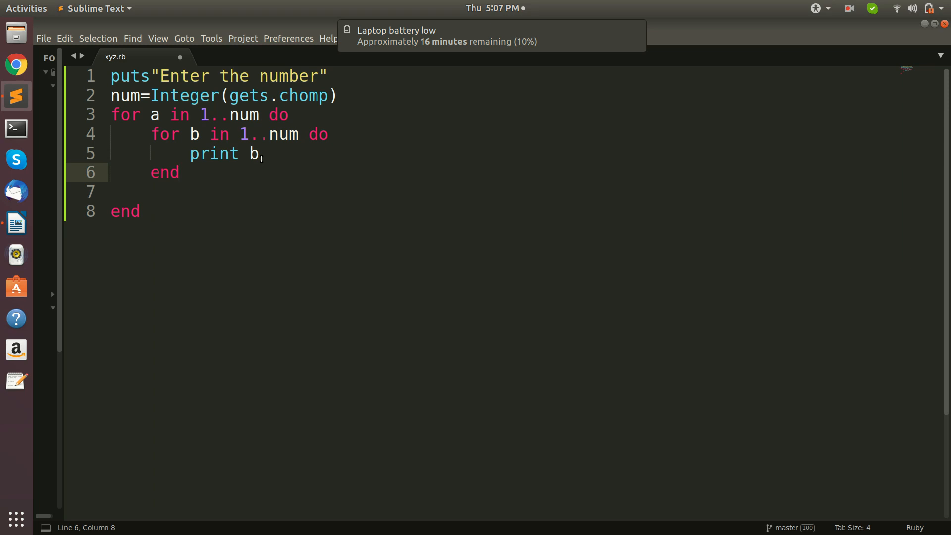
key(Return)
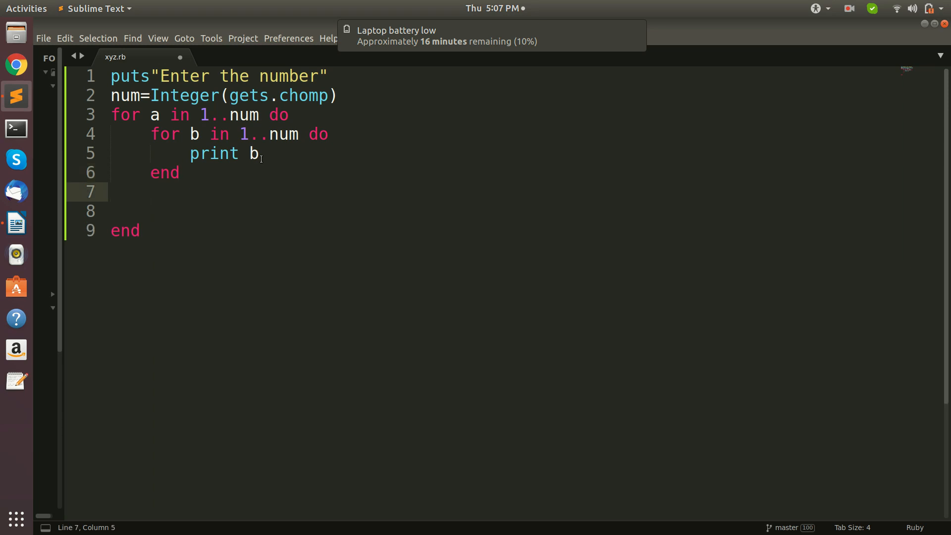
text(p)
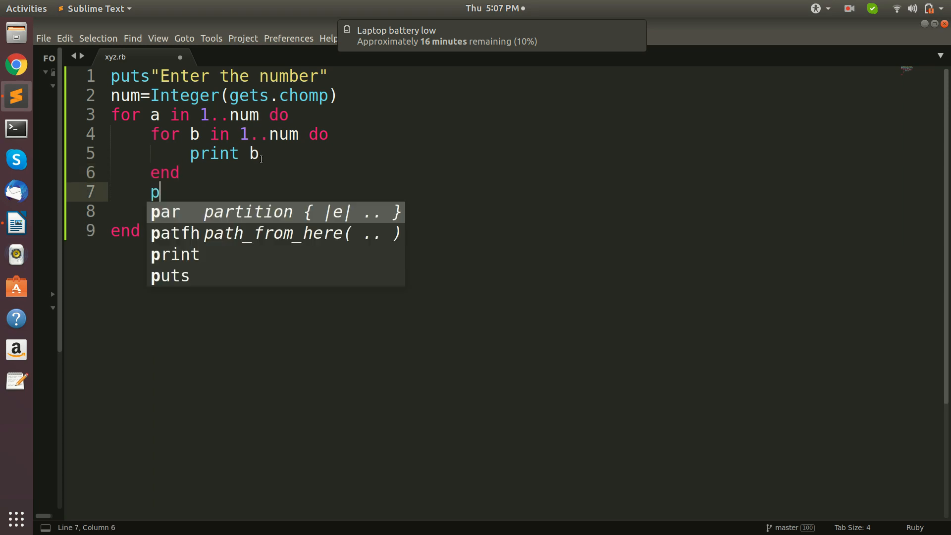
text(uts)
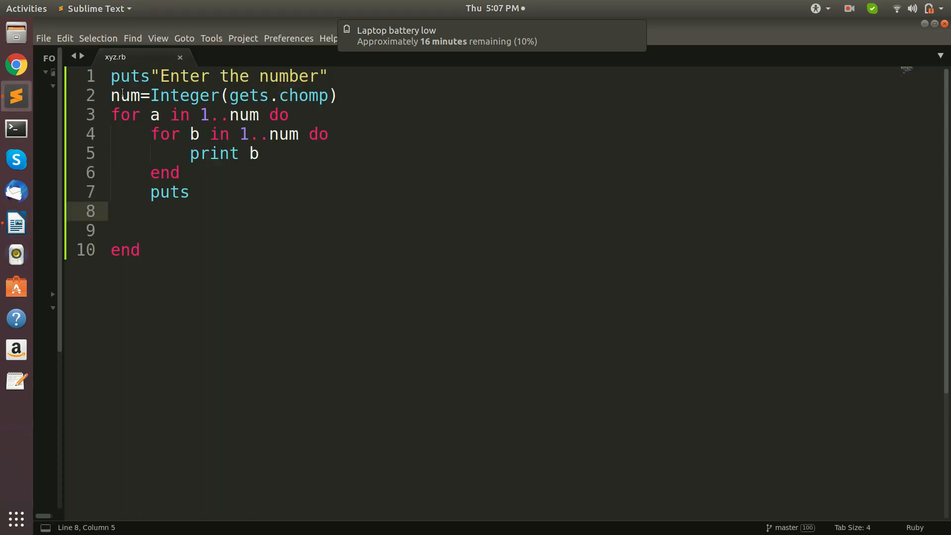
- Run ruby xyz.rb in Terminal with 7 entered, printing seven rows of 1234567
click(16, 128)
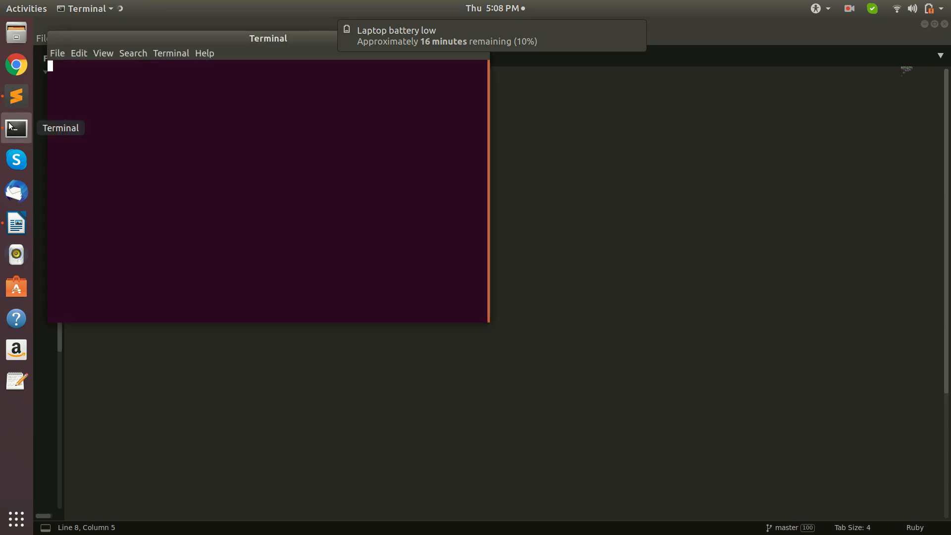
text(ruby xyz.rb)
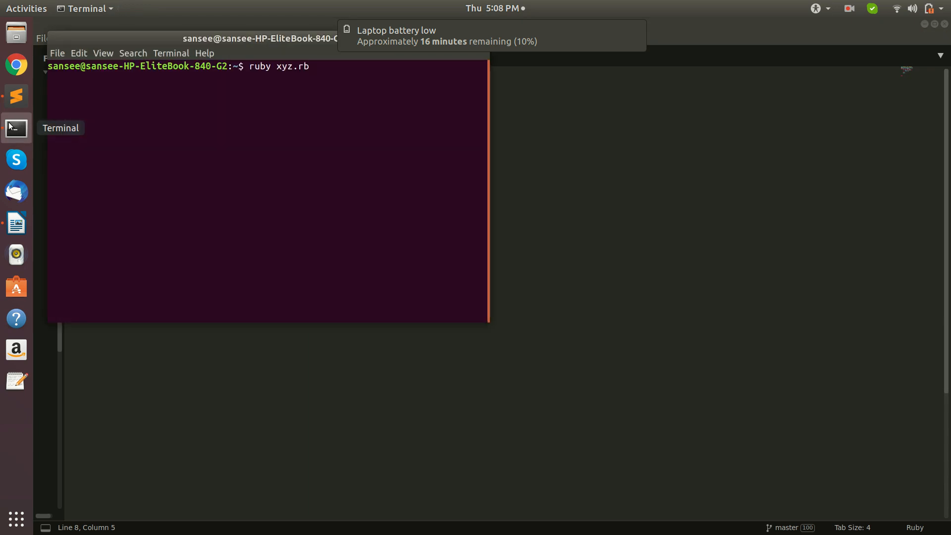
key(Return)
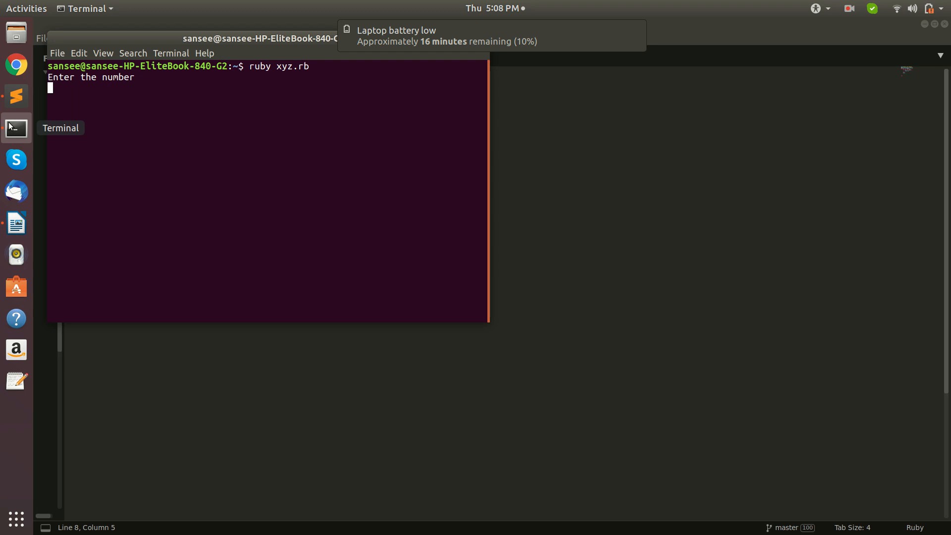
text(7)
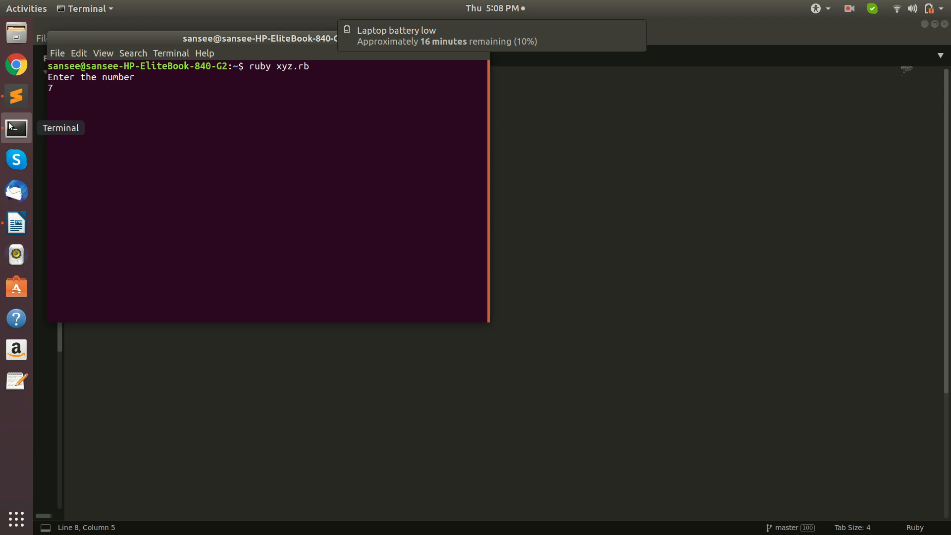
key(Return)
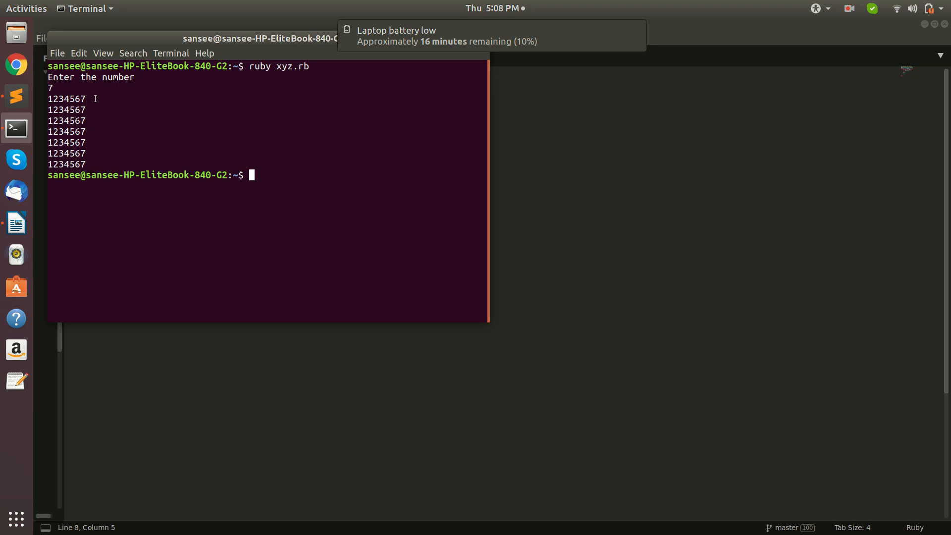
mouse_move(518, 84)
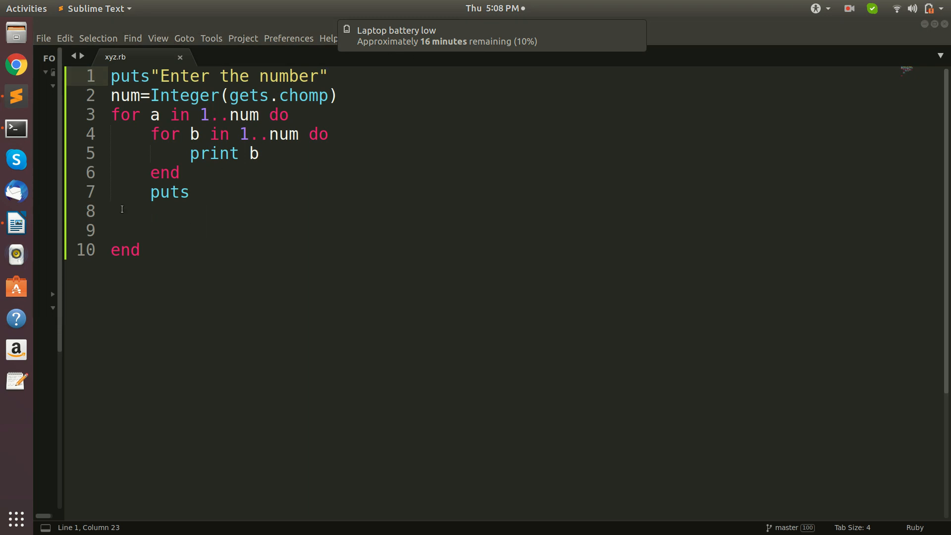
- Change the inner loop's print from b to a
click(258, 154)
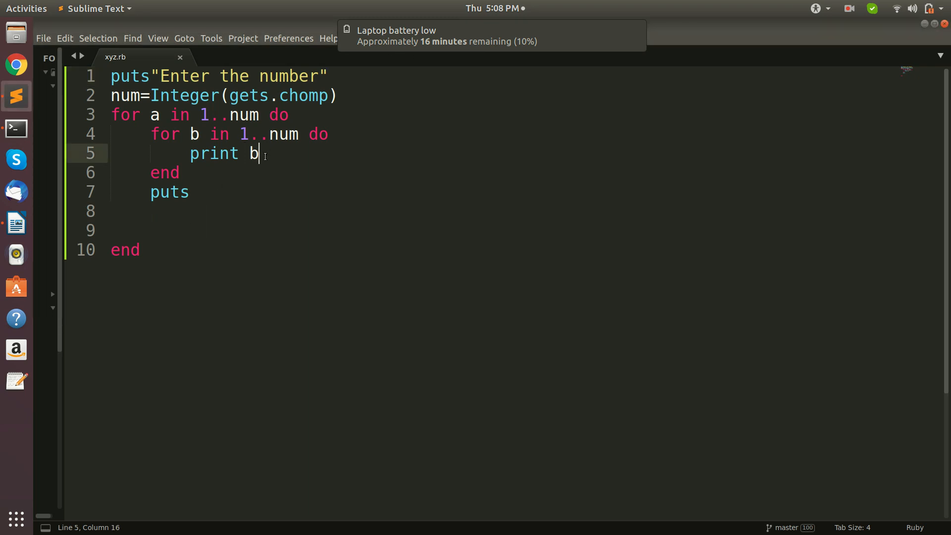
text(a)
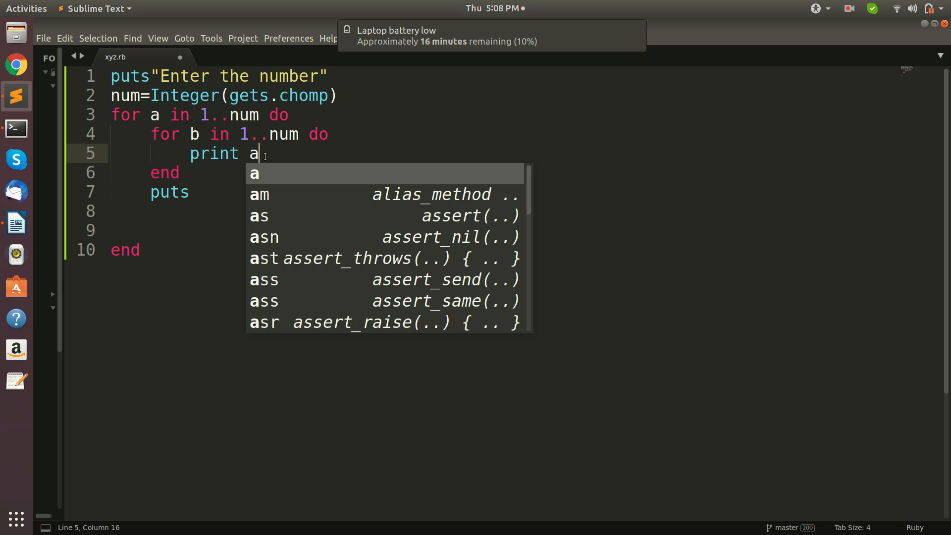
mouse_move(355, 149)
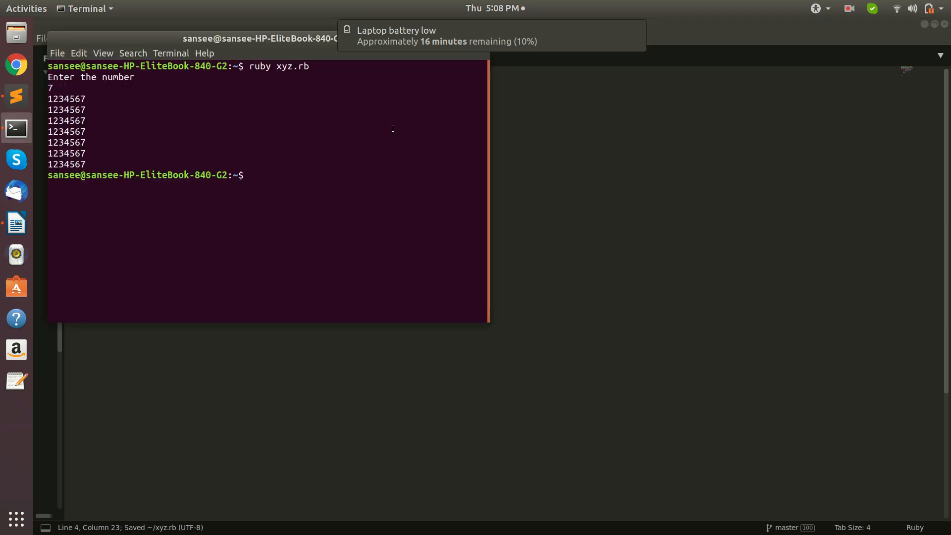
- Rerun xyz.rb with 7, printing rows 1111111 through 7777777
key(Return)
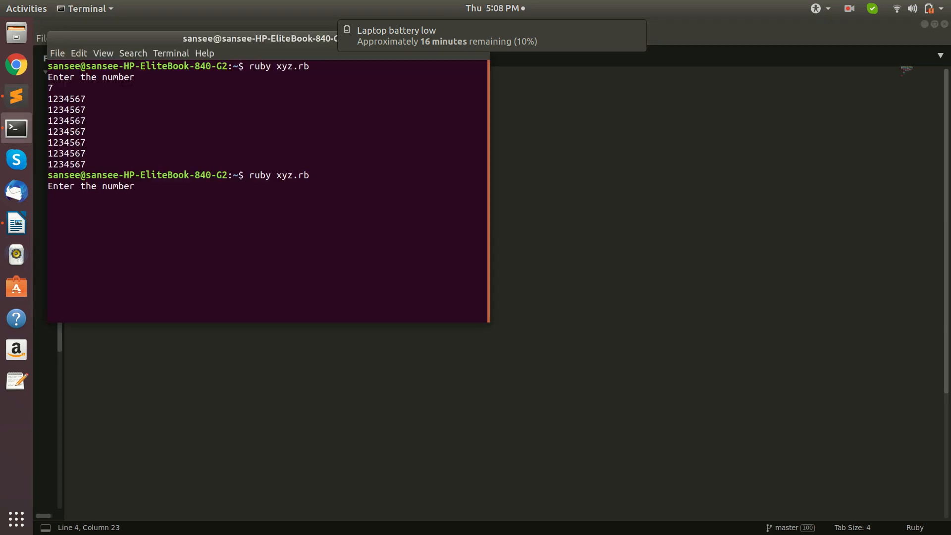
text(7)
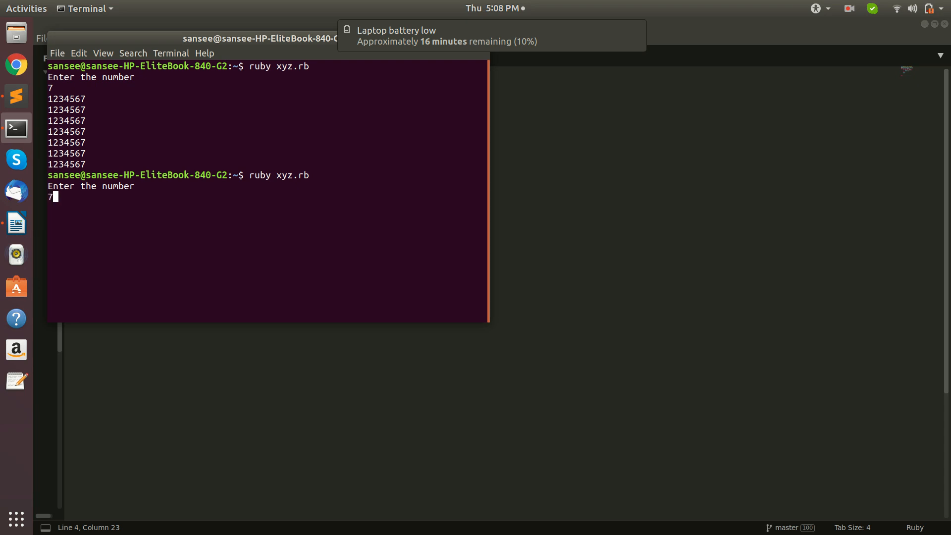
key(Return)
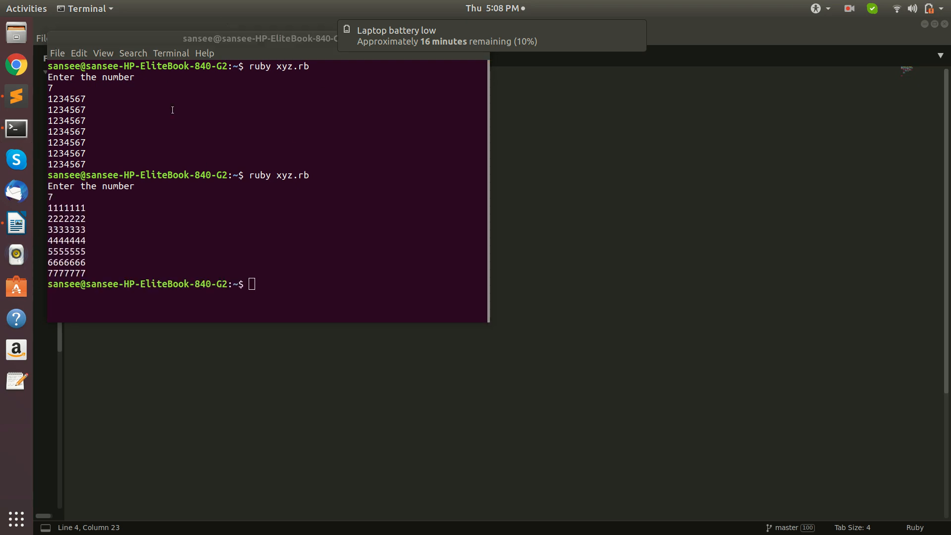